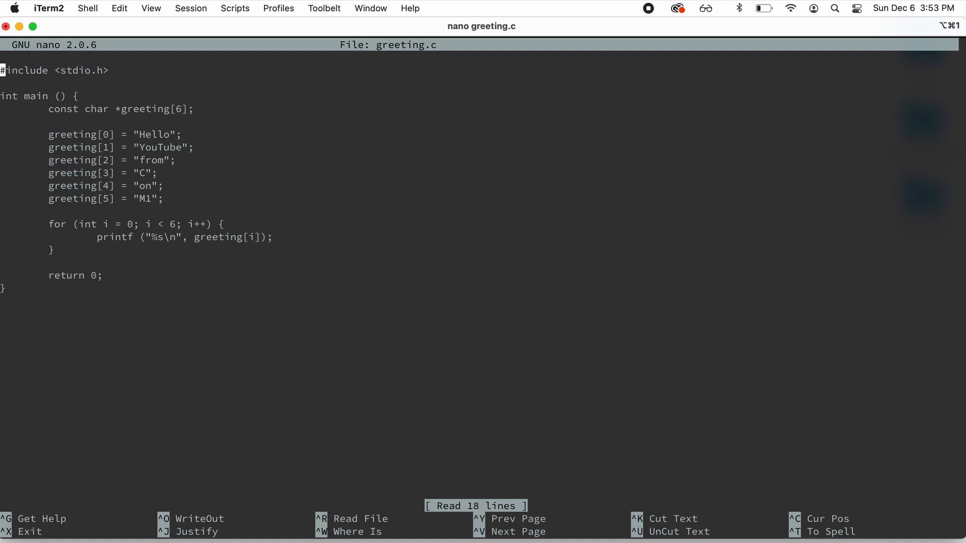
Exit nano from greeting.c and return to the shell prompt
key(ctrl+x)
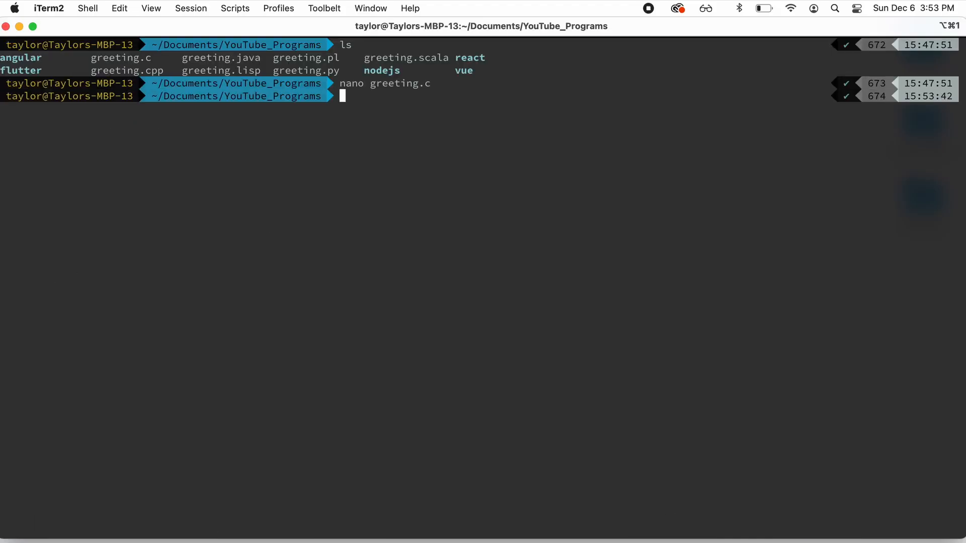
Compile greeting.c into a greeting executable with gcc -Wall -g
text(gcc -)
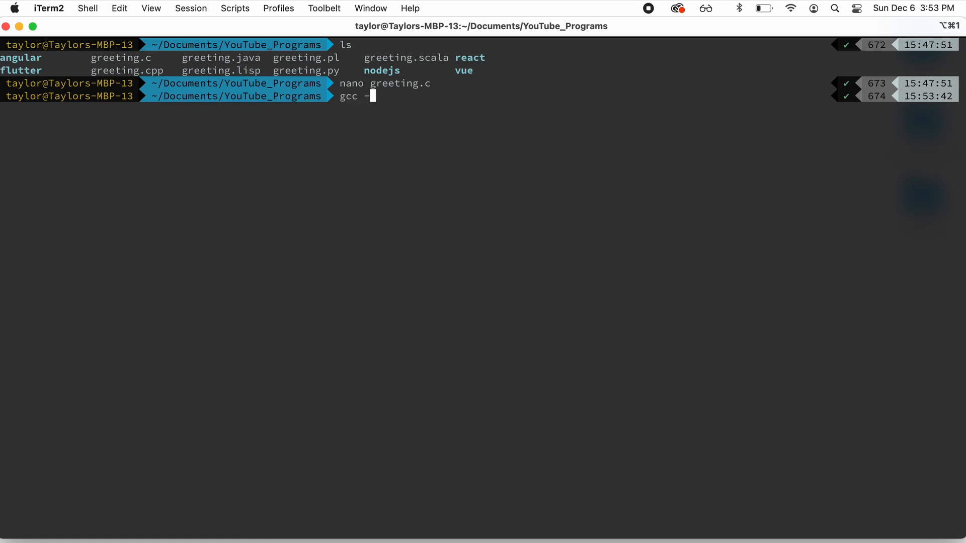
text(Wall -g -)
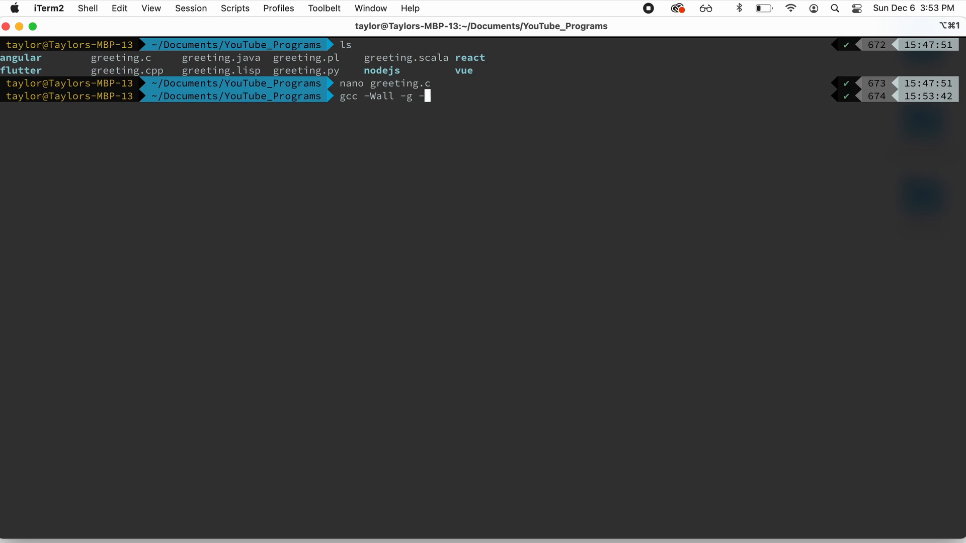
text(o gre)
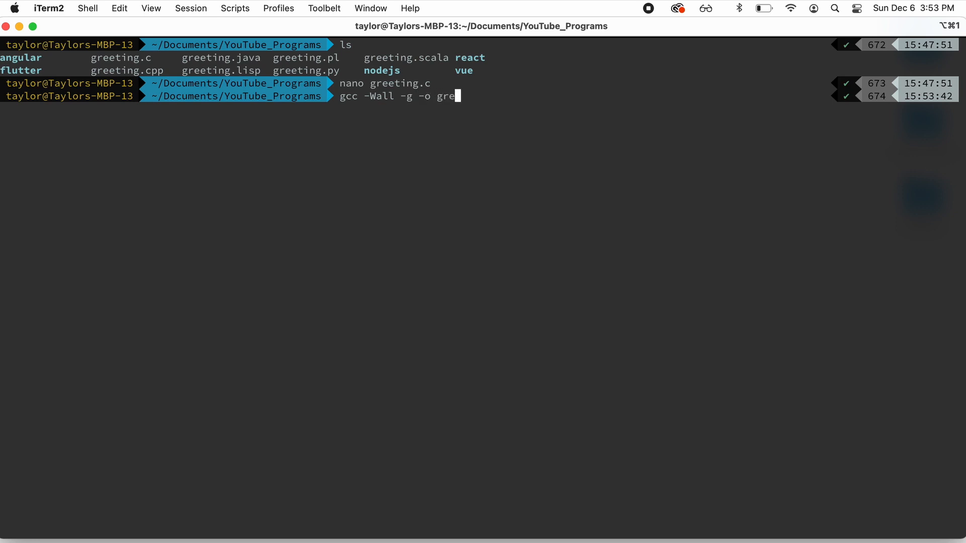
text(eting)
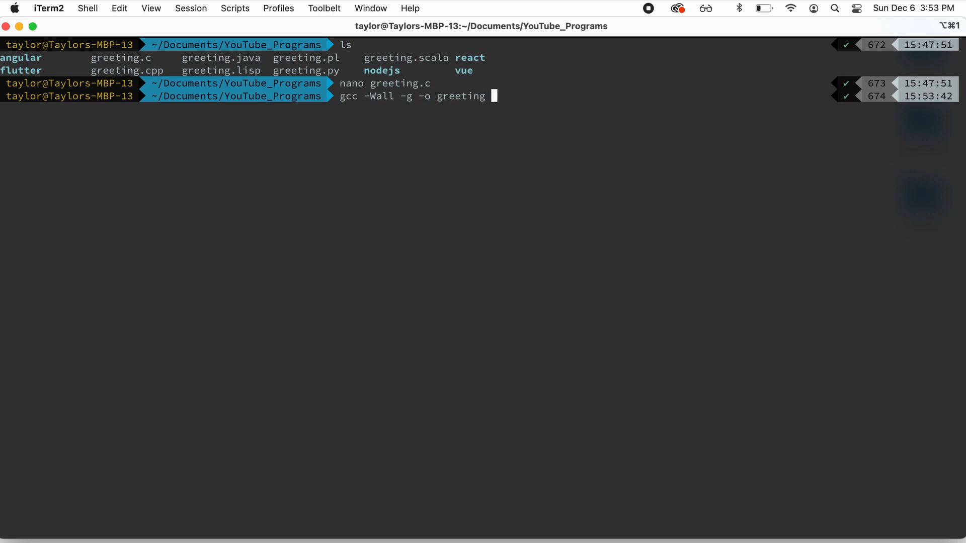
text(greeting.c)
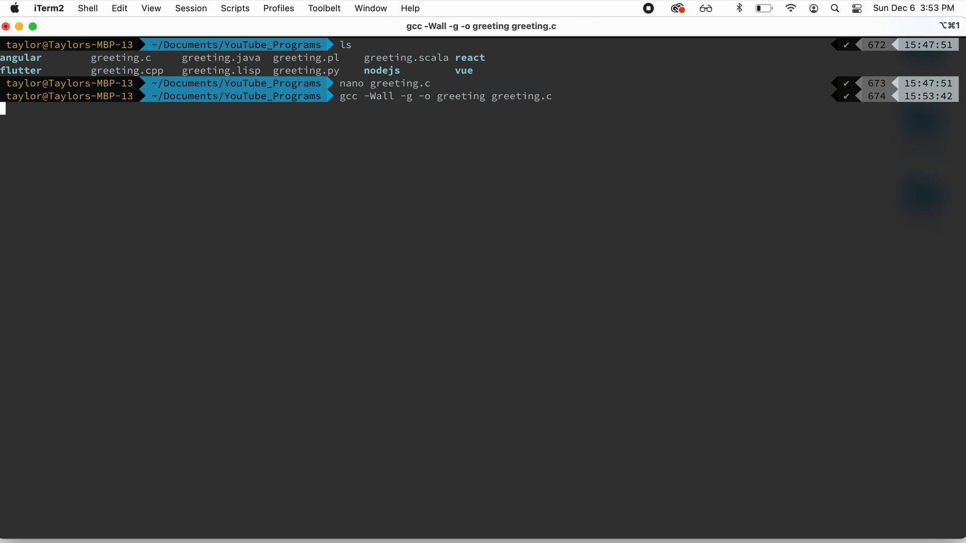
key(Return)
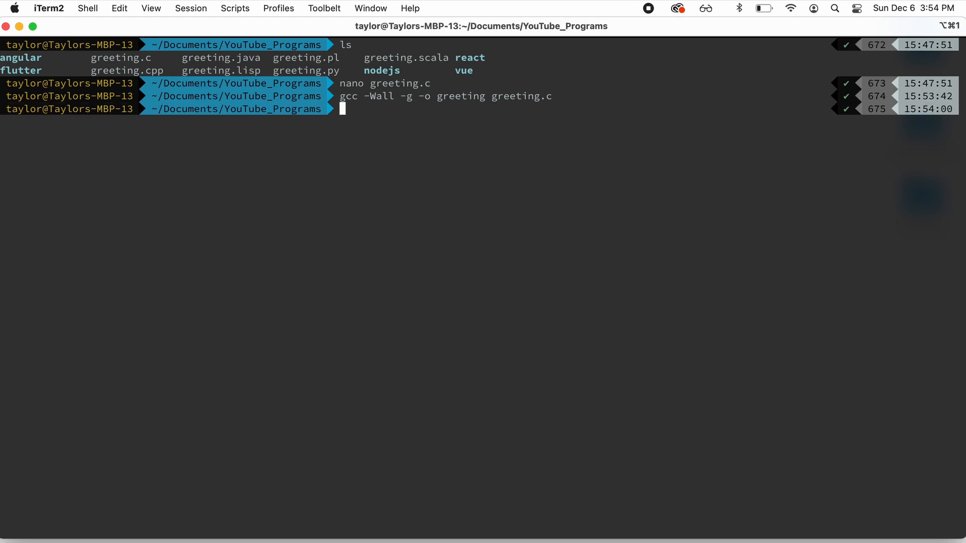
Run ./greeting to print Hello YouTube from C on M1, then bring up greeting.cpp in nano
text(./)
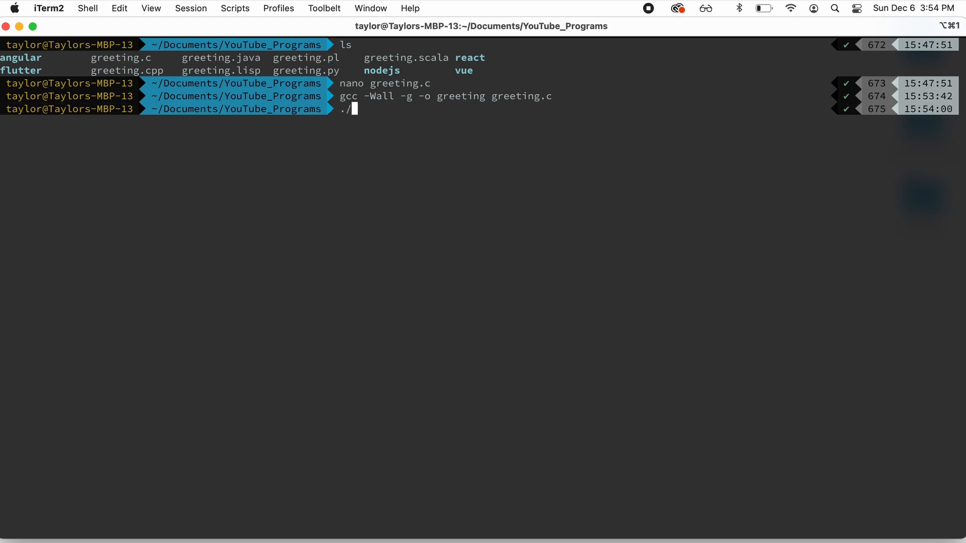
text(greeting)
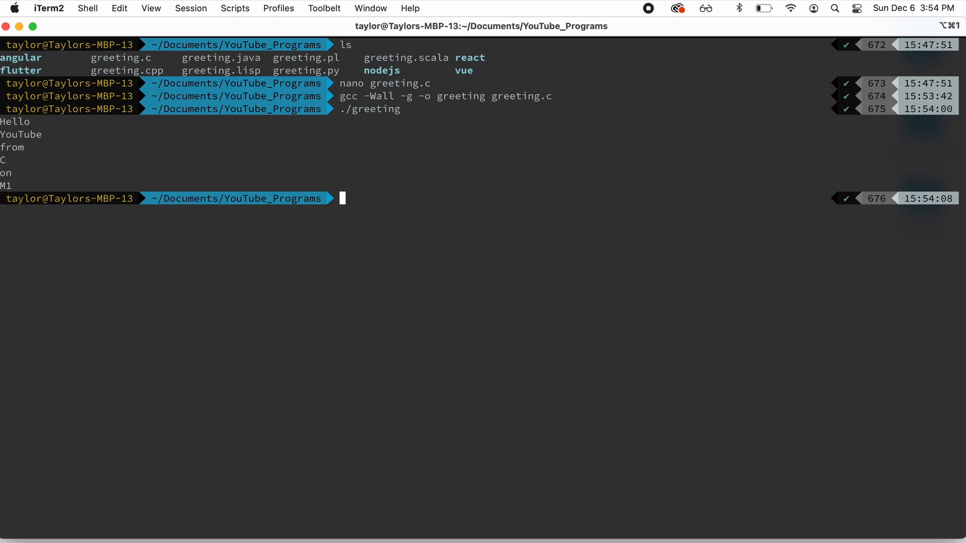
text(nano greeting.cpp)
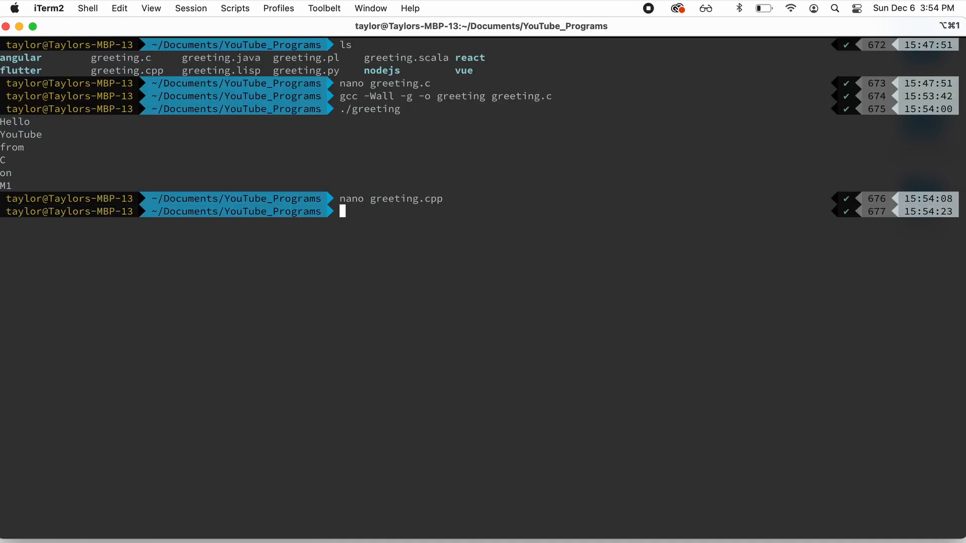
Compile greeting.cpp into greetingCPP with g++ -Wall -g
text(g++)
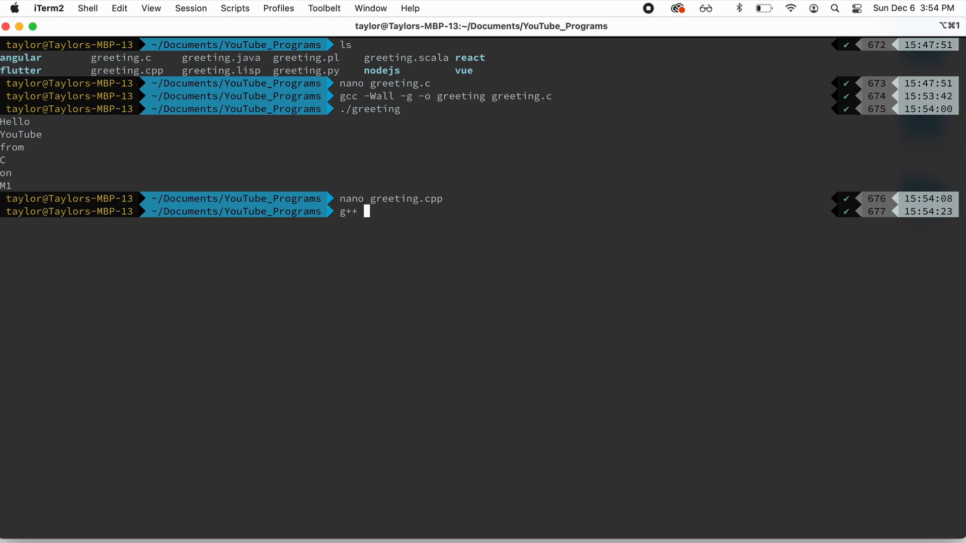
text(-Wall -g -o)
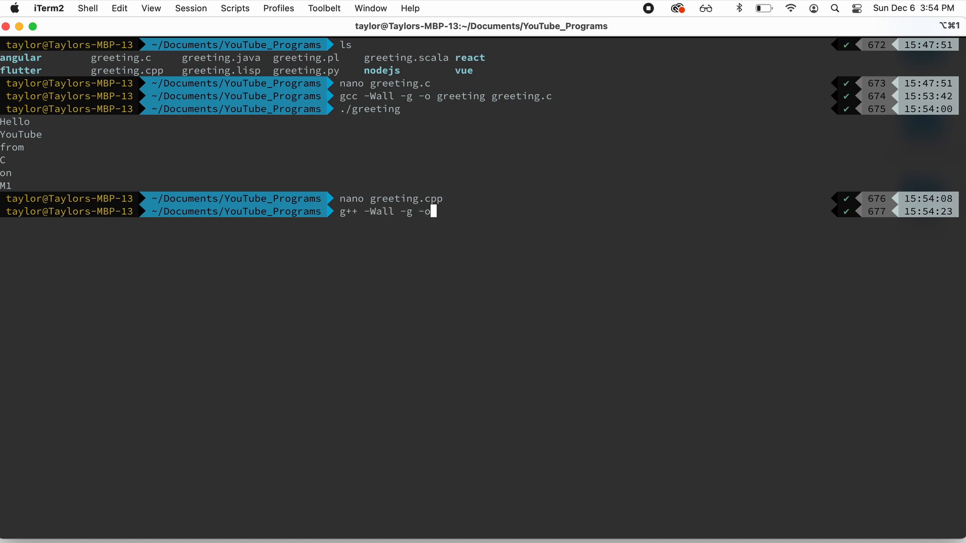
text(greeting)
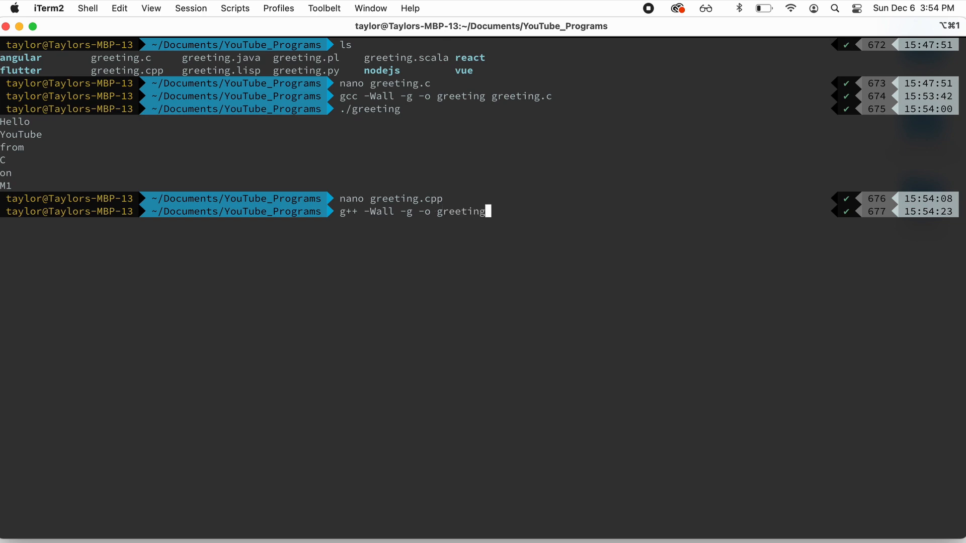
text(CPP)
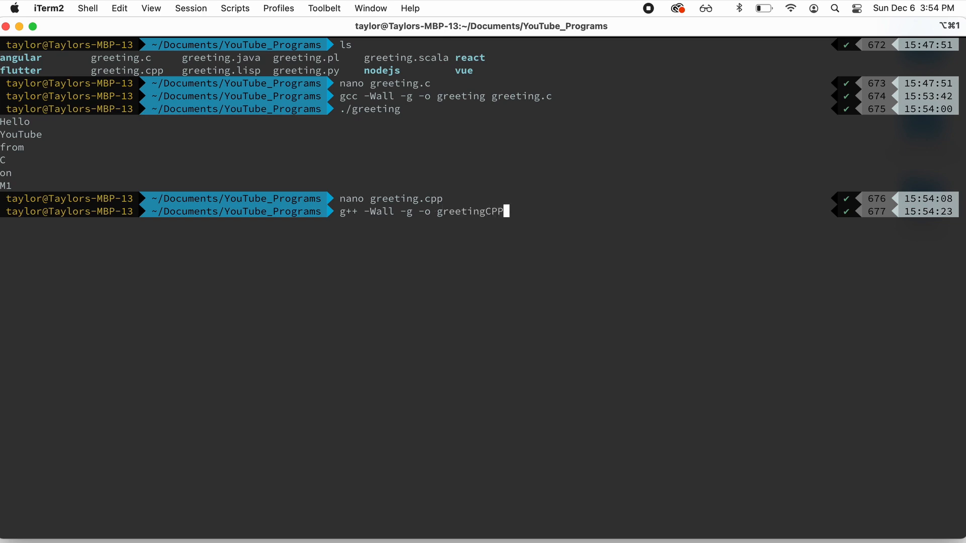
text(g)
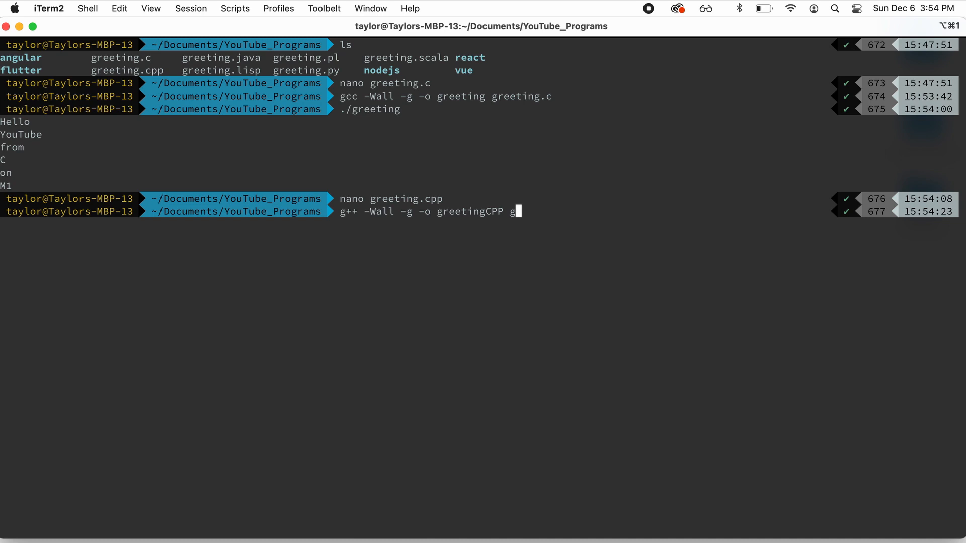
text(reetin)
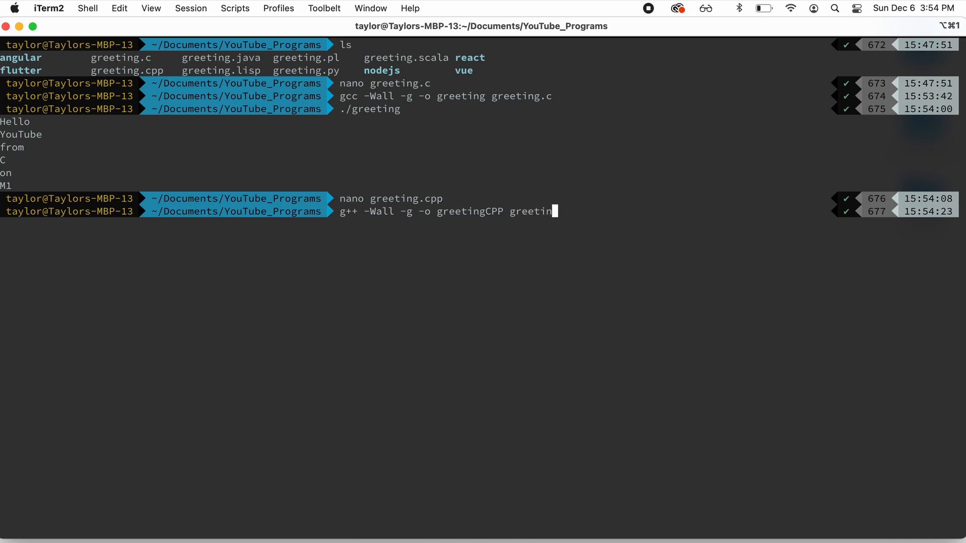
text(g)
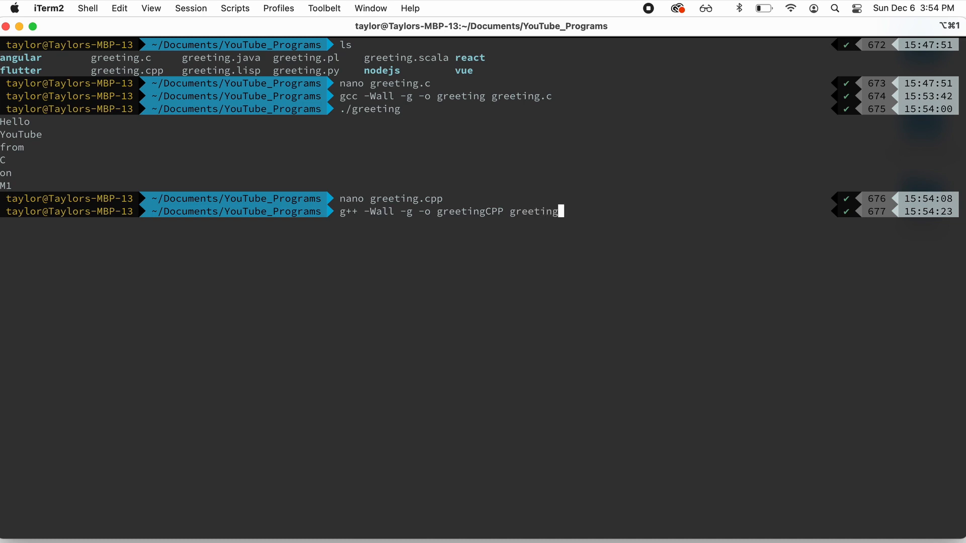
key(Return)
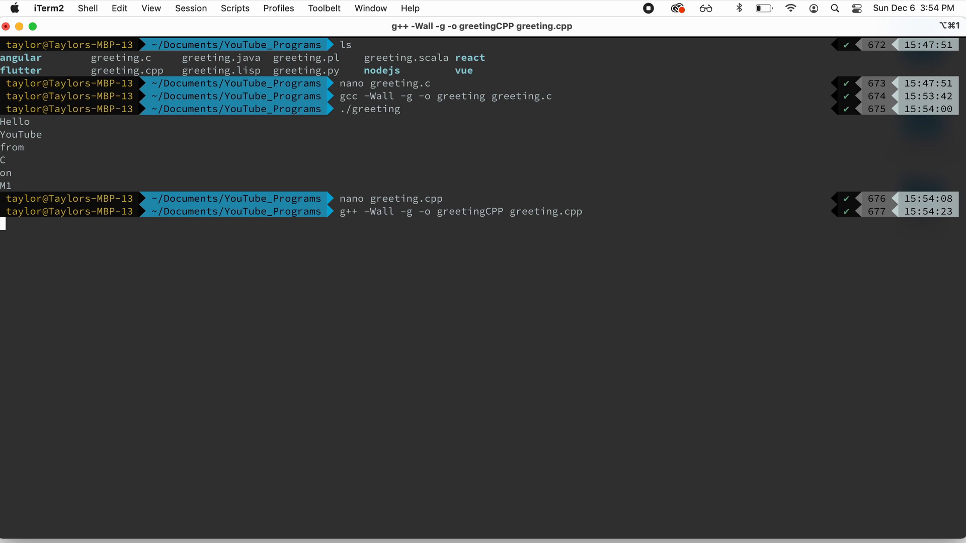
Run ./greetingCPP to print Hello YouTube from C++ on M1
key(Return)
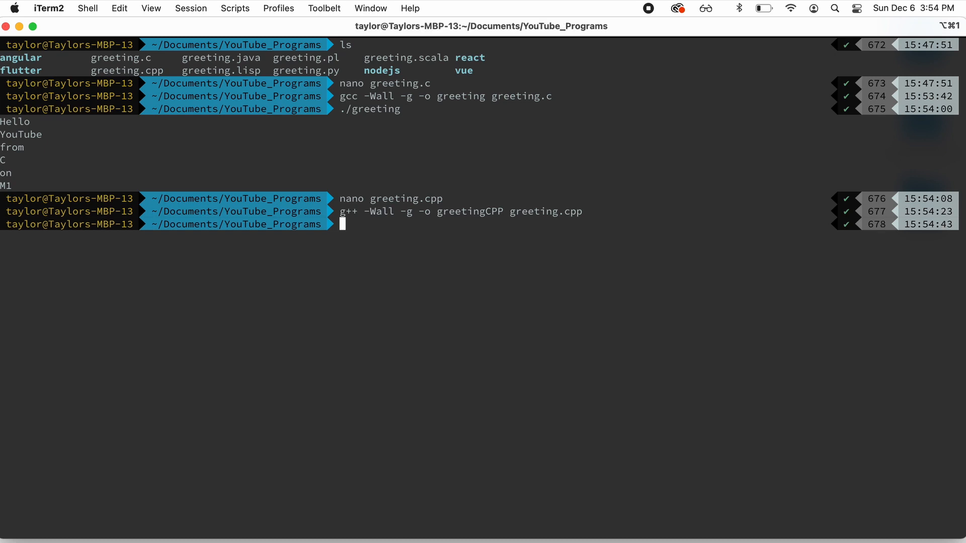
text(./greetingCPP)
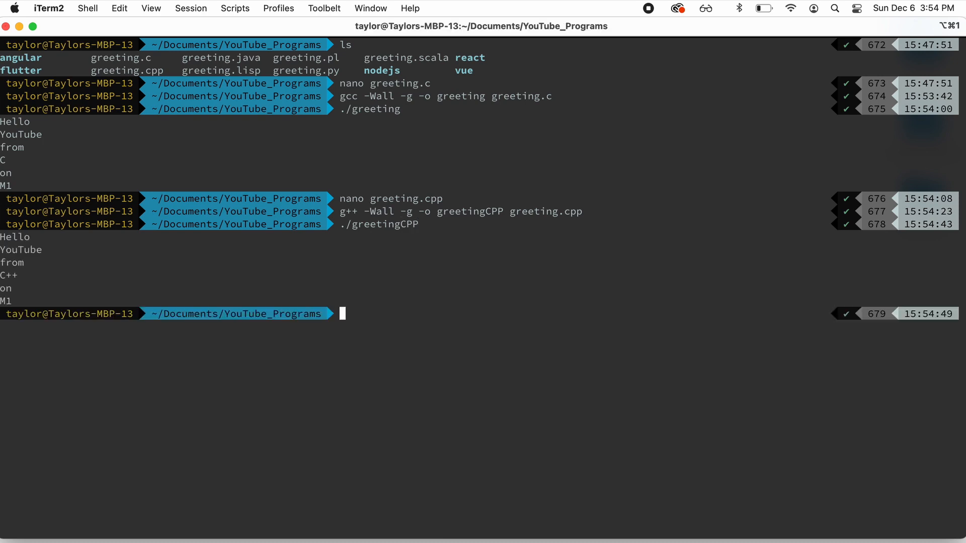
text(perl)
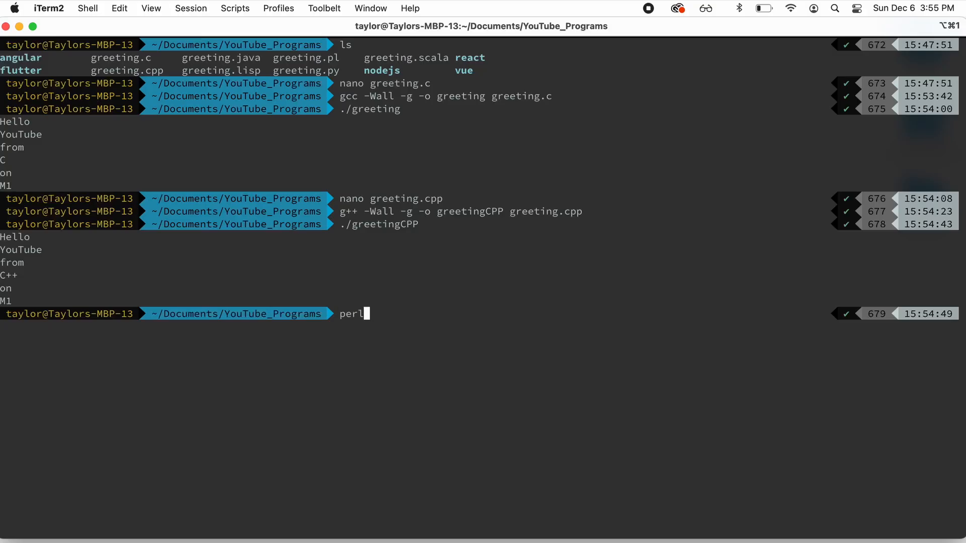
Review the Perl source greeting.pl in nano after closing a mistyped empty greeting.perl
text(nano)
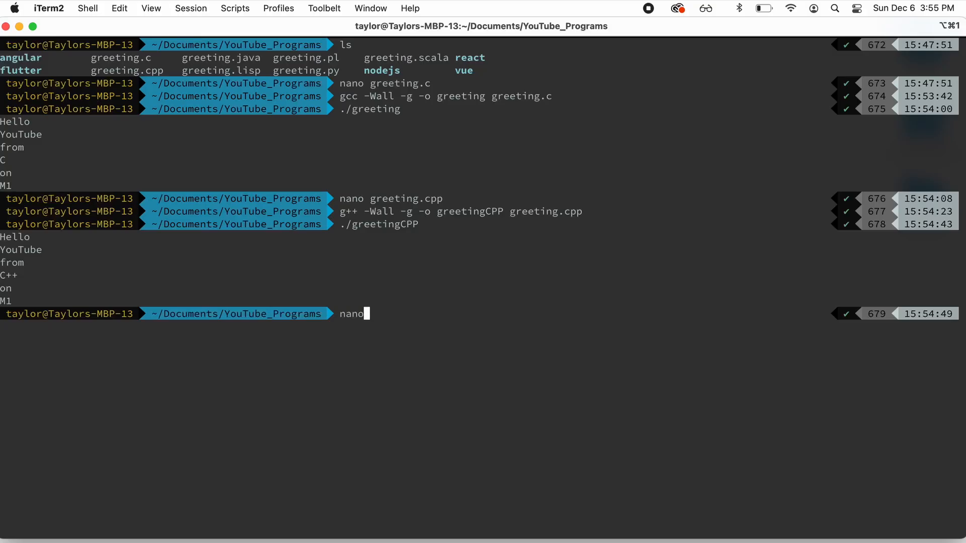
text(g)
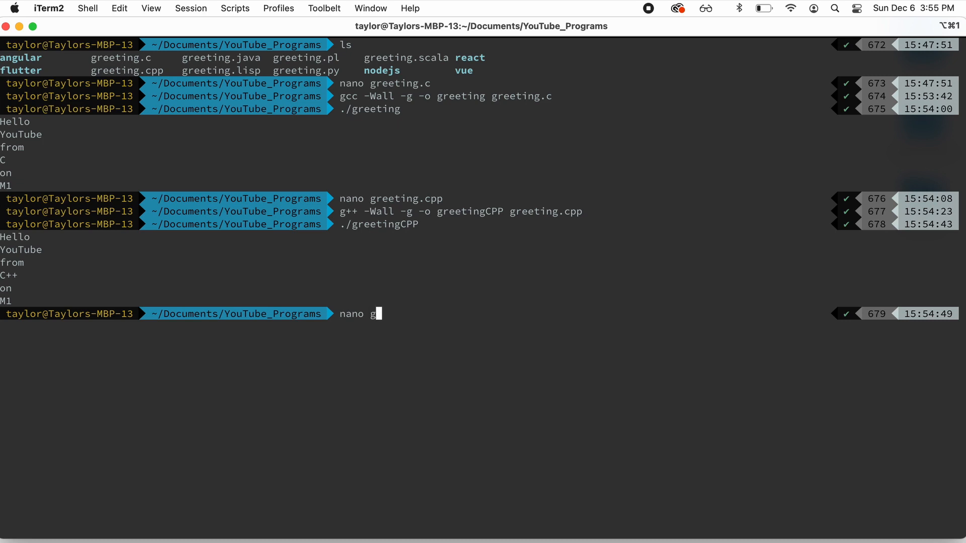
text(reeti)
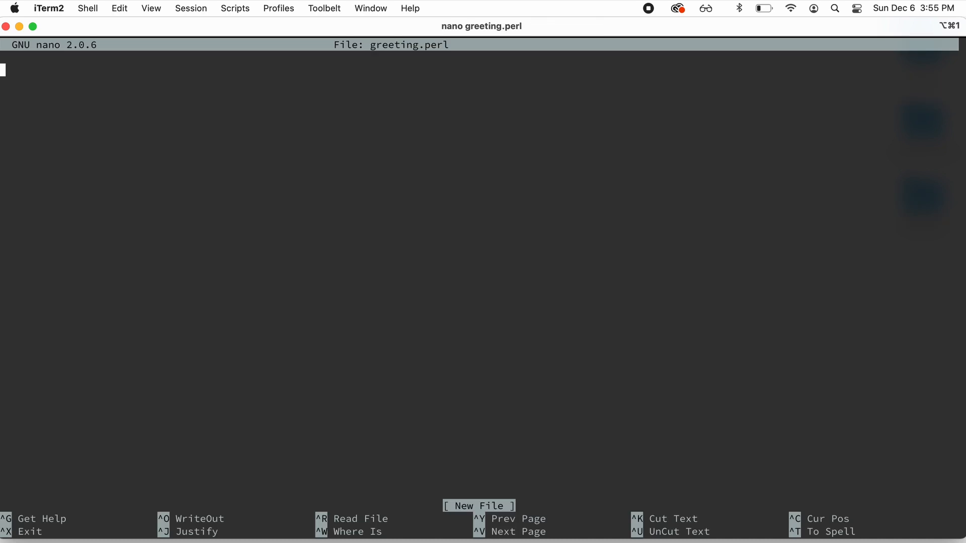
key(ctrl+x)
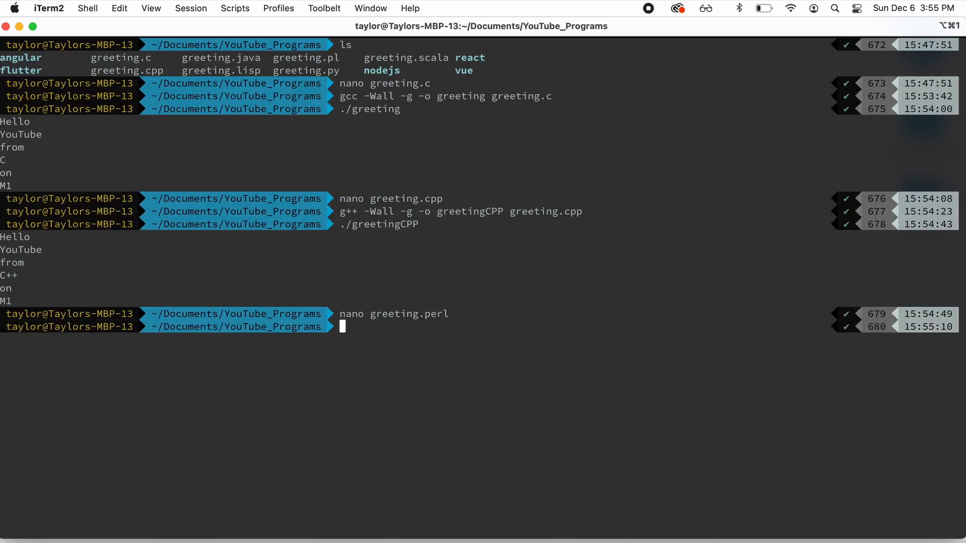
text(nano greeting.pl)
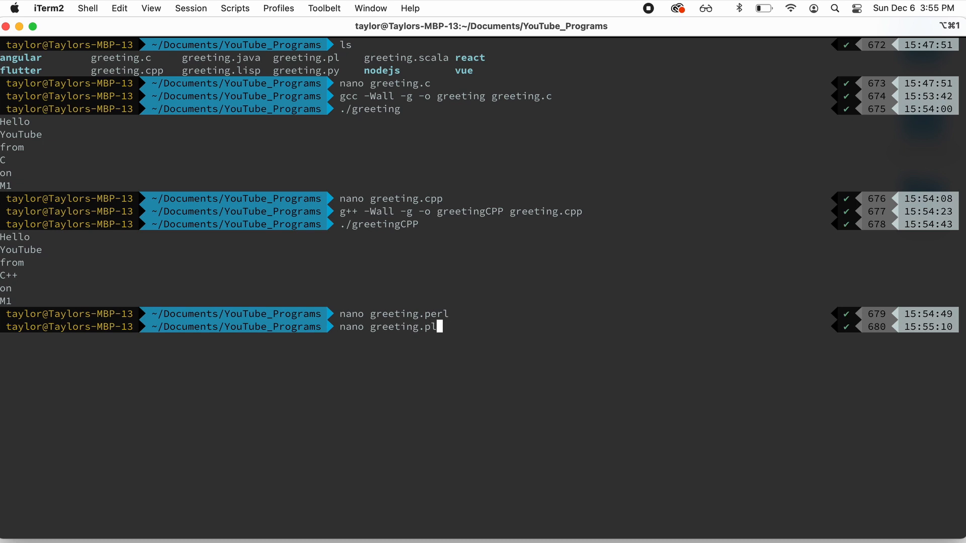
key(enter)
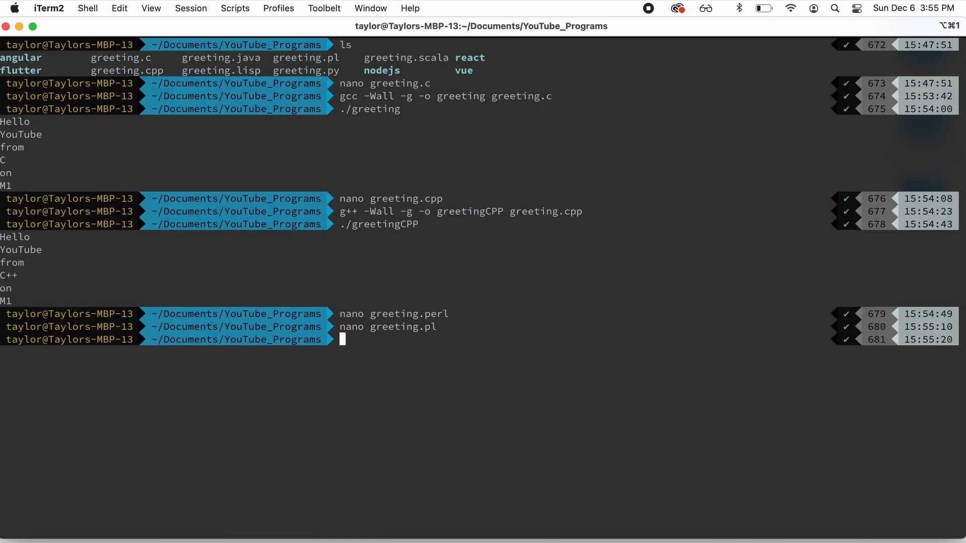
Run perl greeting.pl, printing Hello YouTube from Perl on M1 one word per line
text(perl)
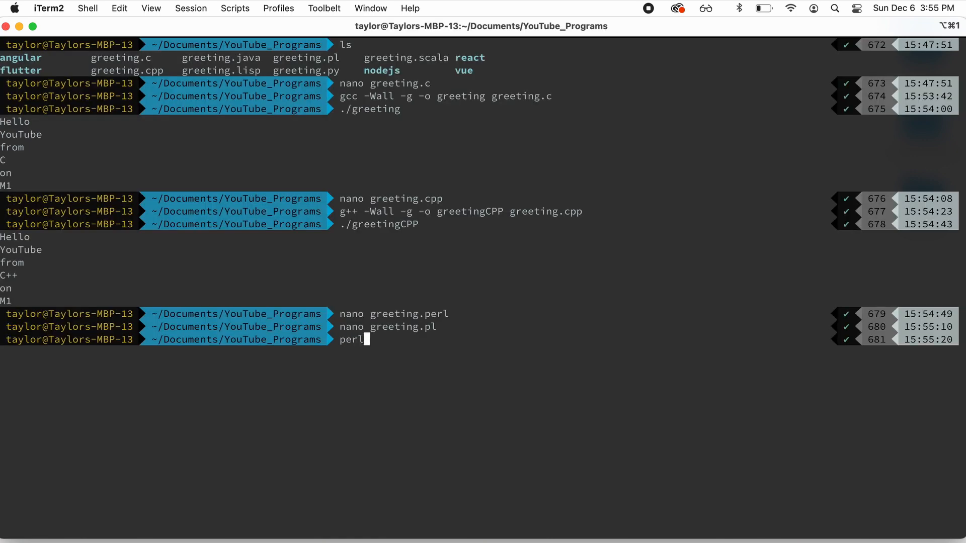
text(greeting.pl)
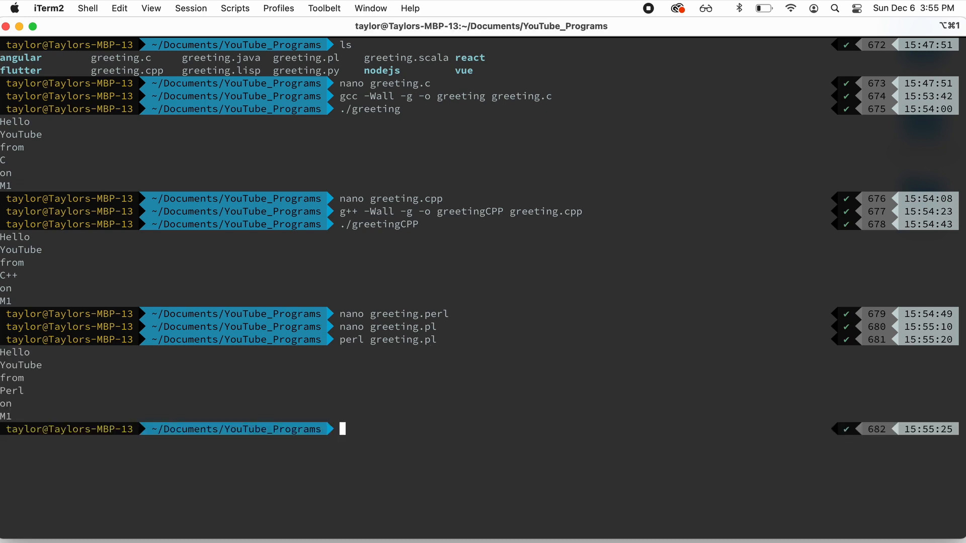
text(nano)
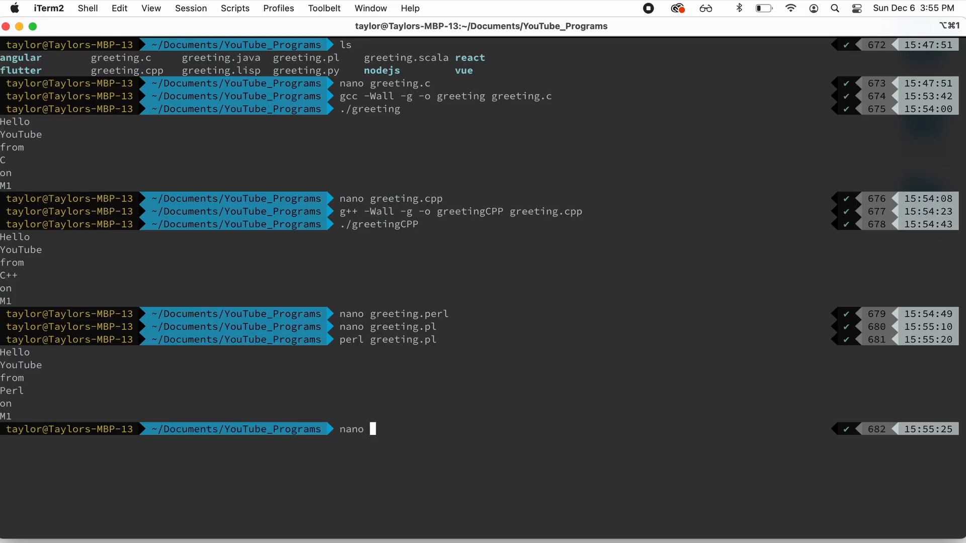
Review greeting.py in nano and run python3 greeting.py to print its six words
text(greeting)
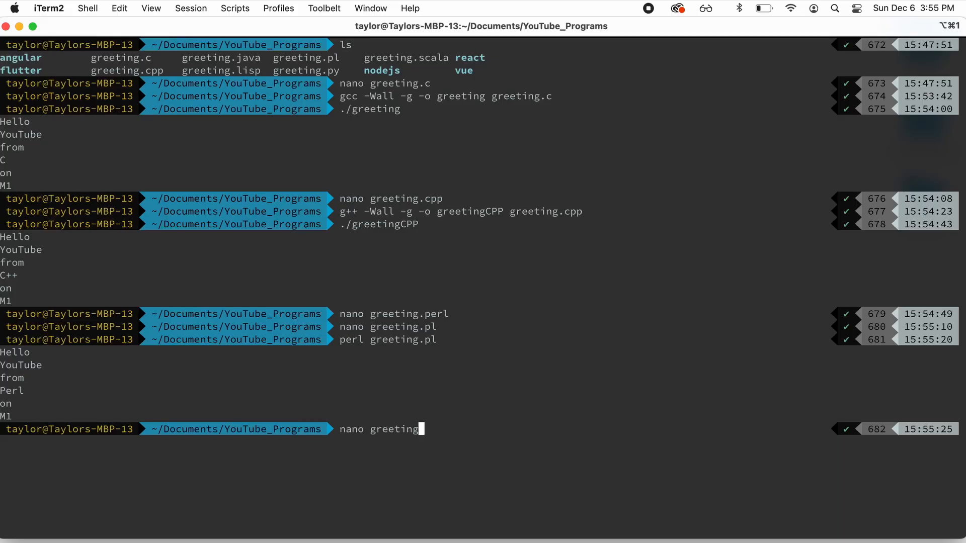
key(Return)
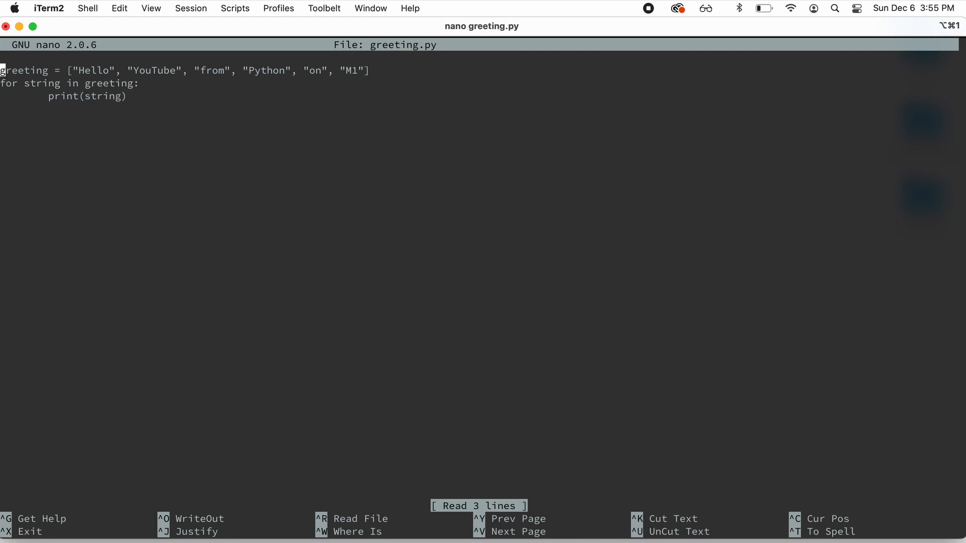
text(python)
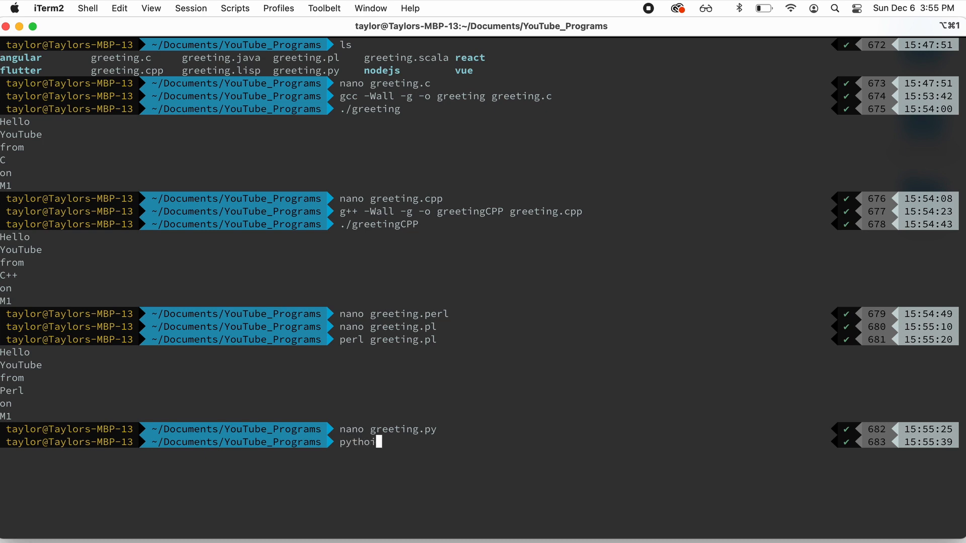
text(n3)
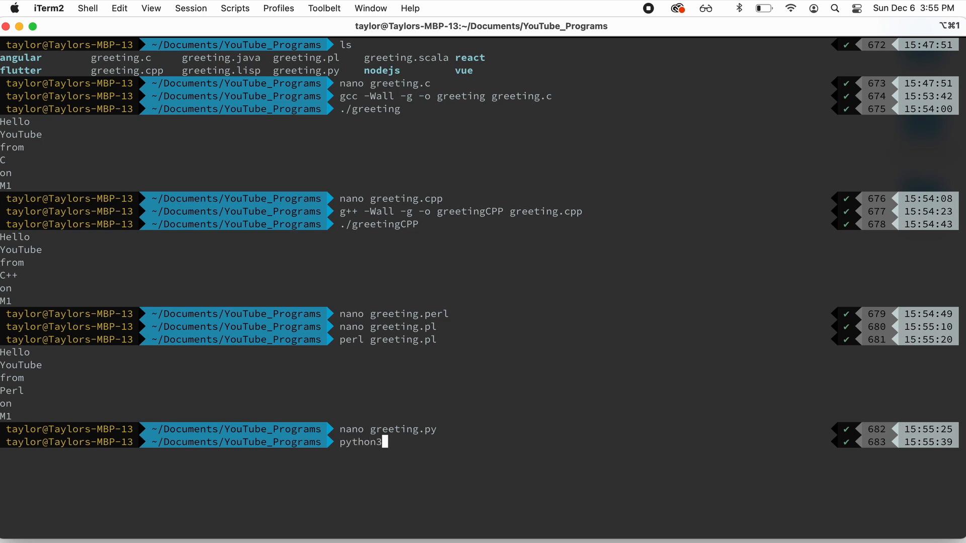
text(greeti)
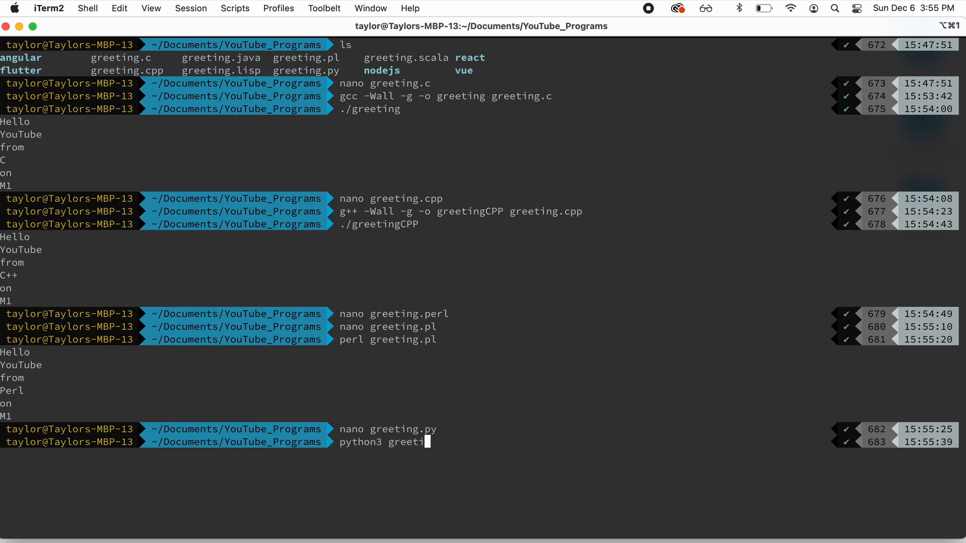
key(Enter)
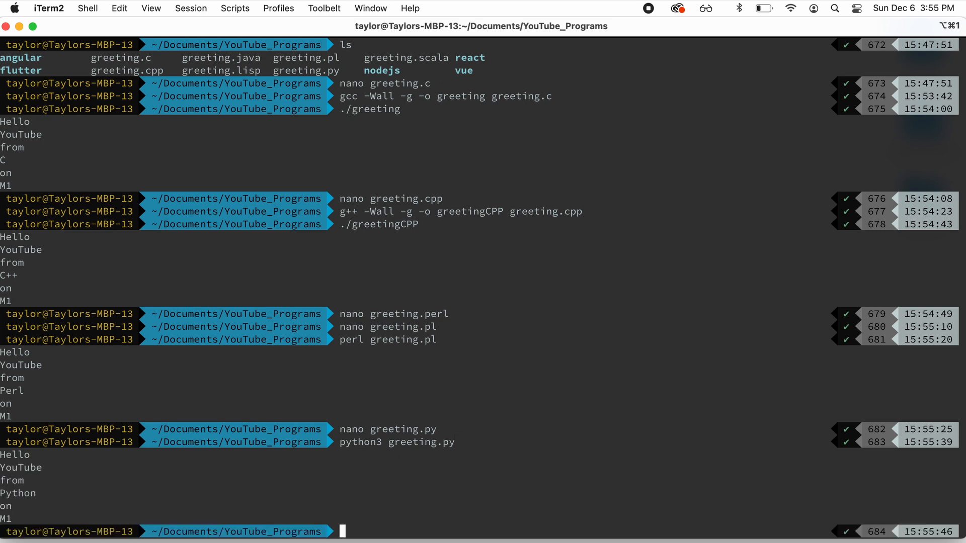
Review greeting.lisp in nano and run clisp greeting.lisp, printing Hello Youtube from Lisp on M1
text(nna)
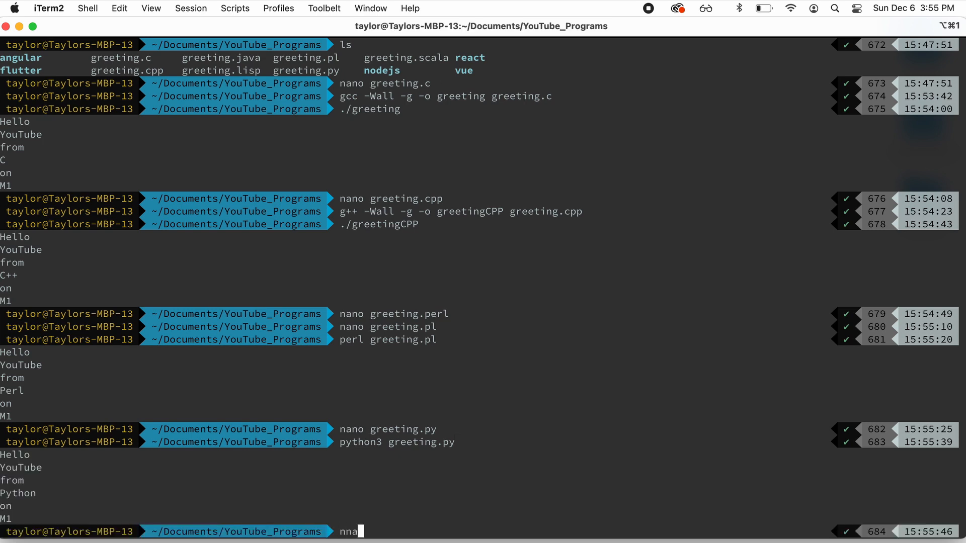
text(nano)
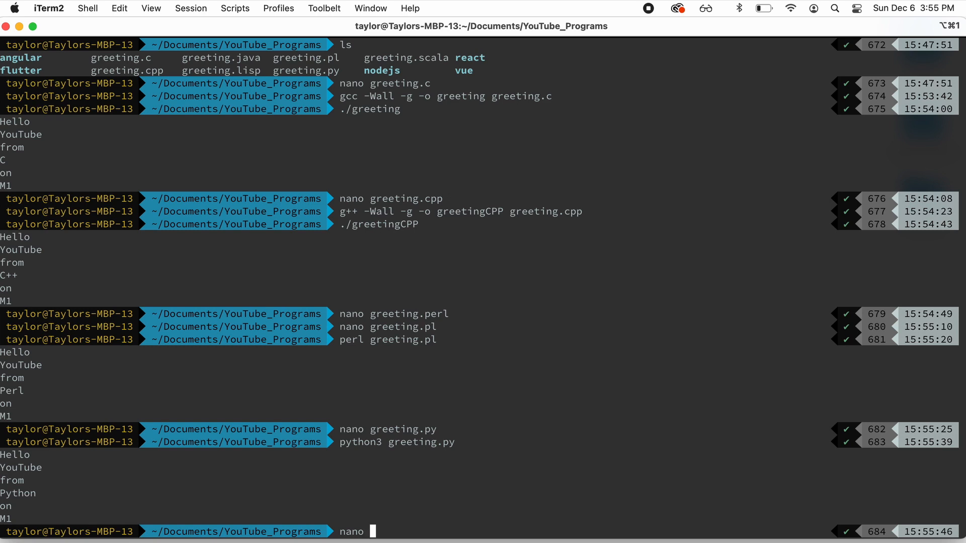
text(gree)
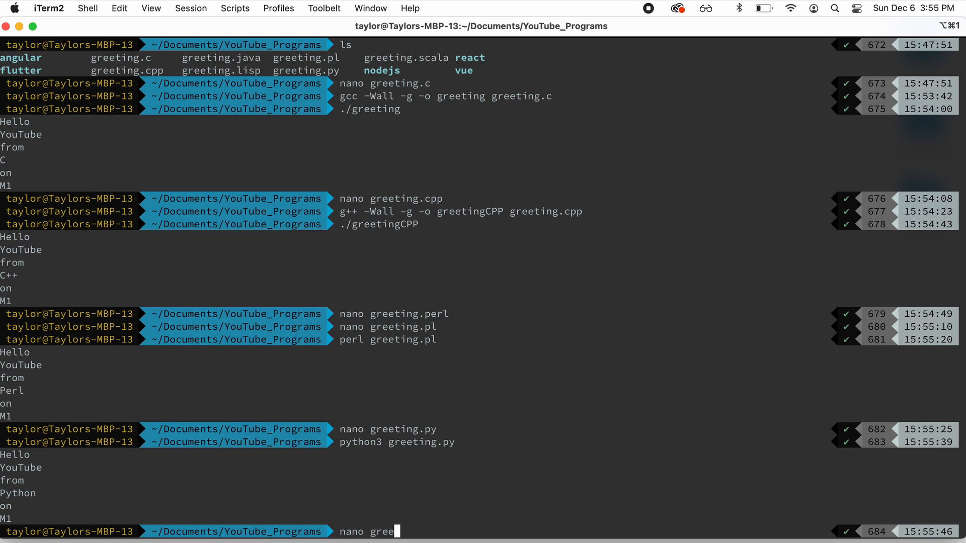
text(ting.lsip)
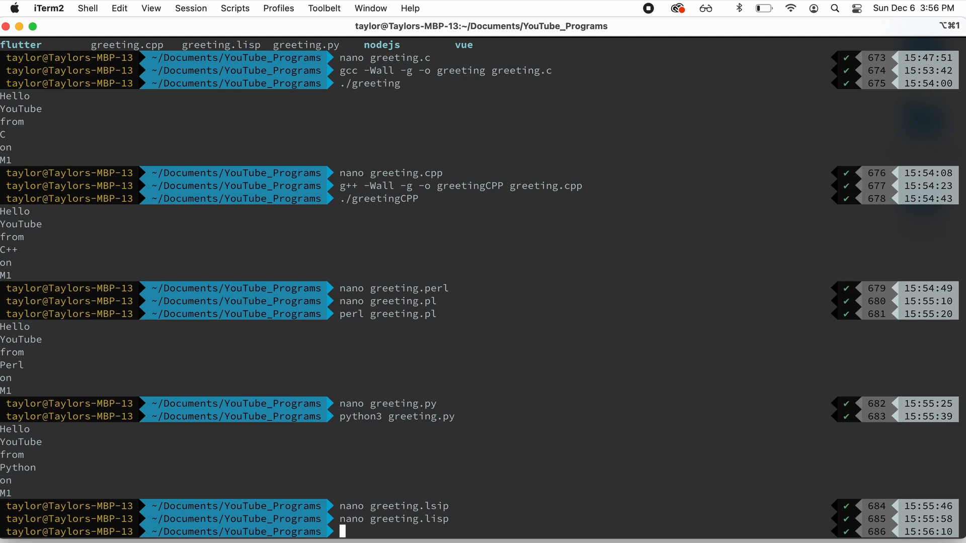
text(clisp)
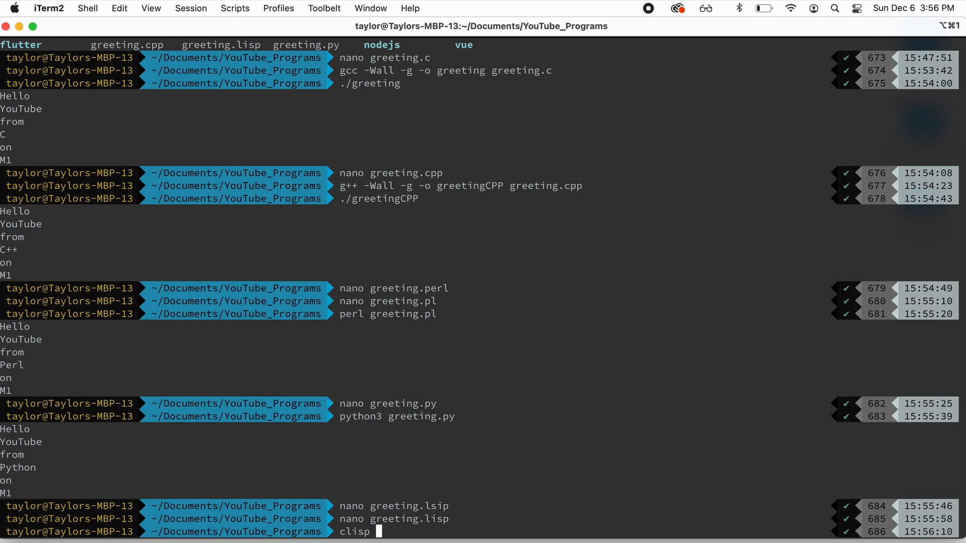
text(greeting.lisp)
text(nano)
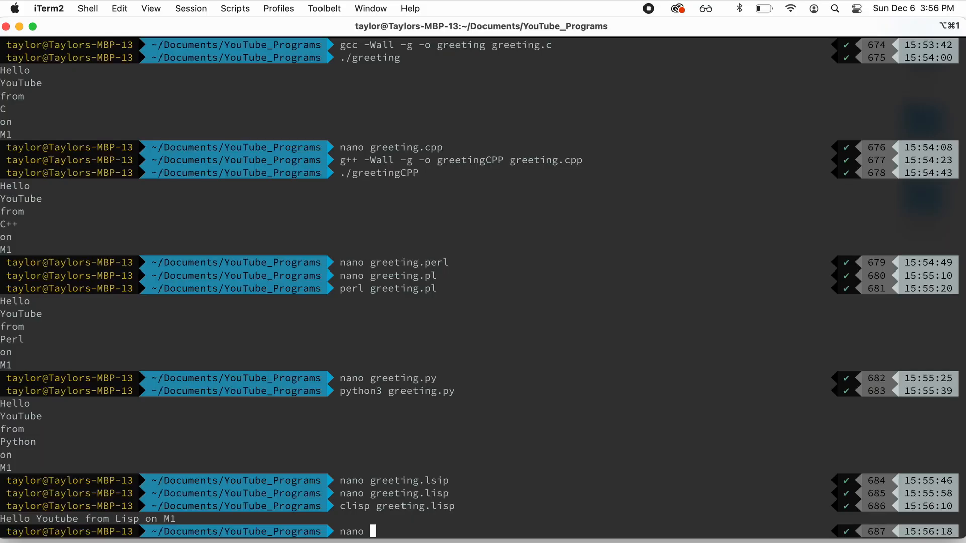
Review greeting.scala in nano and return to the shell
text(greeting.scal)
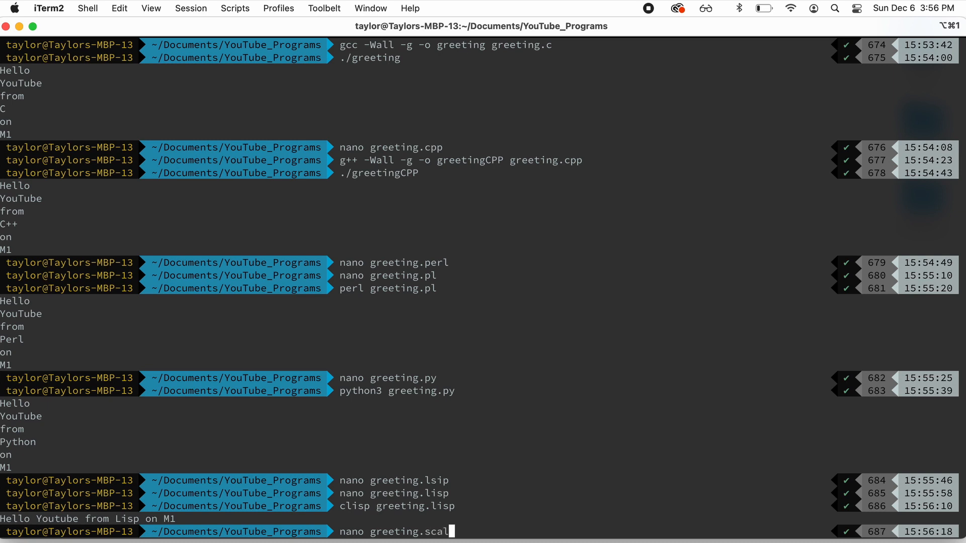
key(Enter)
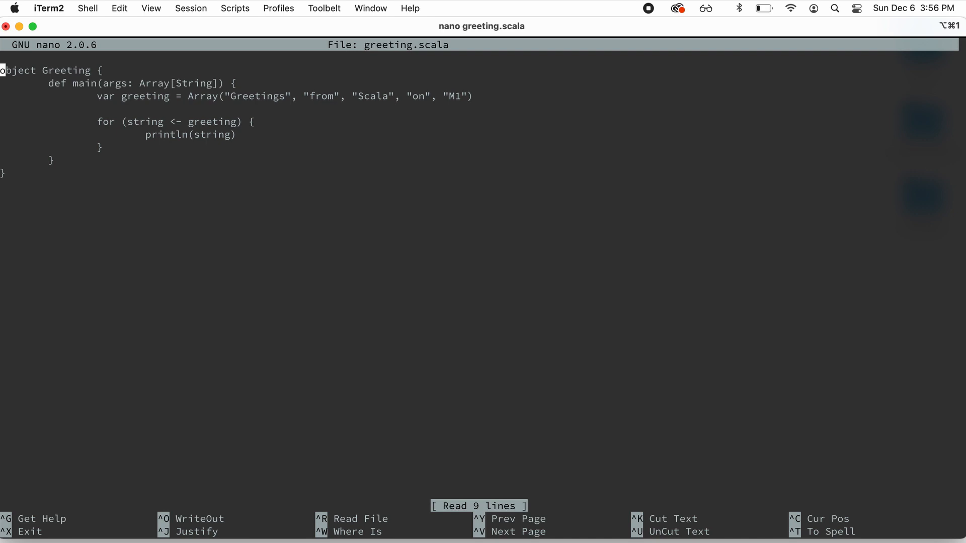
key(ctrl+x)
text(s)
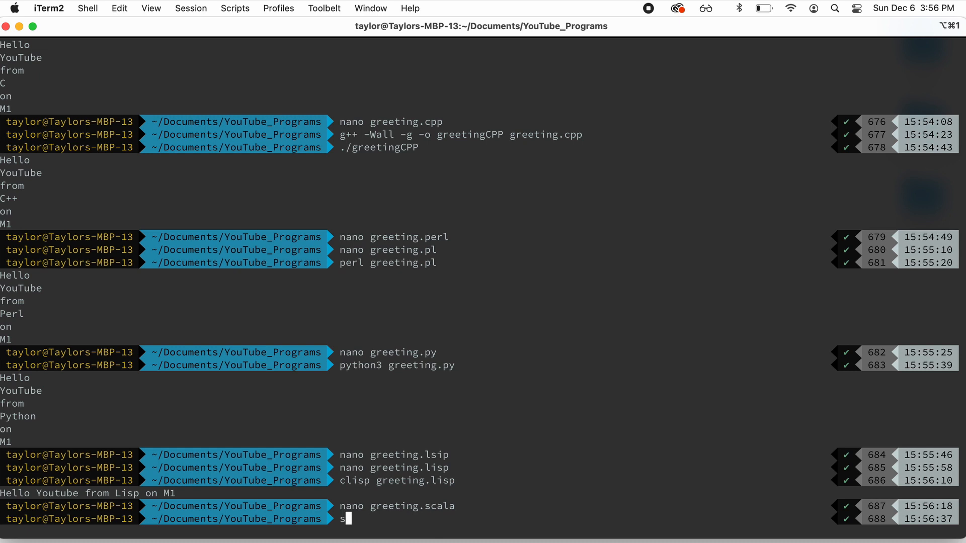
Compile with scalac greeting.scala and run scala Greeting, printing Greetings from Scala on M1
text(calac)
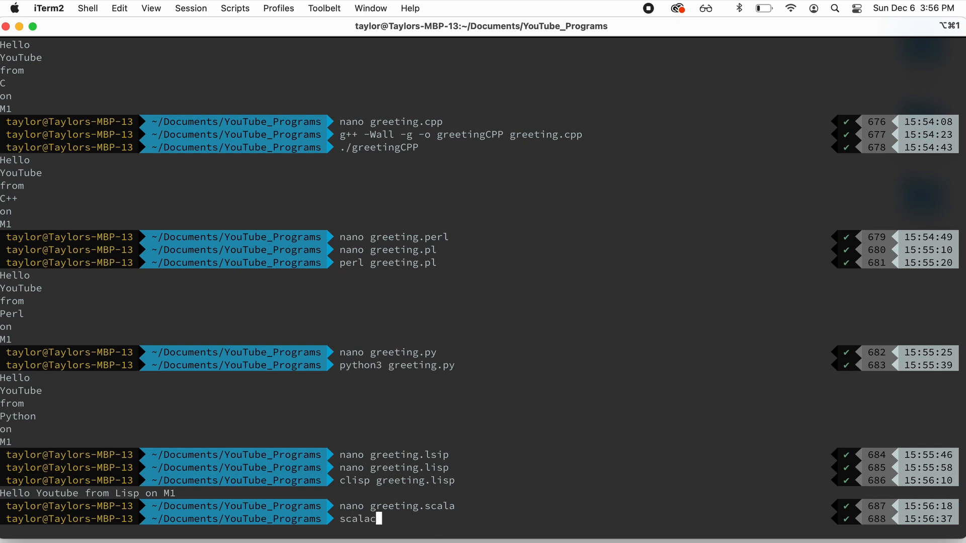
text(greeting.scala)
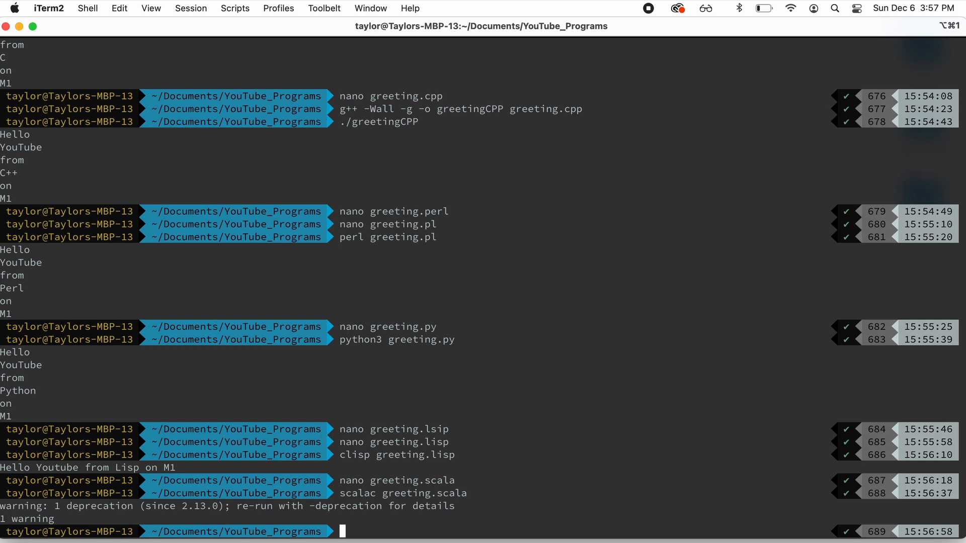
text(scala Greeting)
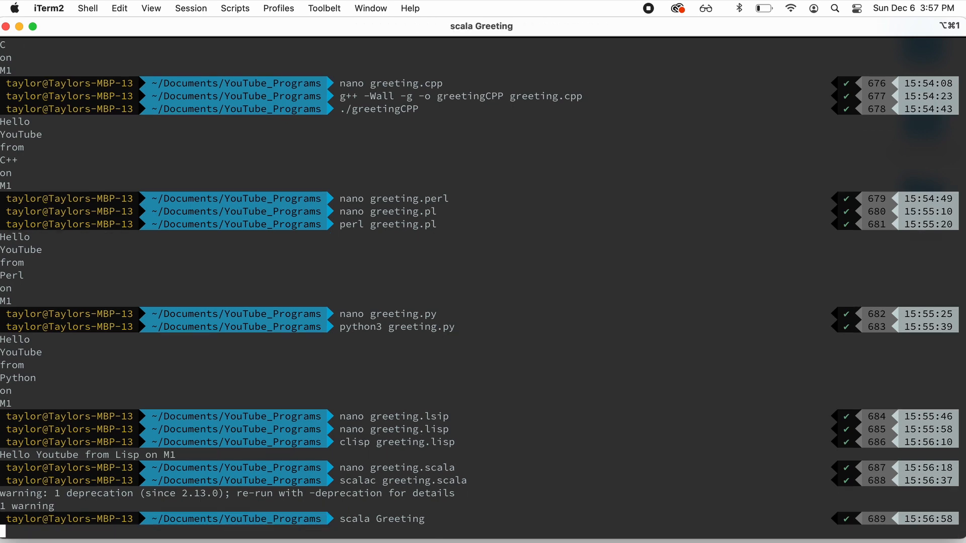
key(Return)
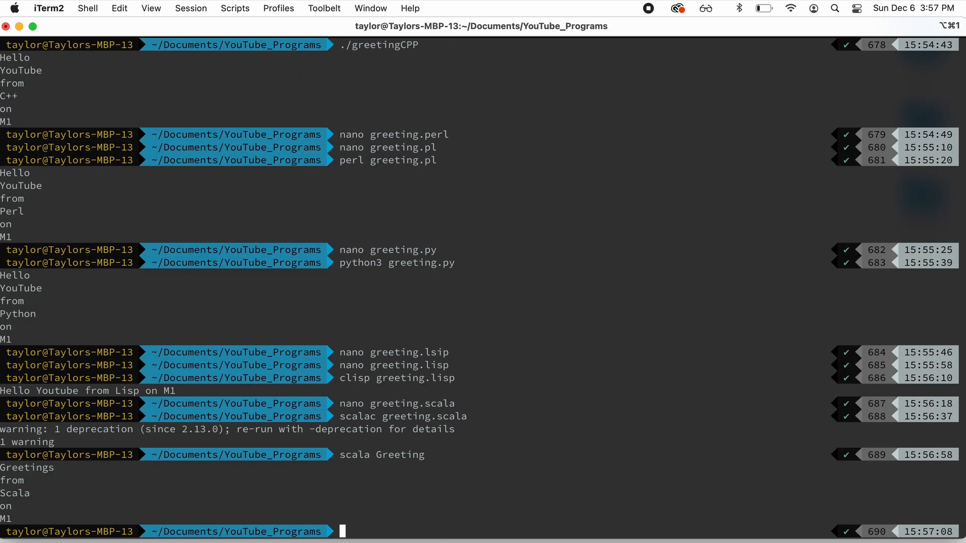
text(javac)
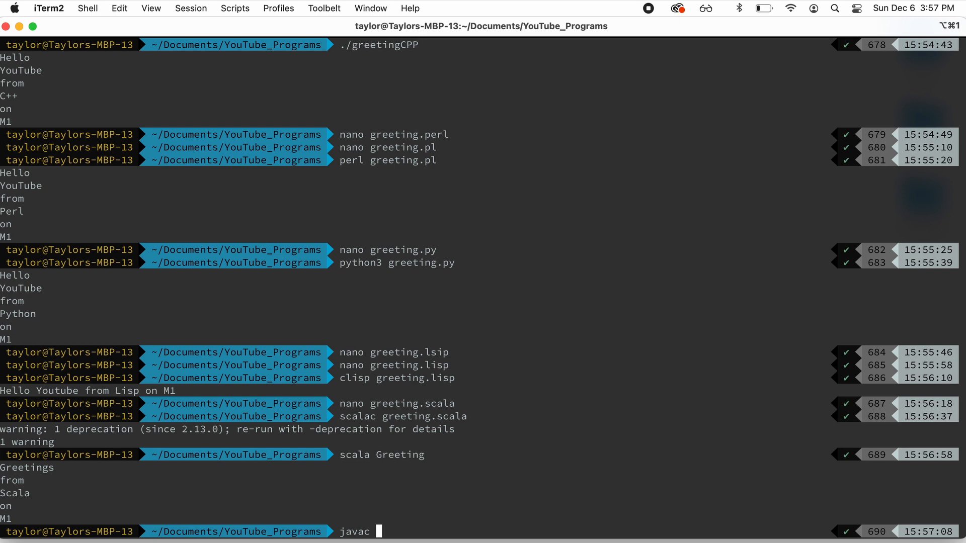
Review the Java source Greeting.java in nano and return to the shell
text(nano)
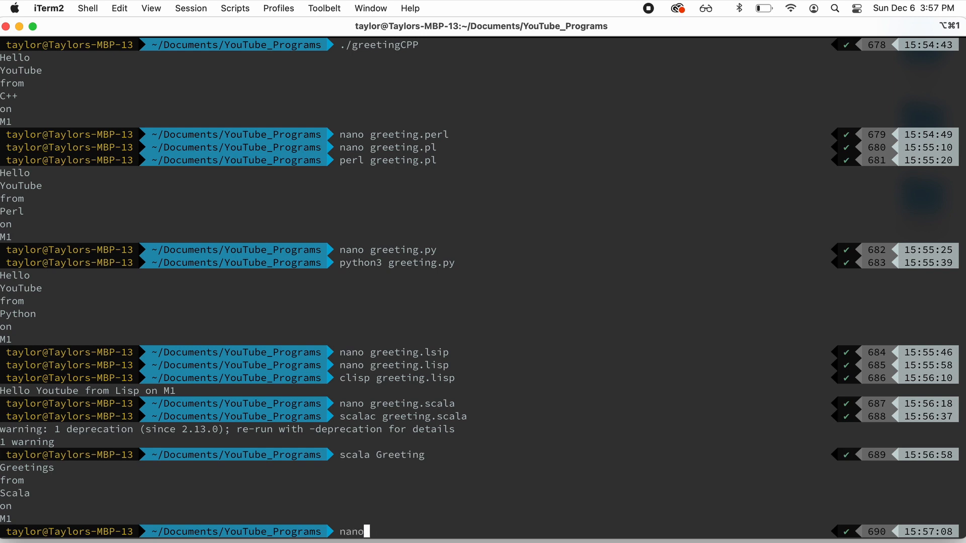
text(j)
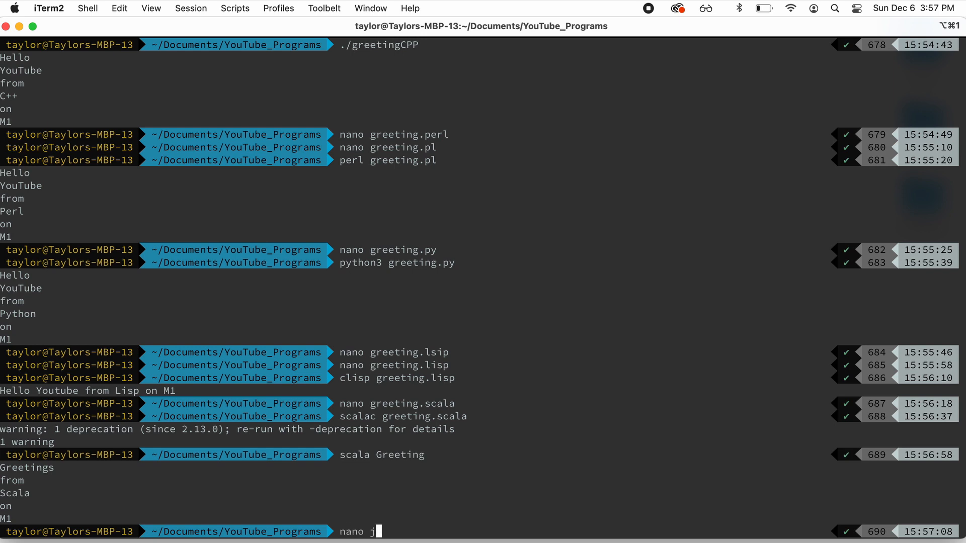
text(greeting.)
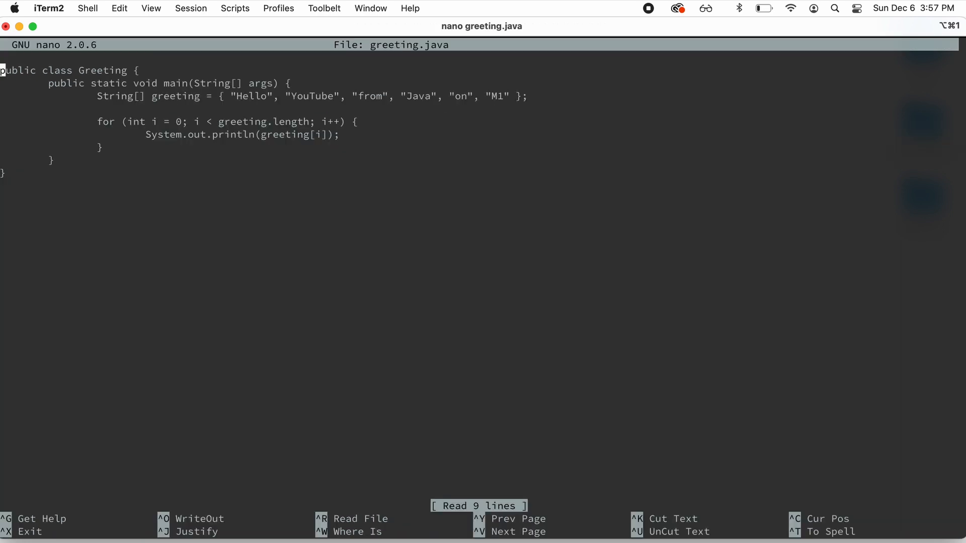
key(ctrl+x)
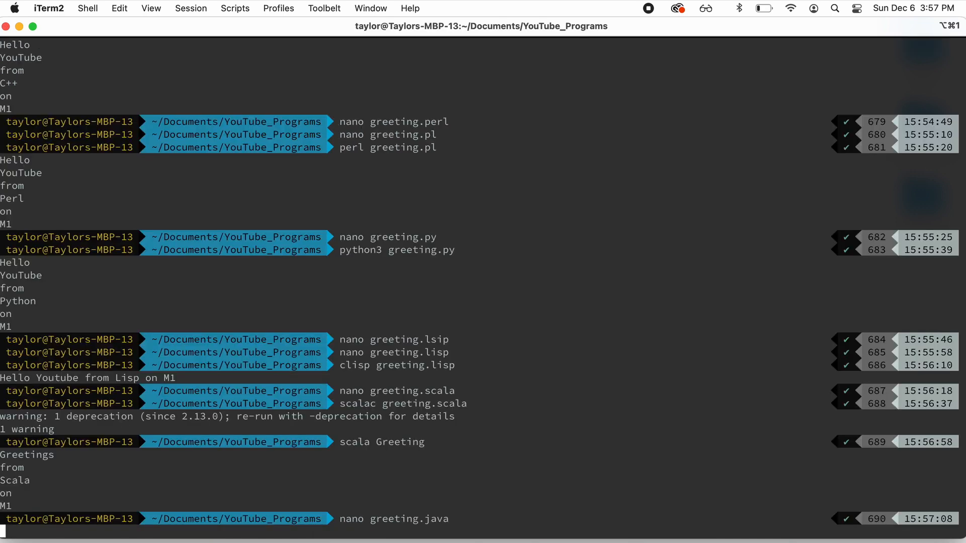
Compile with javac Greeting.java, run java Greeting printing Hello YouTube from Java on M1, and list the folder
text(javac)
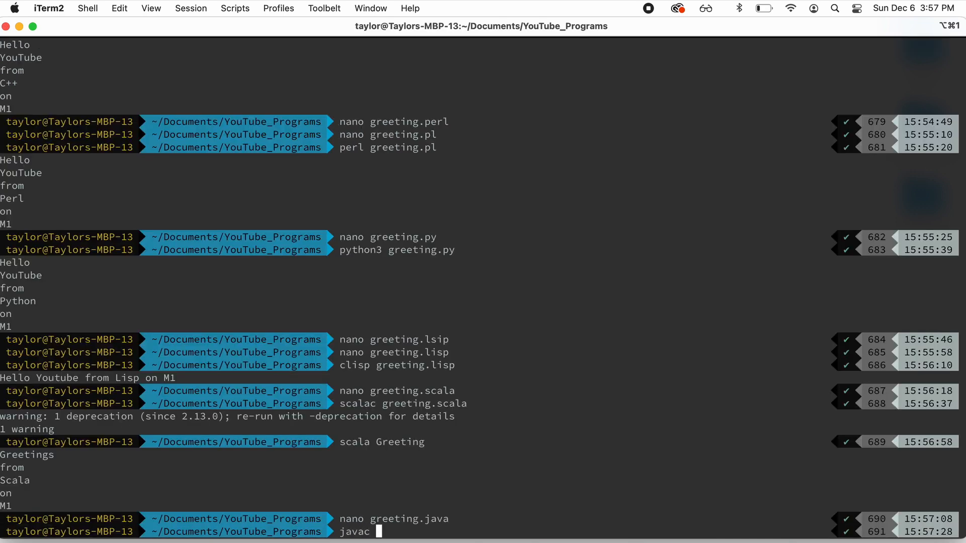
text(Greeting.)
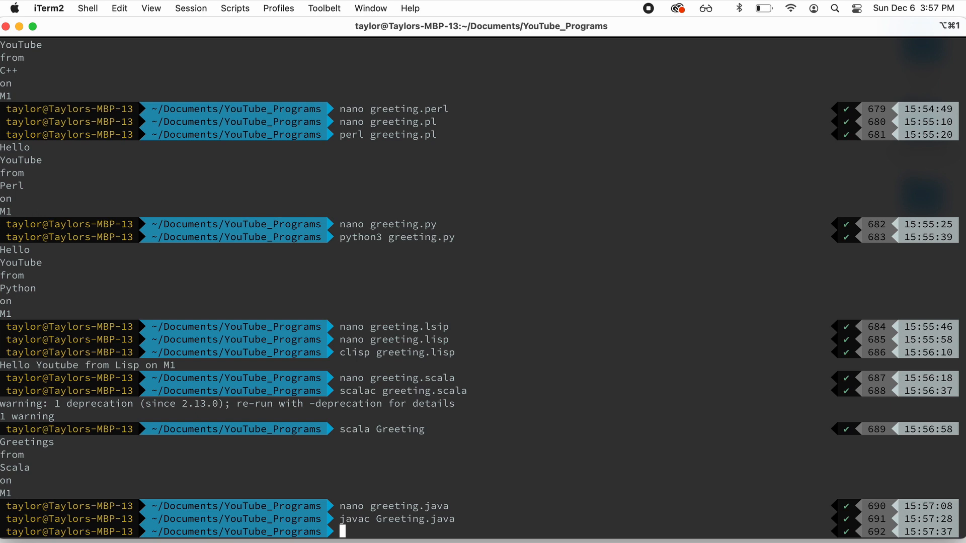
text(java Greeting)
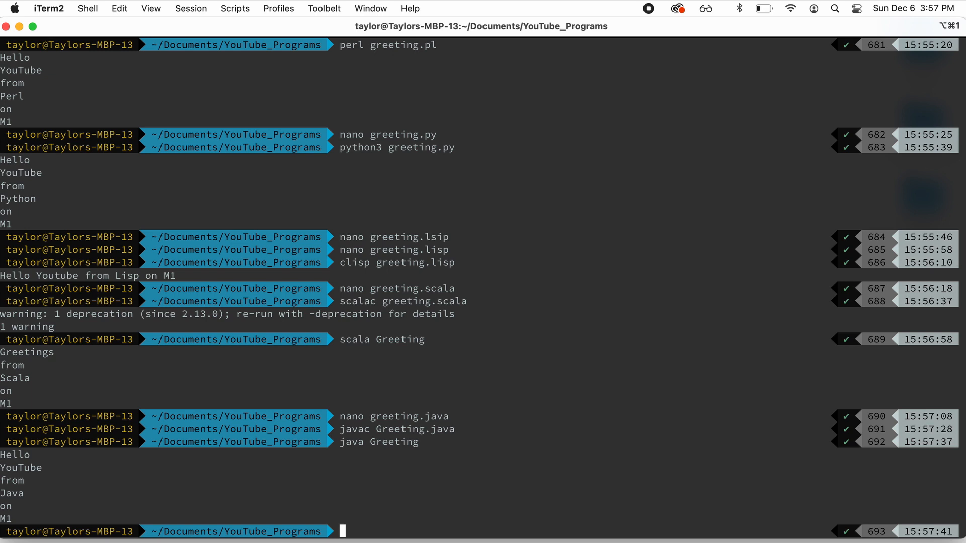
text(ls)
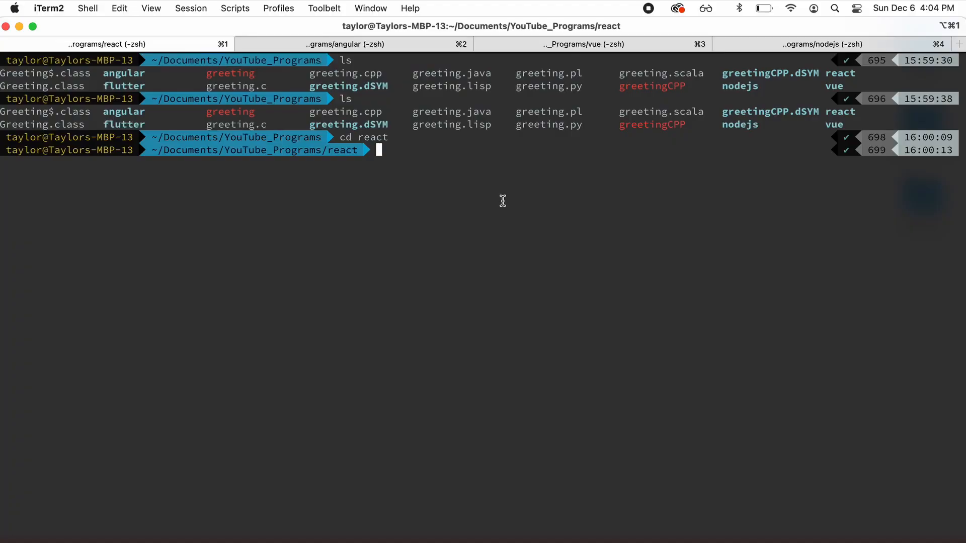
mouse_move(463, 223)
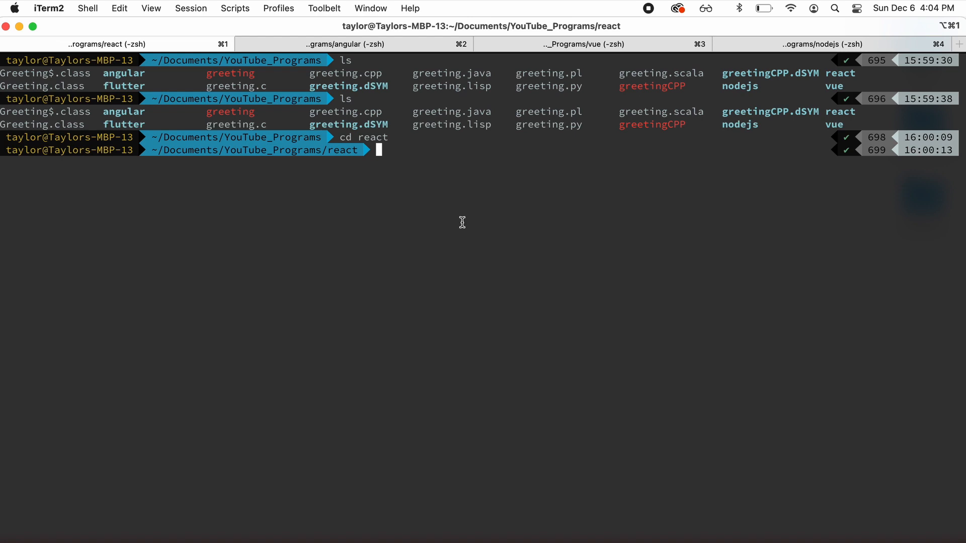
mouse_move(391, 261)
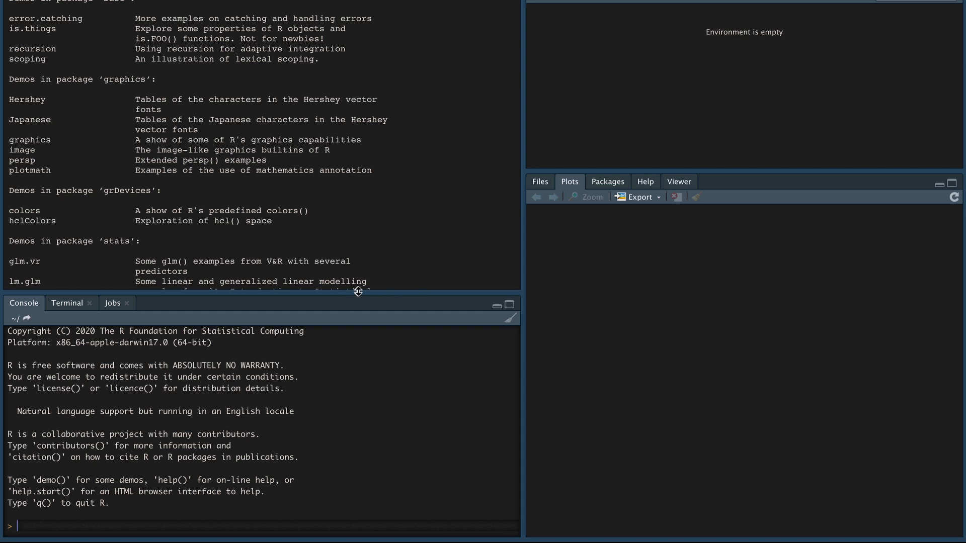
Run demo(graphics) in the RStudio Console
text(de)
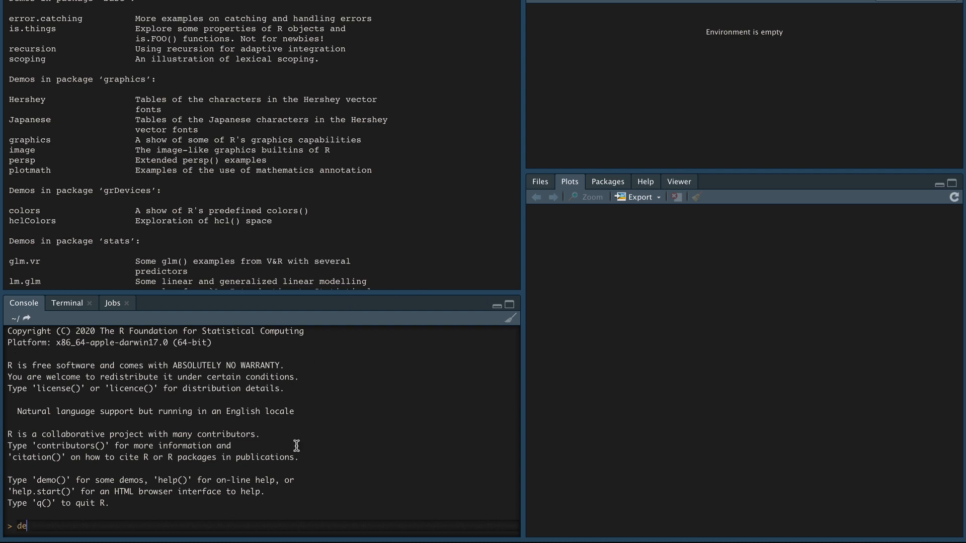
text(mo()
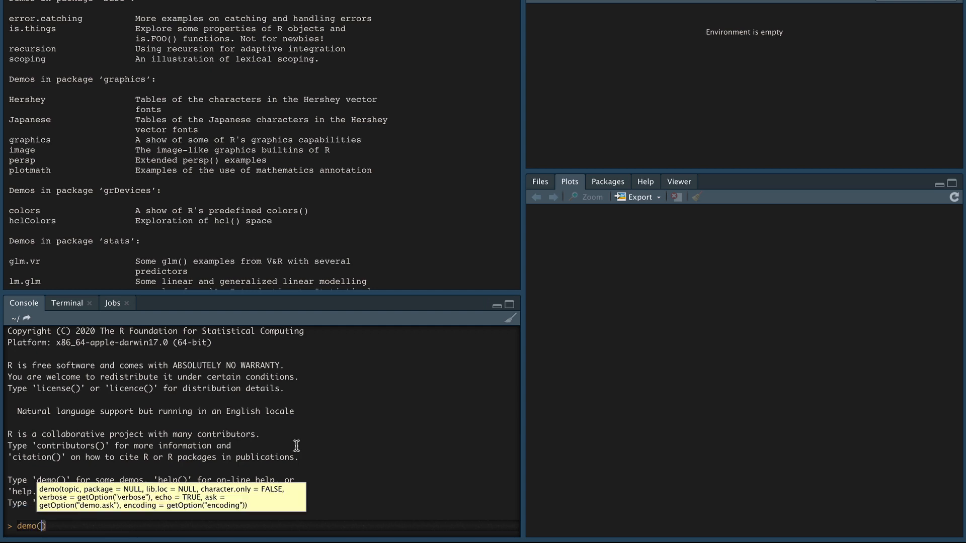
text(graphics()
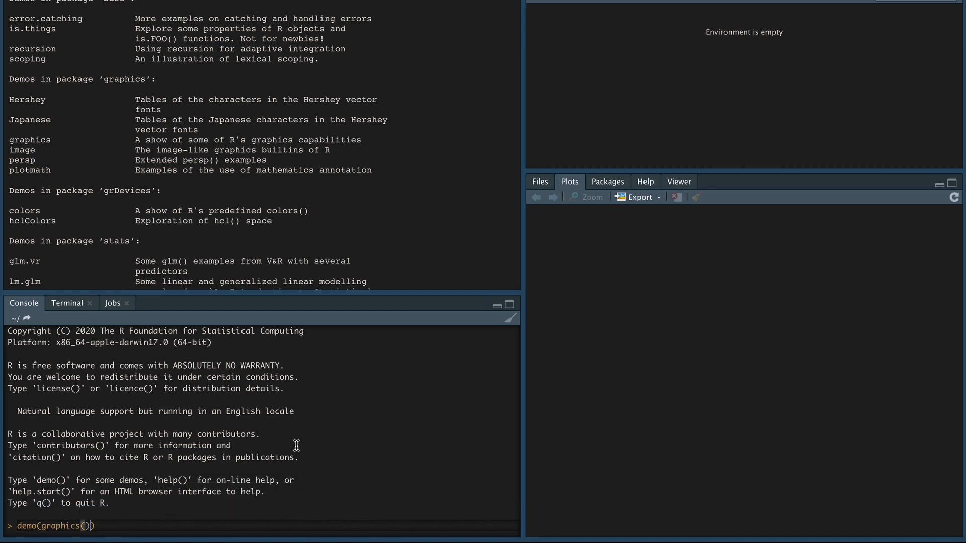
key(Return)
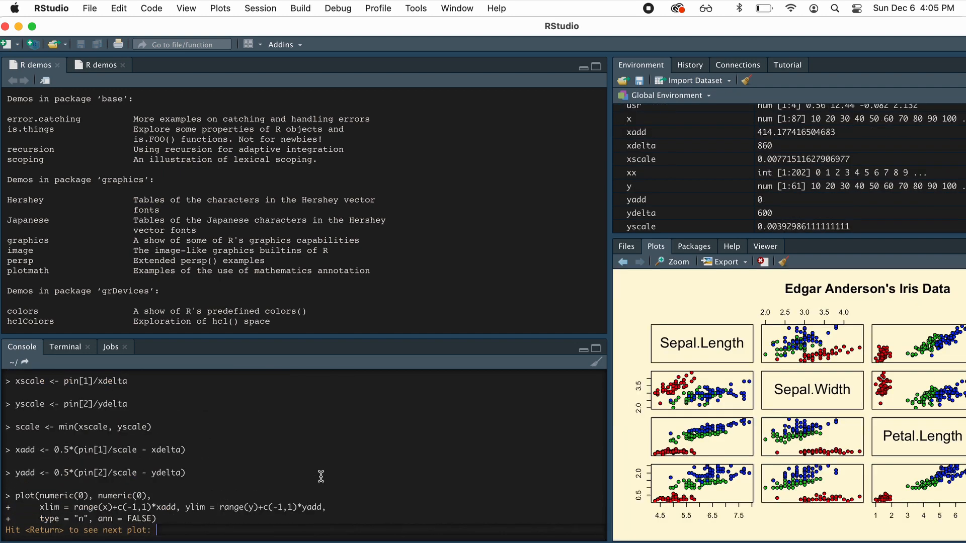
Advance through the demo plots, then page back toward the Notched Boxplots chart
key(Return)
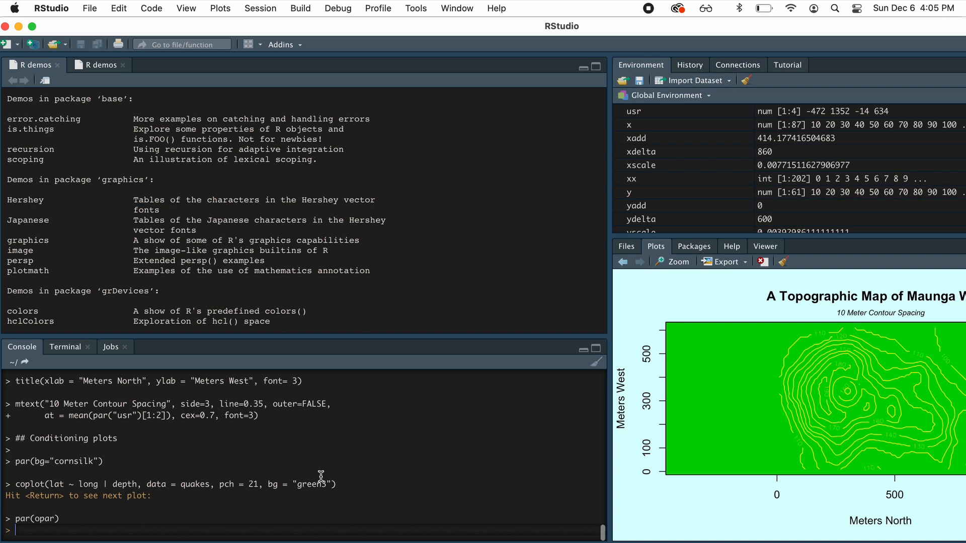
key(Return)
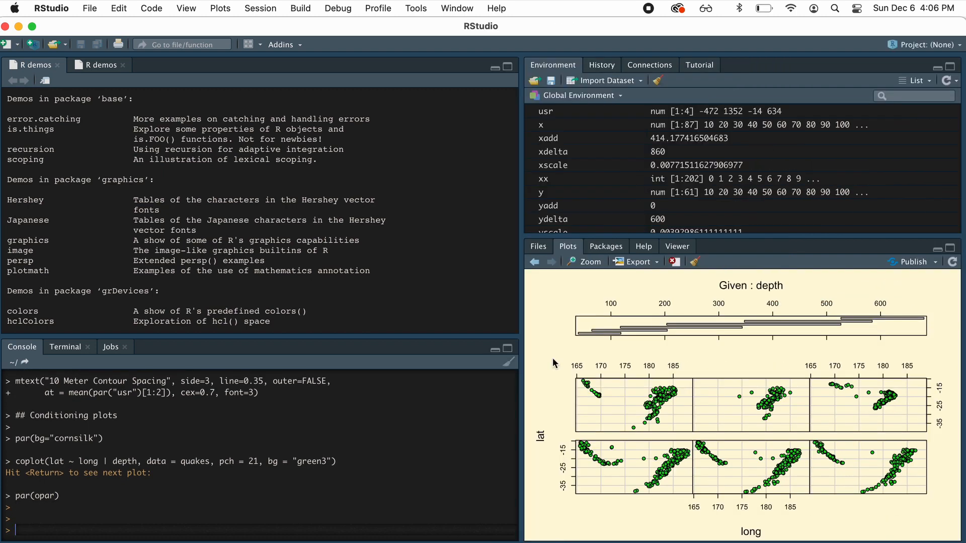
mouse_move(534, 276)
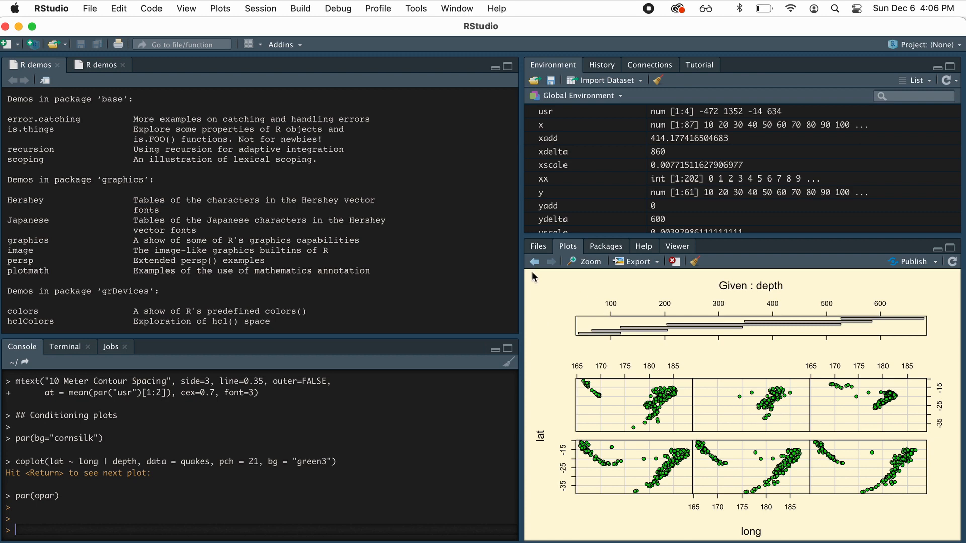
mouse_move(535, 263)
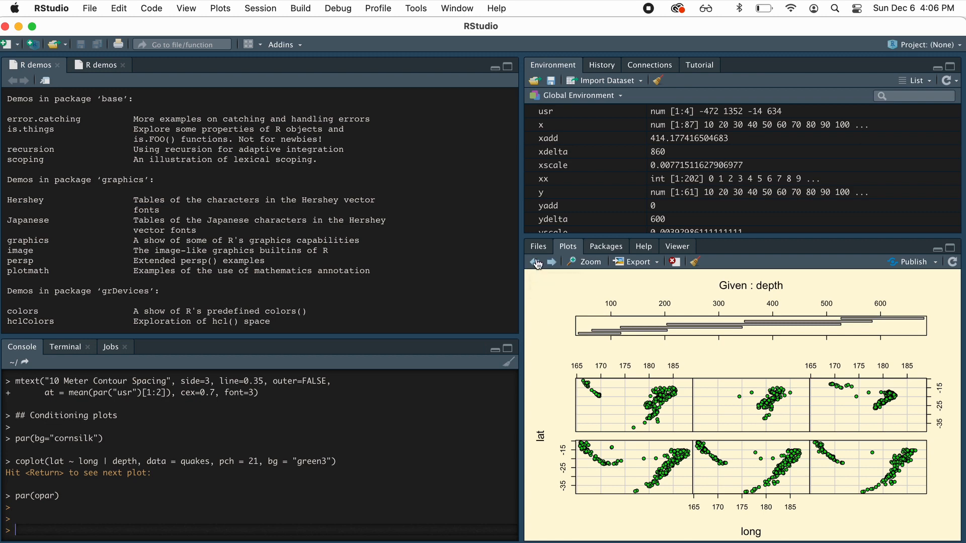
click(532, 261)
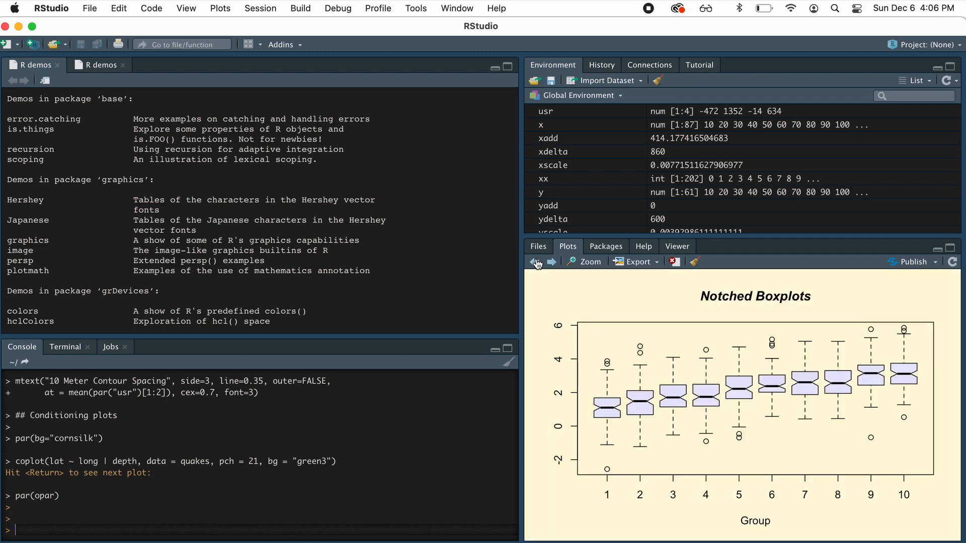
Browse back and forward through the stored demo plots to the Iris Data scatterplot matrix
click(552, 262)
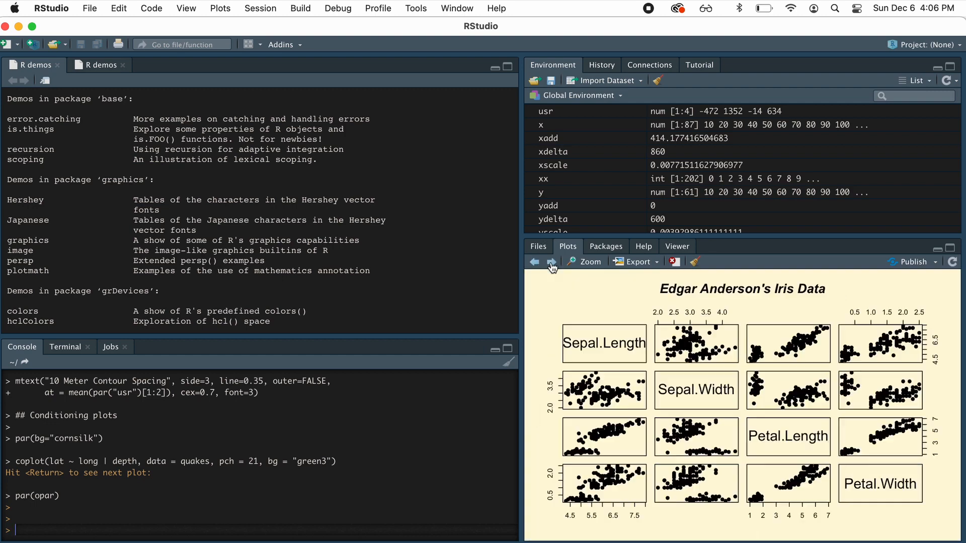
click(552, 262)
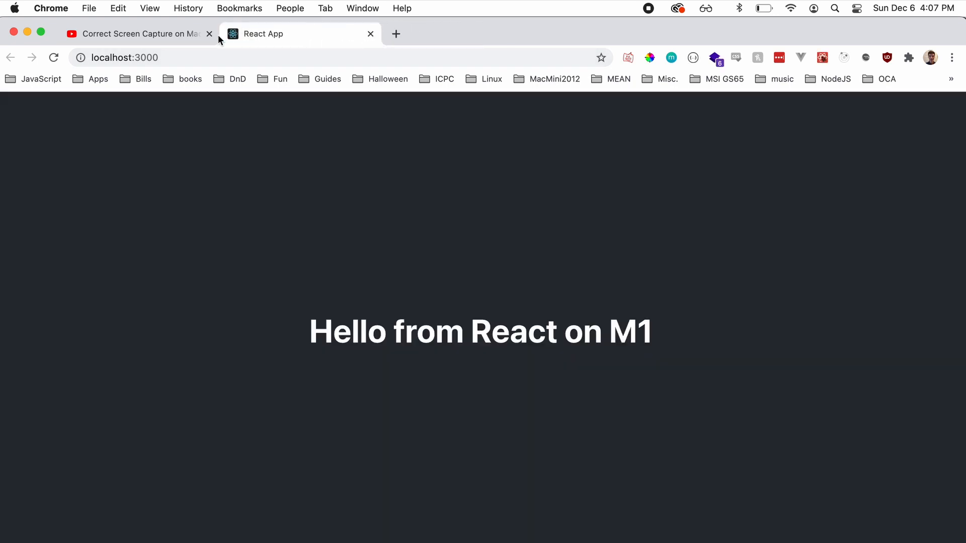
Close the YouTube tab, leaving only the React App page showing Hello from React on M1
click(209, 34)
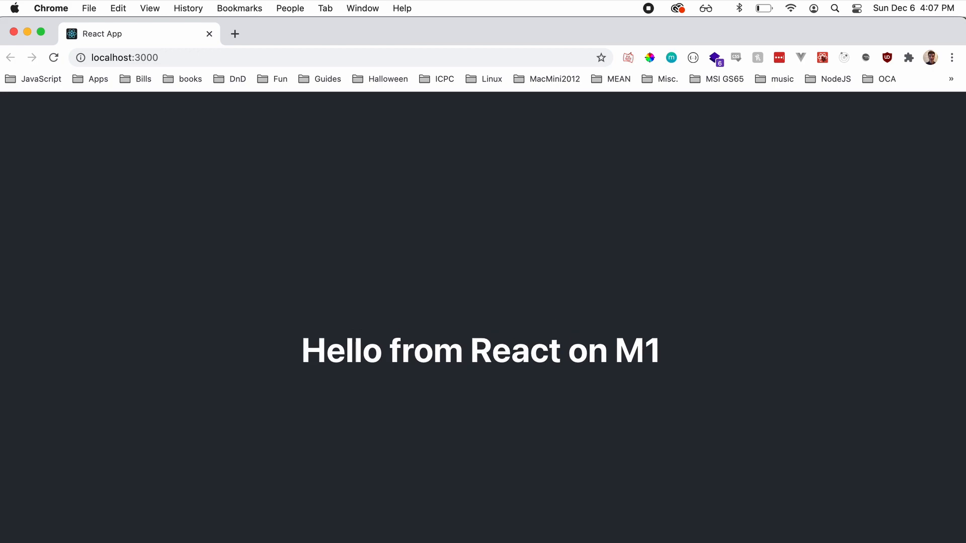
mouse_move(556, 376)
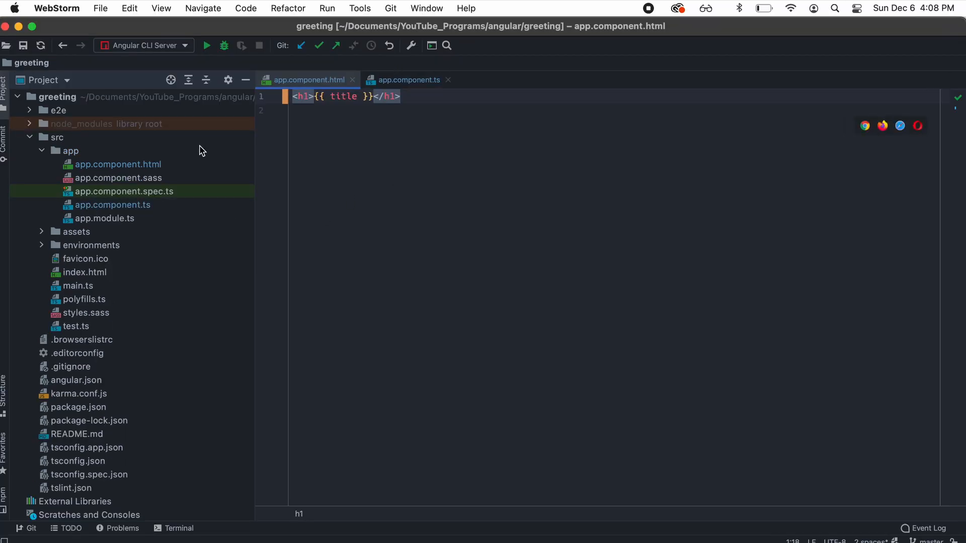
click(113, 205)
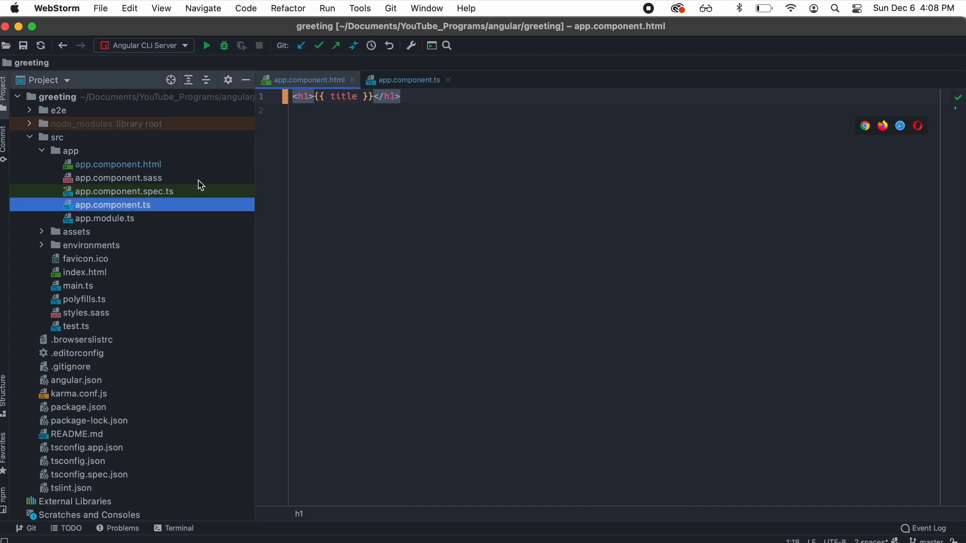
click(409, 81)
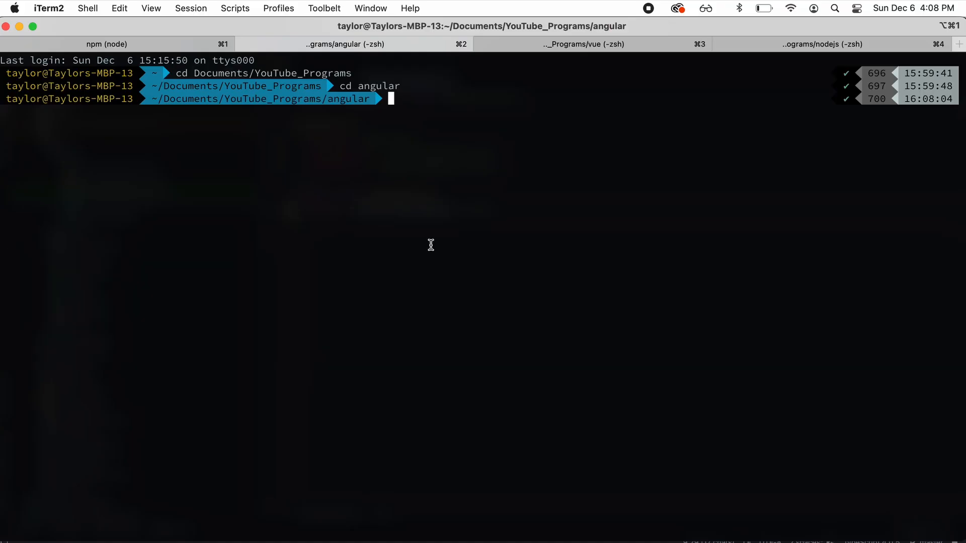
Enter the Angular greeting folder and run npm start until it compiles and serves on localhost:4200
text(cd greeting)
text(npm start)
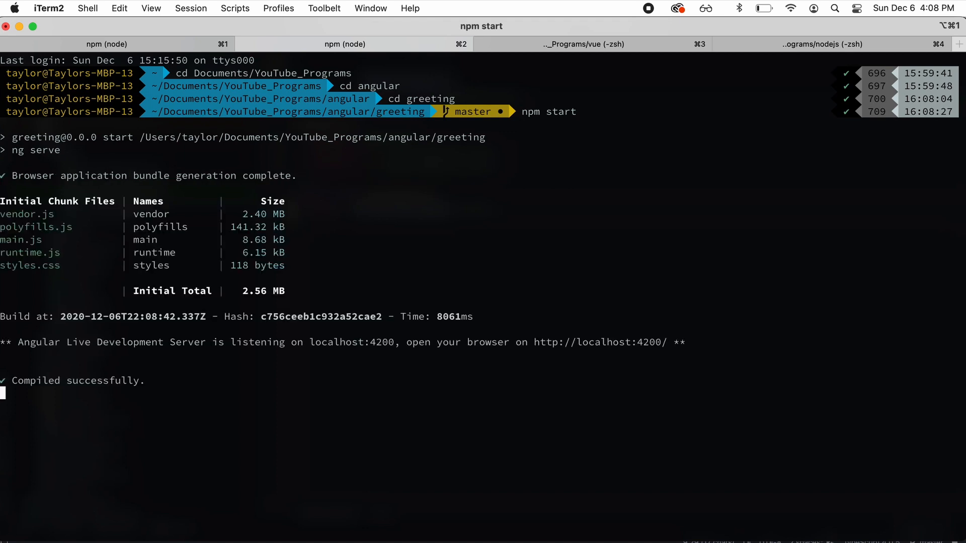
mouse_move(195, 472)
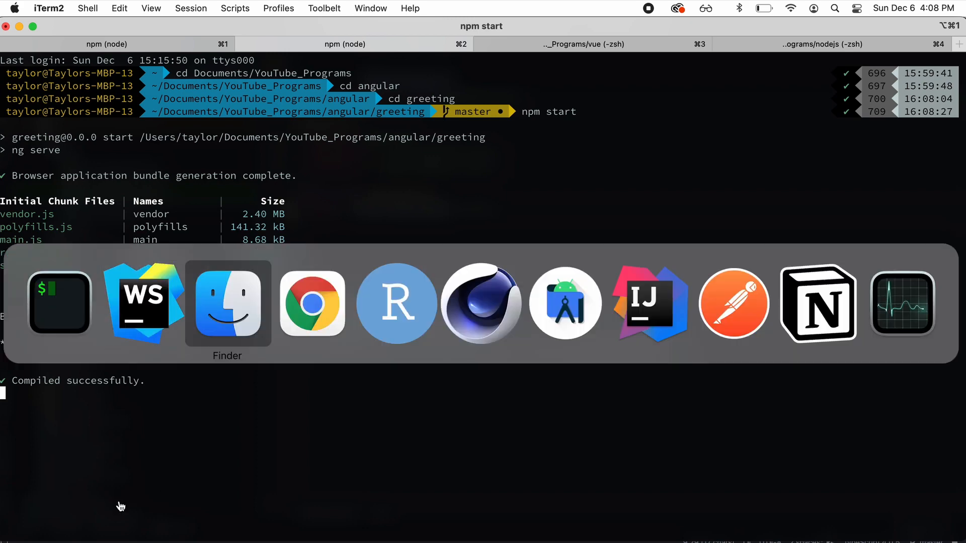
Switch to Chrome and load the Angular Greeting page at localhost:4200 in a new tab
click(312, 304)
text(localh)
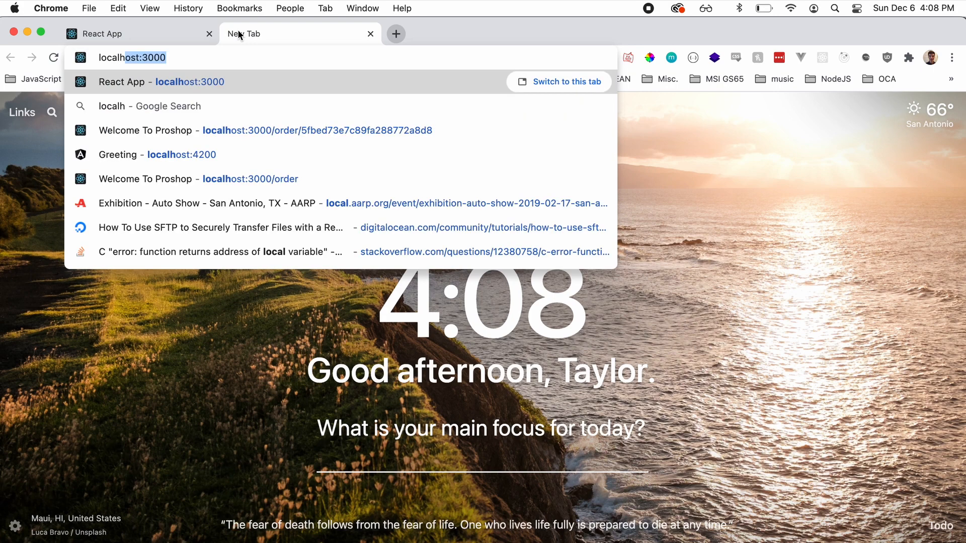
click(157, 154)
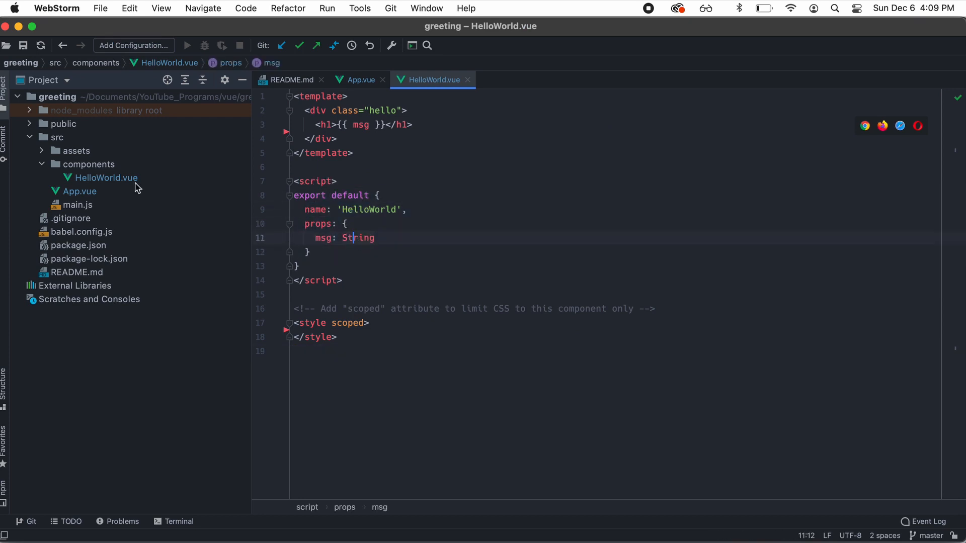
click(79, 192)
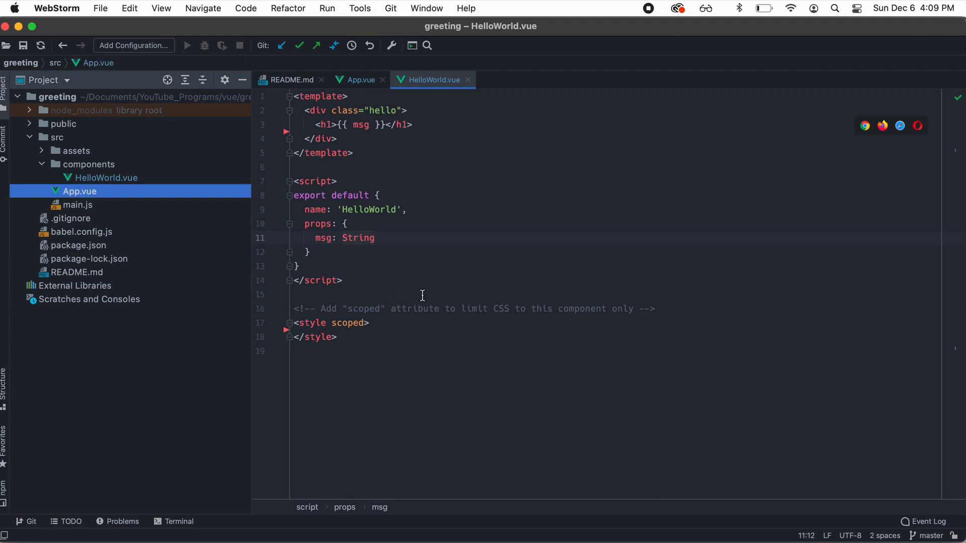
click(106, 177)
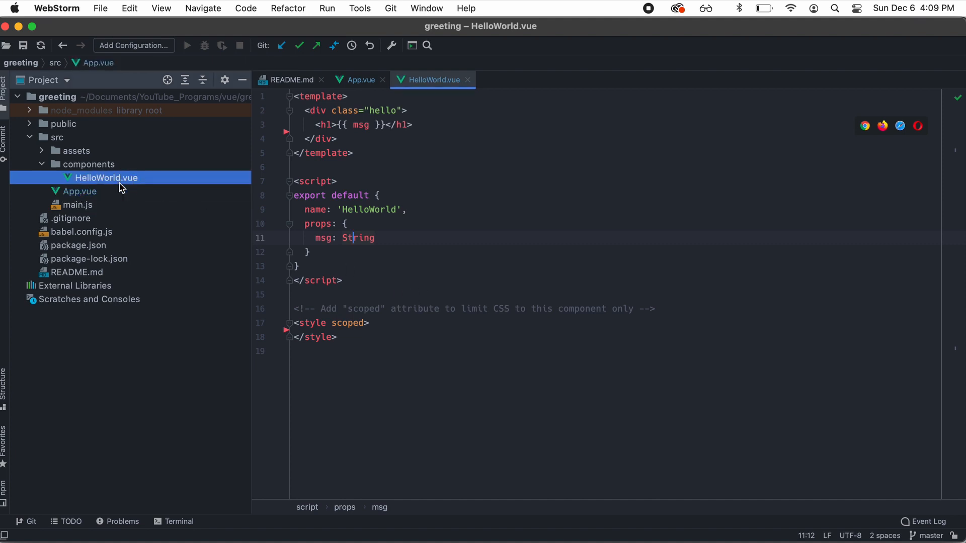
click(369, 223)
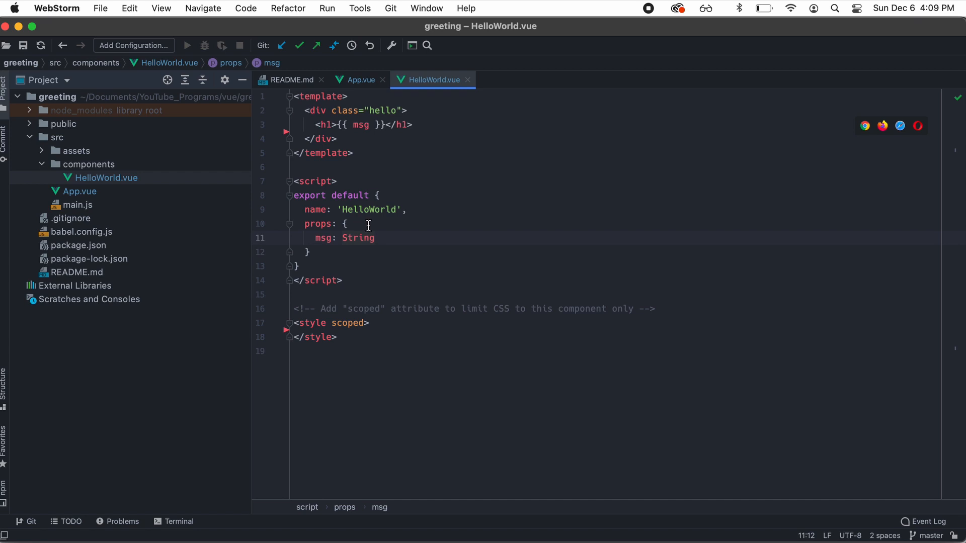
click(357, 81)
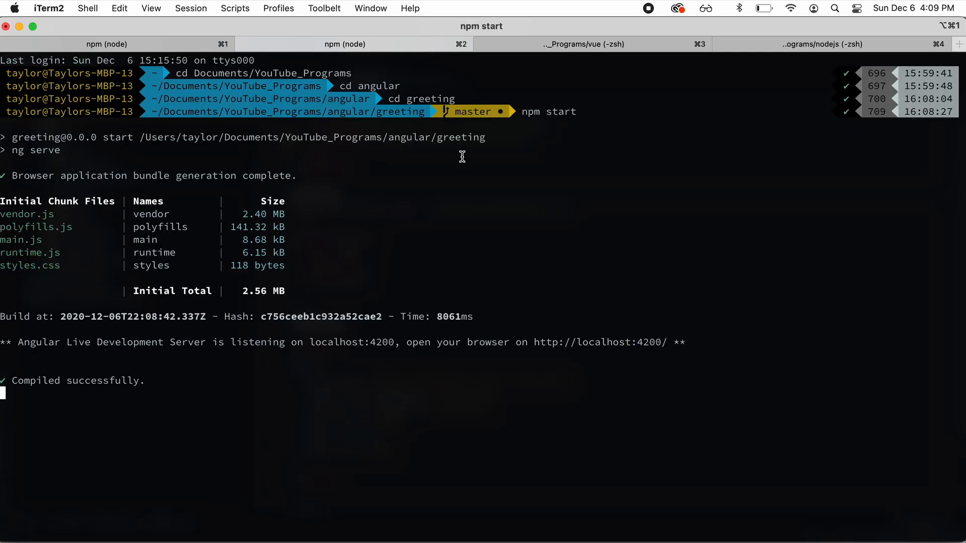
In the Vue project terminal, cd into greeting and run npm run serve
click(589, 43)
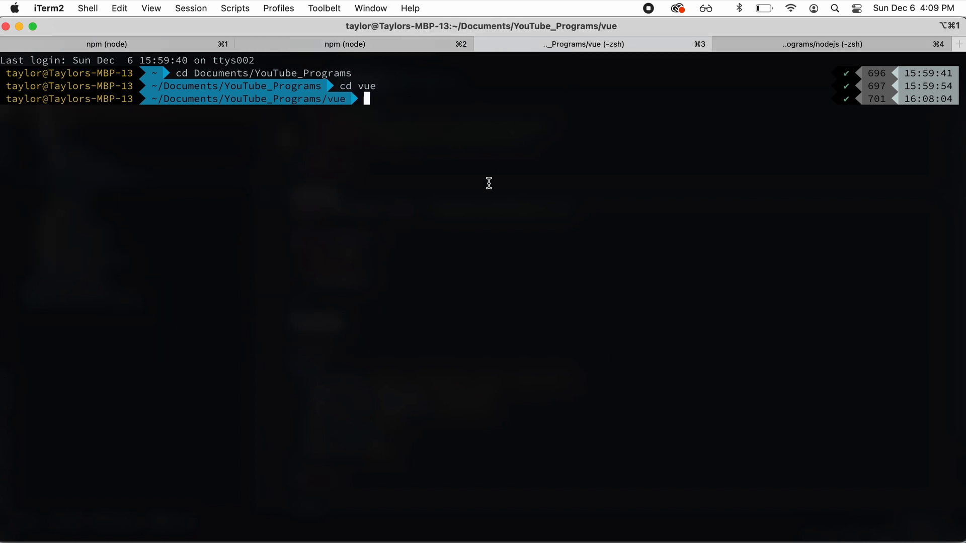
text(cd greeting)
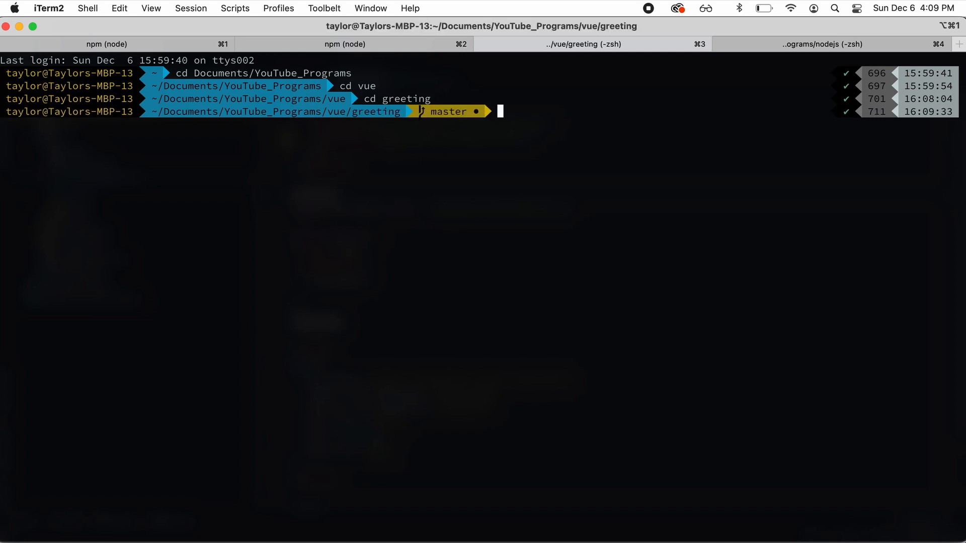
mouse_move(481, 278)
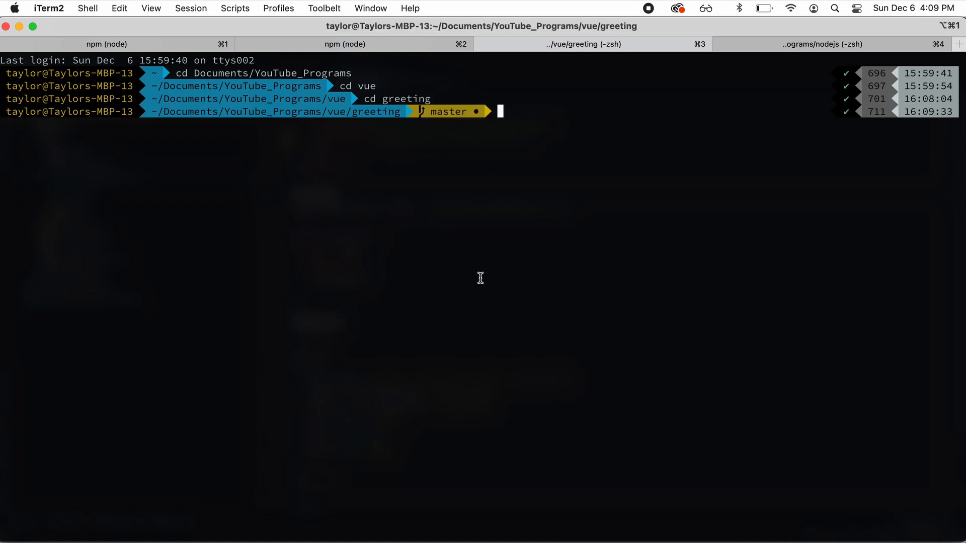
text(npm run serv)
text(localho)
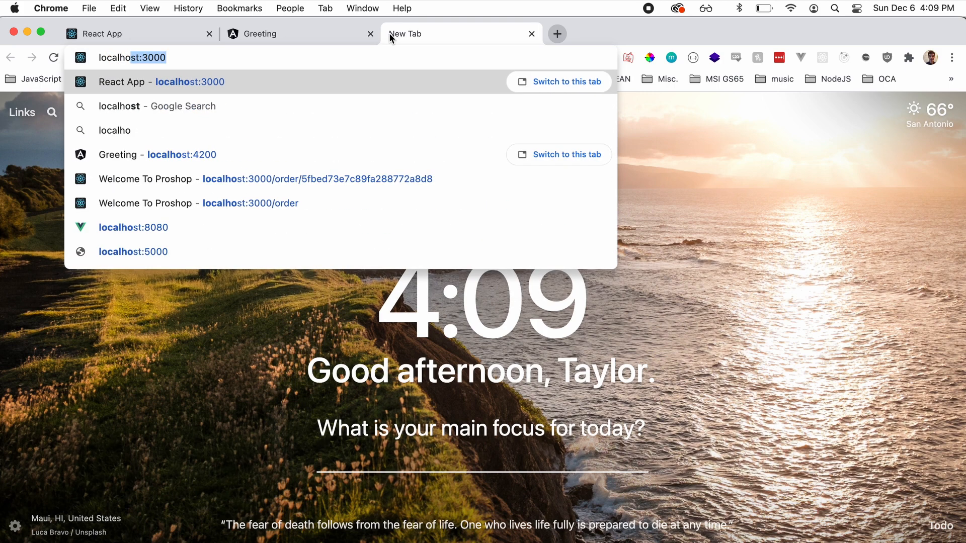
Load localhost:8080 in the new tab to show Hello from Vue on M1
click(133, 227)
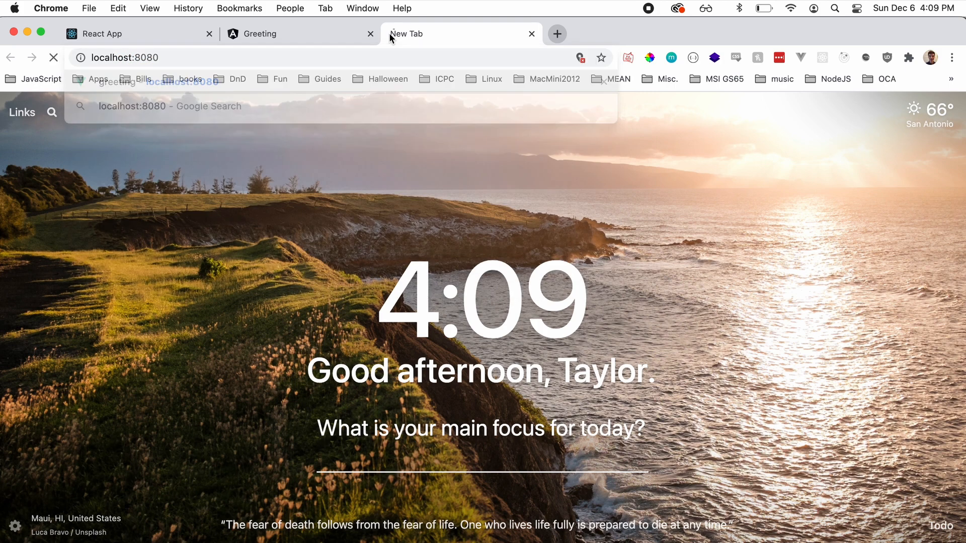
key(Enter)
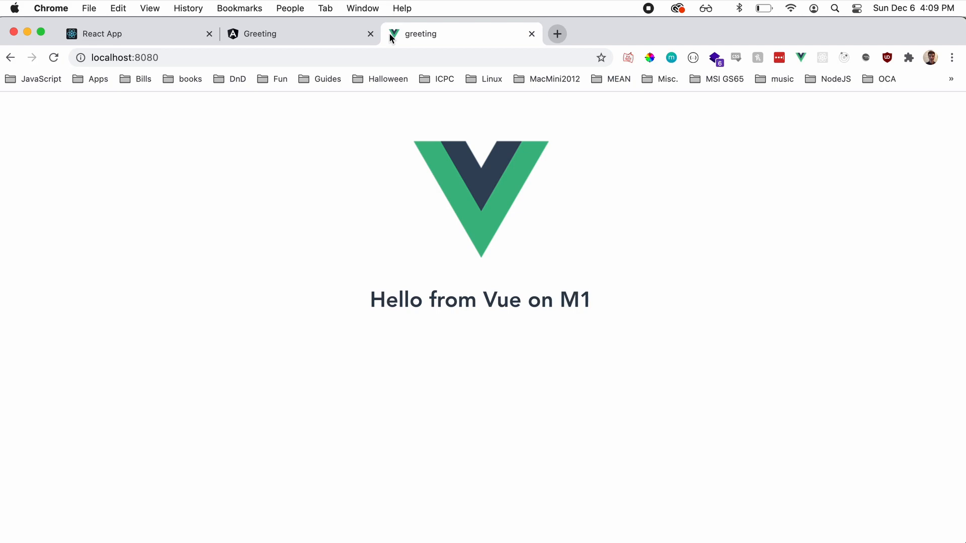
mouse_move(364, 178)
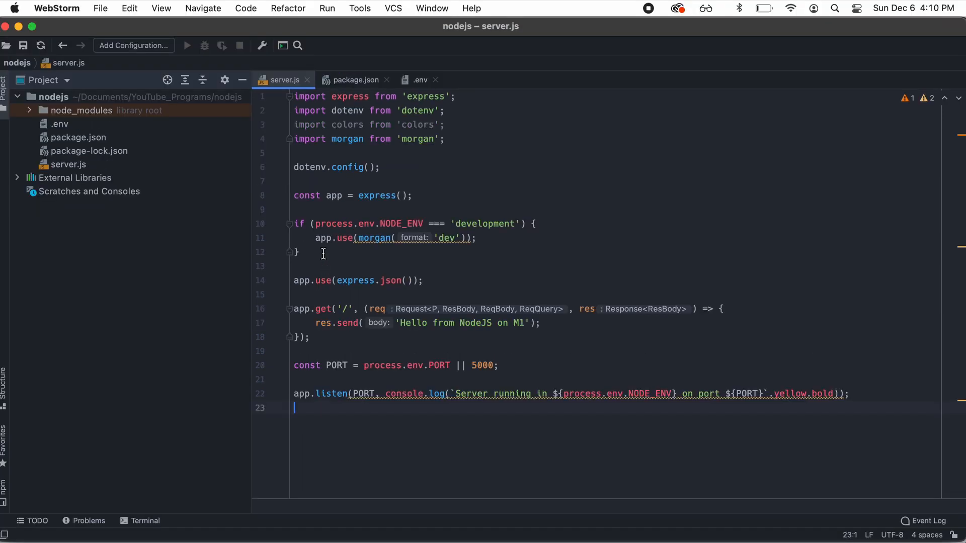
mouse_move(303, 305)
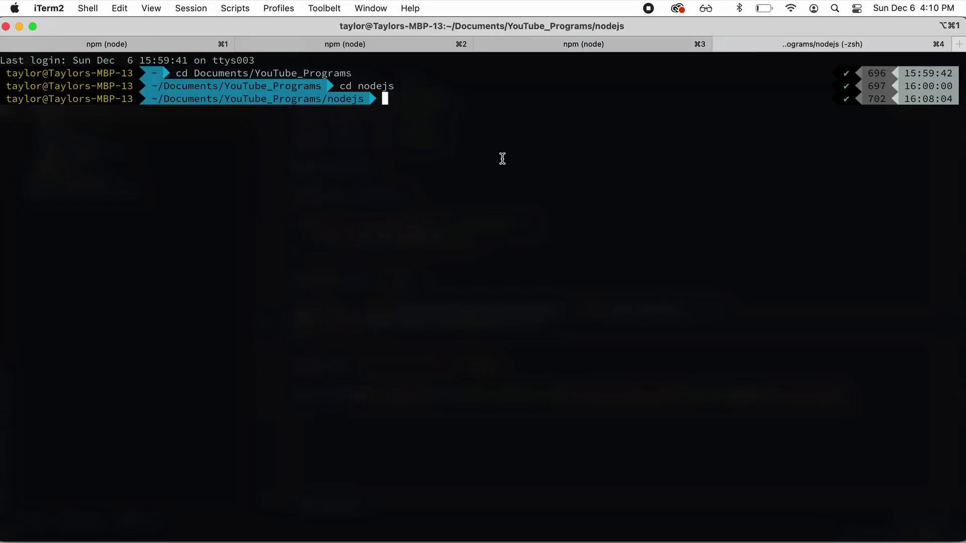
List the nodejs folder's files and start the Node.js server with npm start
text(cd gre)
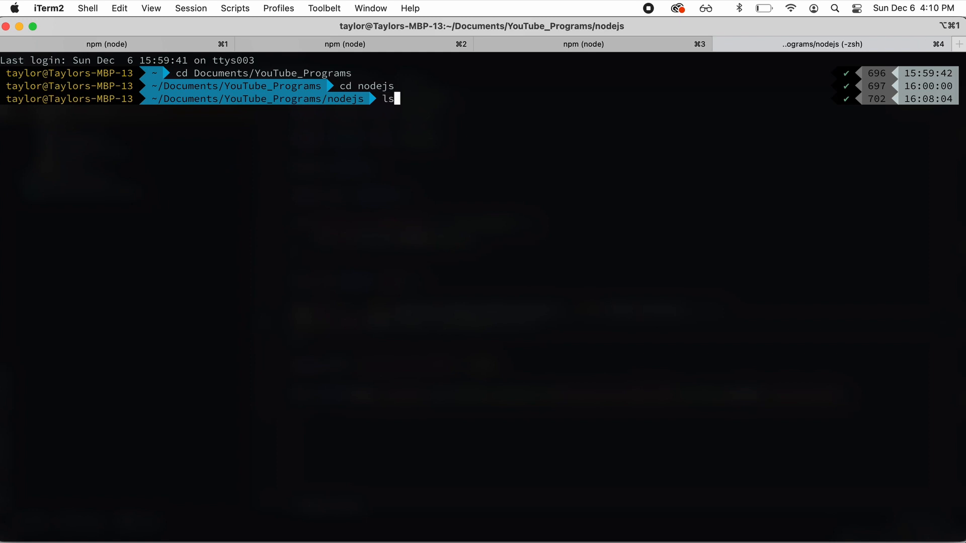
key(Return)
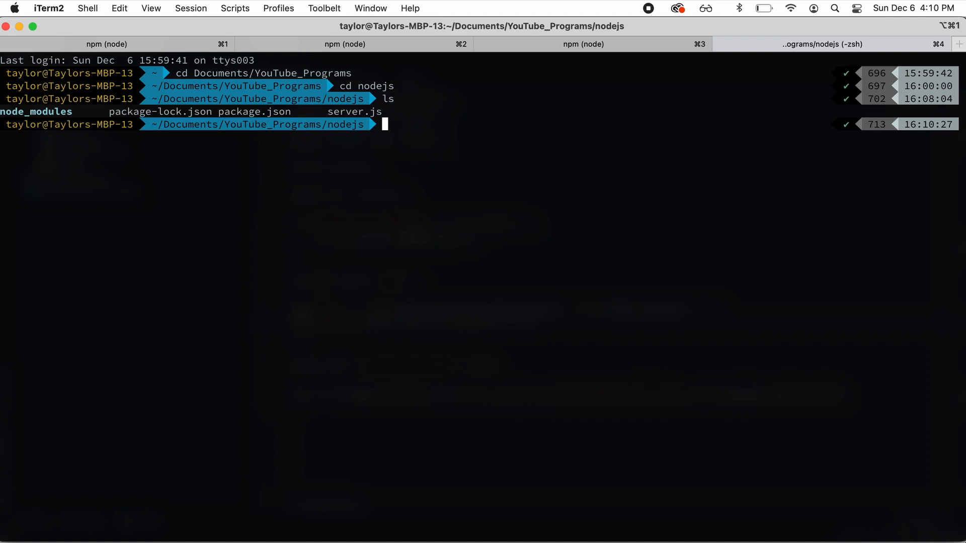
text(npm start)
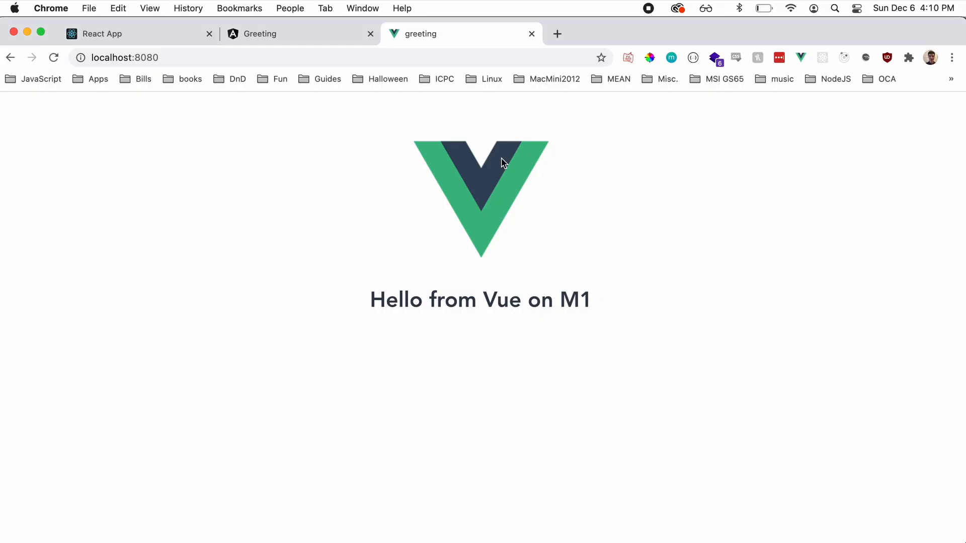
Open localhost:5000 in a fresh Chrome tab to show Hello from NodeJS on M1
click(718, 35)
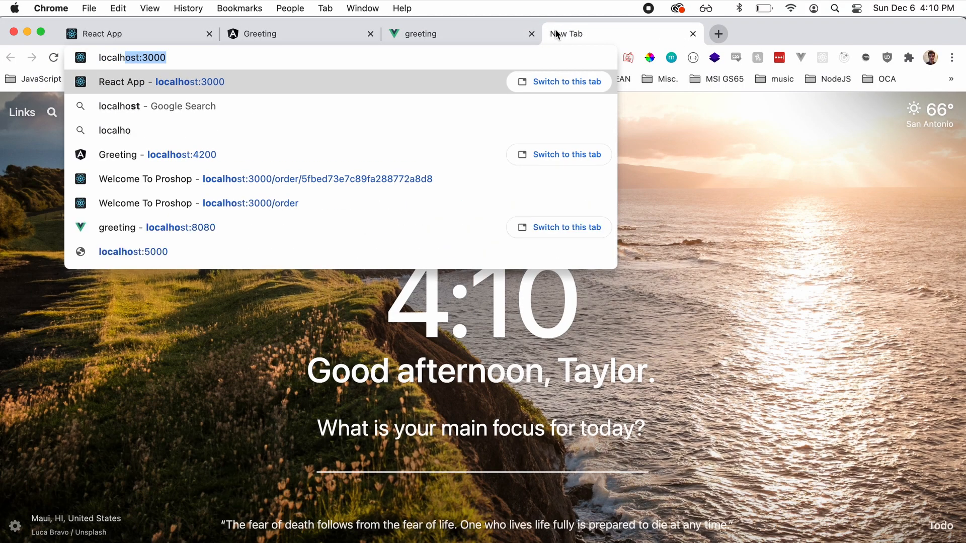
click(132, 252)
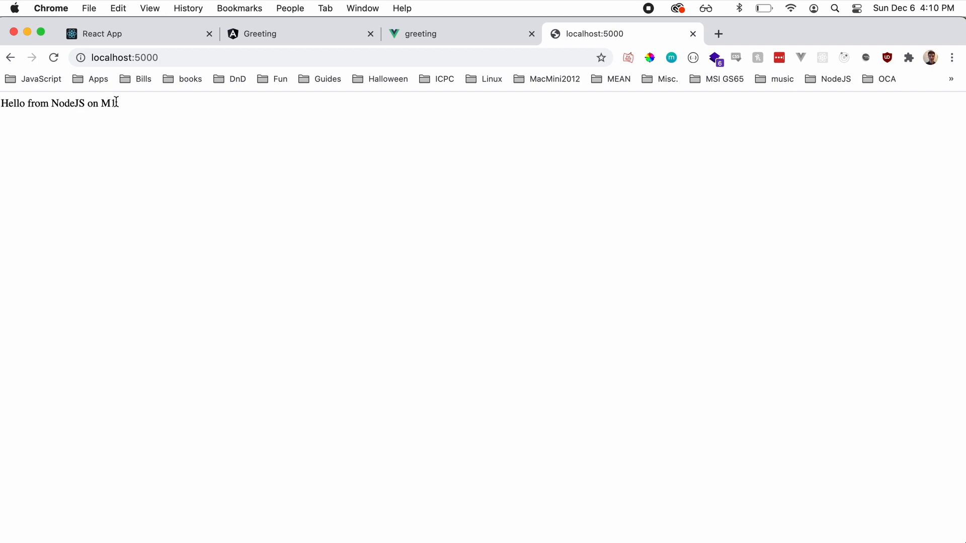
mouse_move(180, 214)
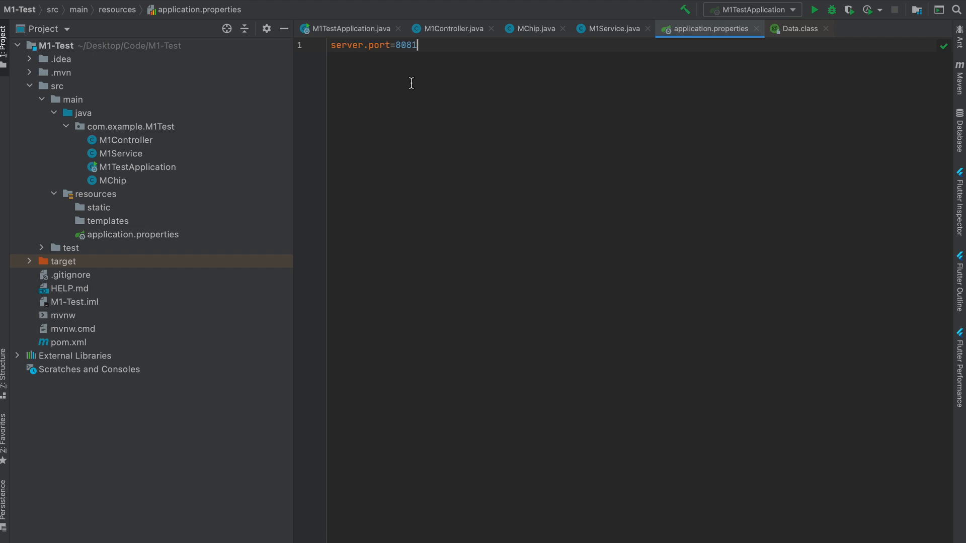
mouse_move(376, 85)
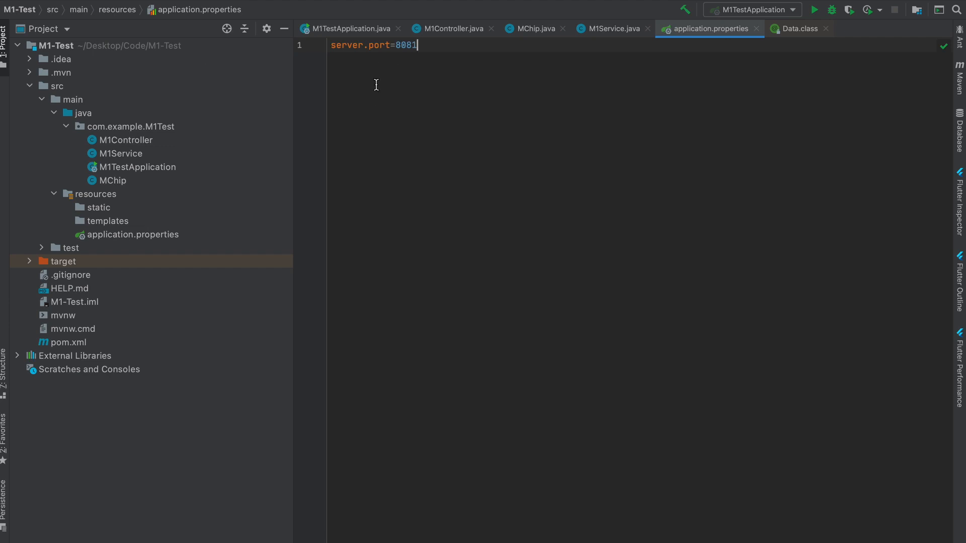
mouse_move(636, 162)
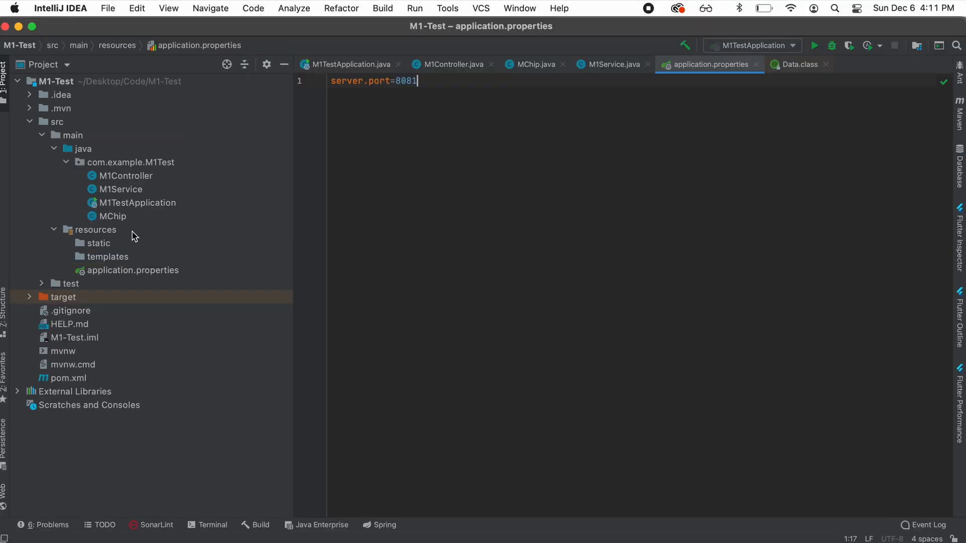
Open M1Service.java and run the M1TestApplication Spring Boot service on port 8081
click(133, 270)
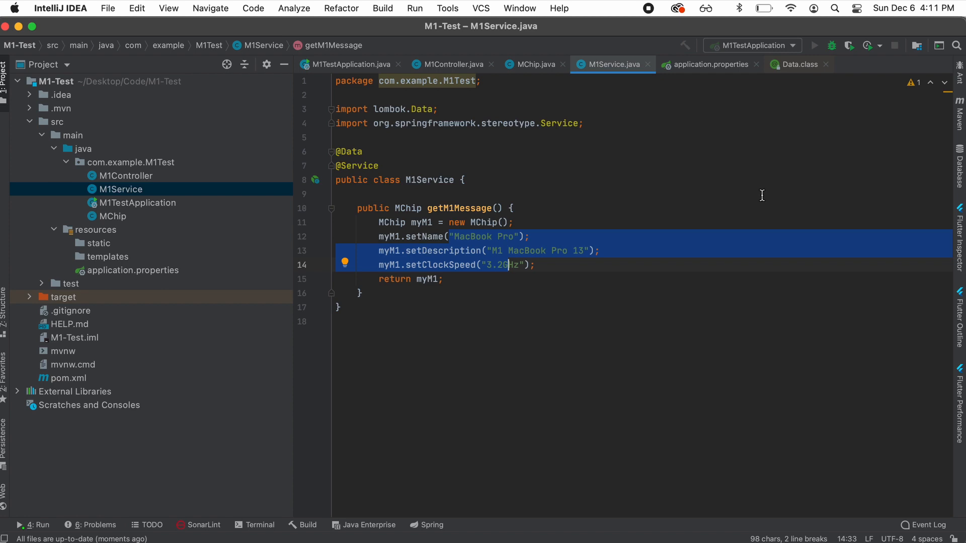
click(815, 46)
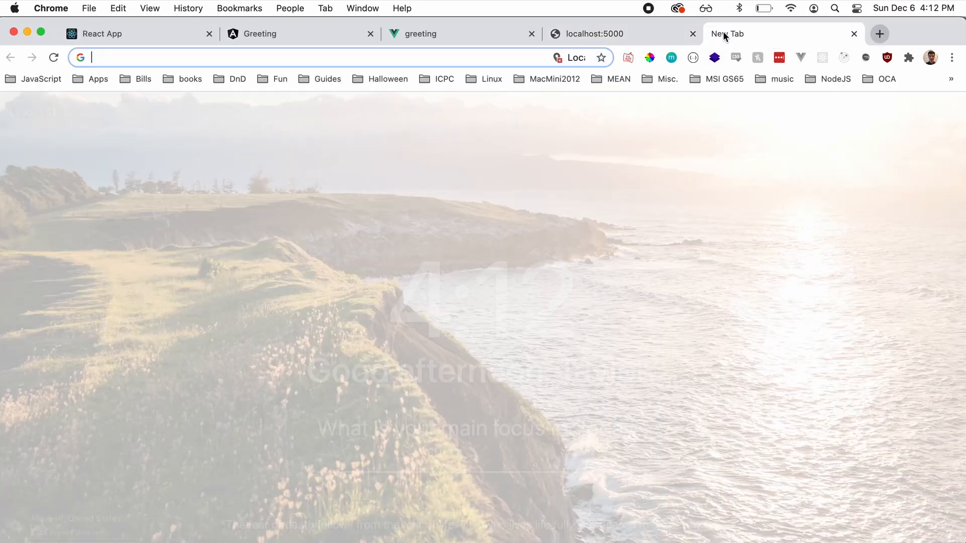
Load the Spring service in the new tab and select its MacBook Pro JSON response
text(localhost:3000)
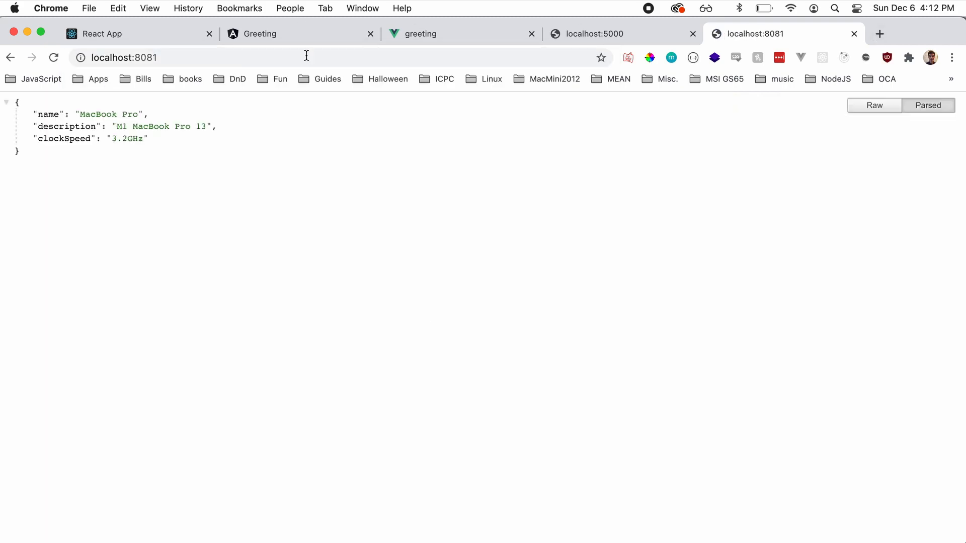
drag(34, 113, 154, 151)
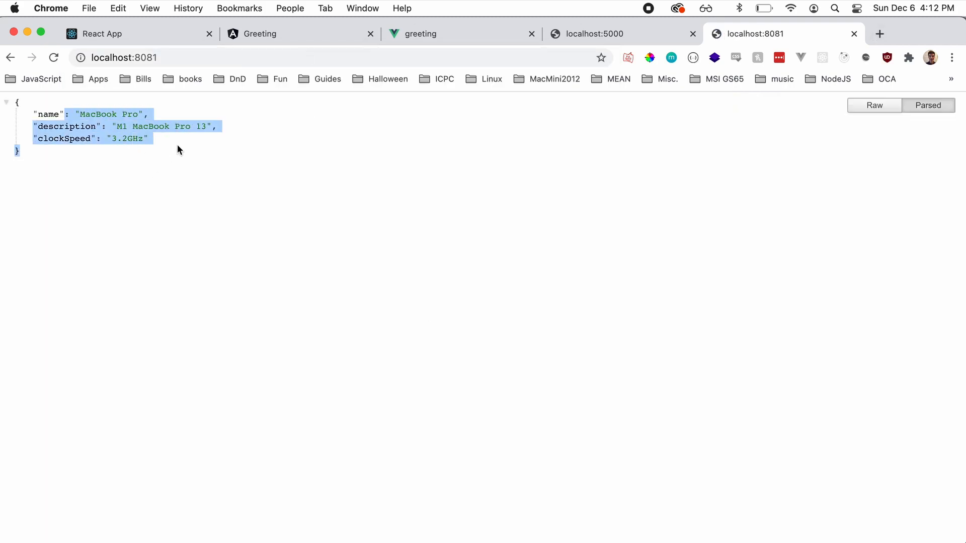
click(98, 58)
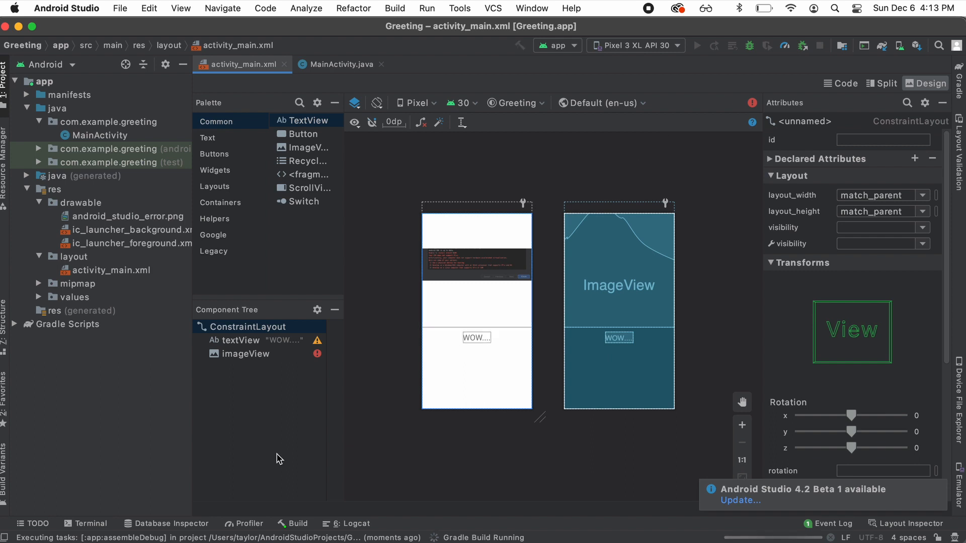
Show the Build output with BUILD SUCCESSFUL highlighted, then view the app's run output
click(296, 523)
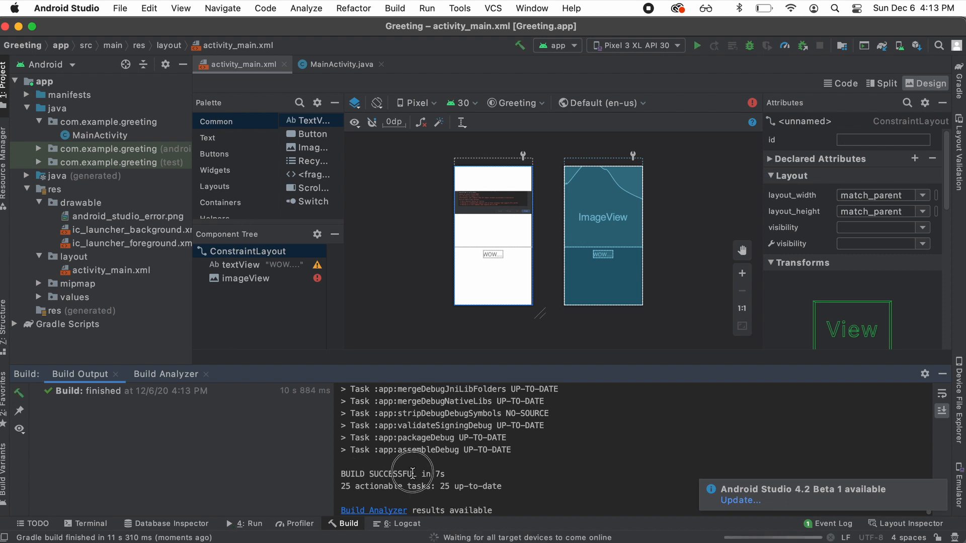
double_click(404, 474)
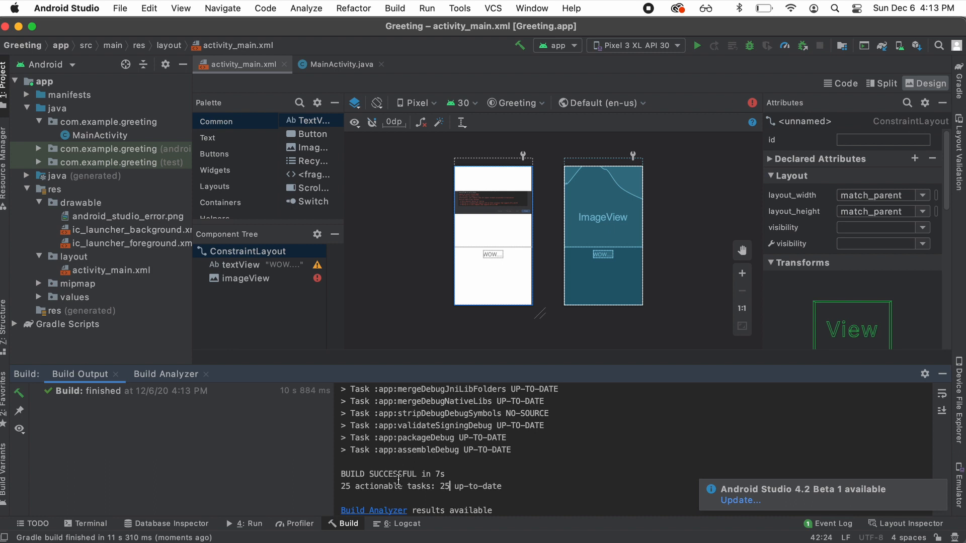
mouse_move(254, 511)
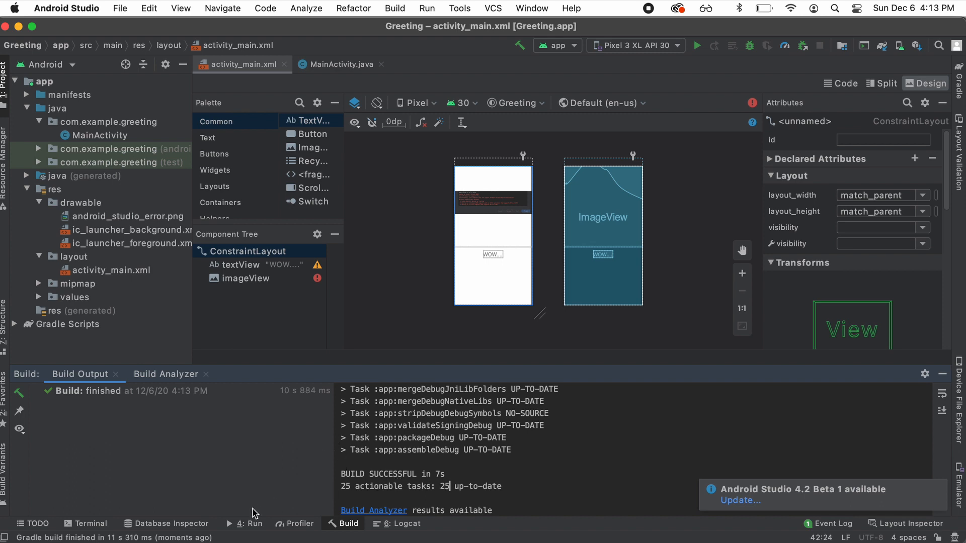
click(250, 523)
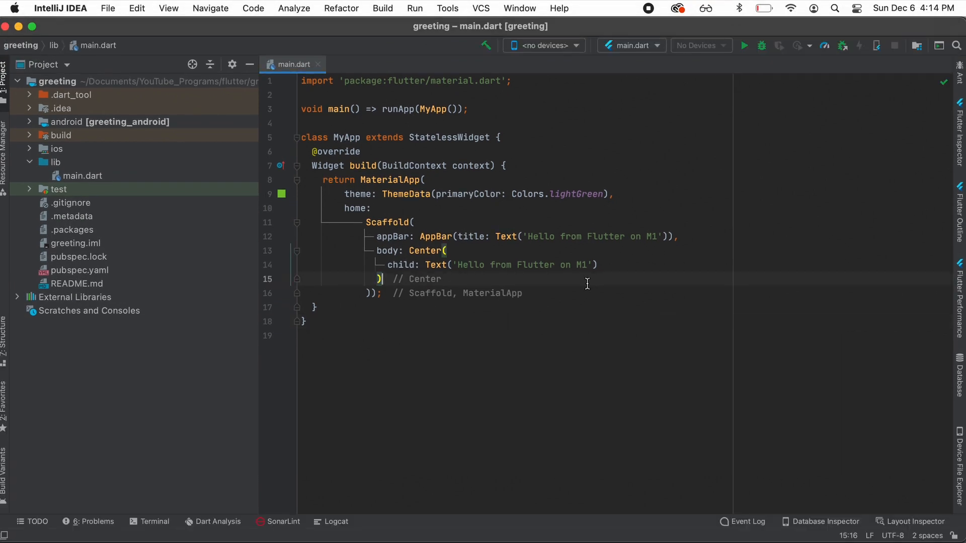
drag(677, 237, 564, 265)
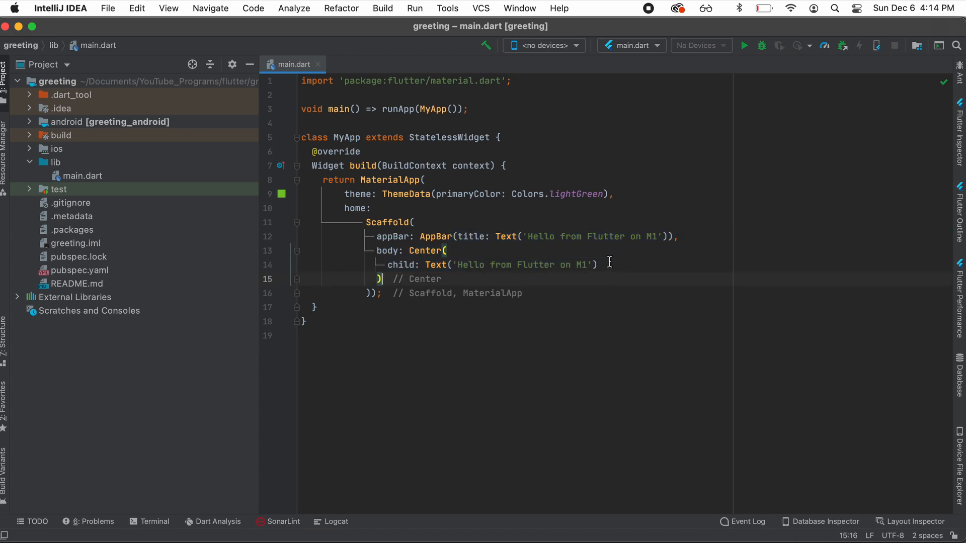
mouse_move(379, 171)
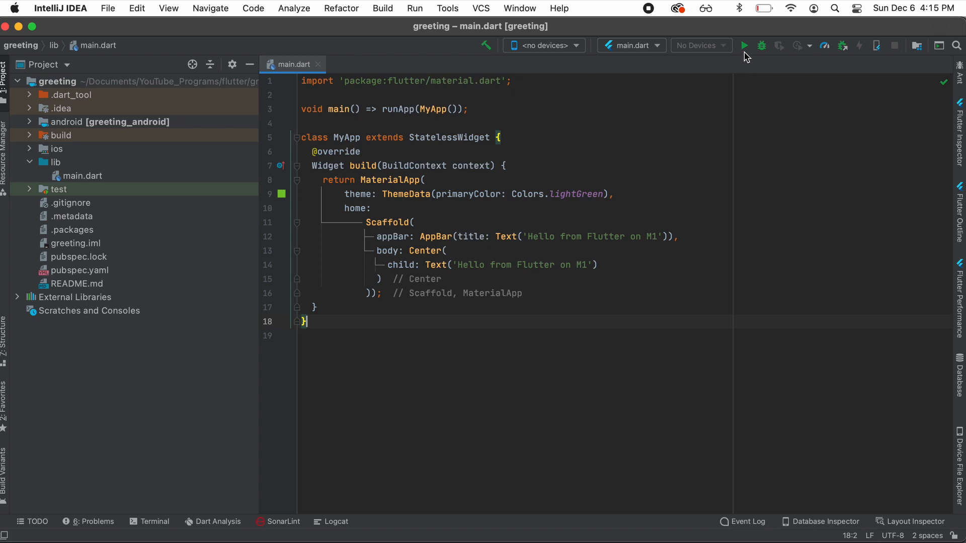
Launch the Flutter app and pick 'Open iOS Simulator' so iPhone 12 Pro Max becomes the target
click(744, 46)
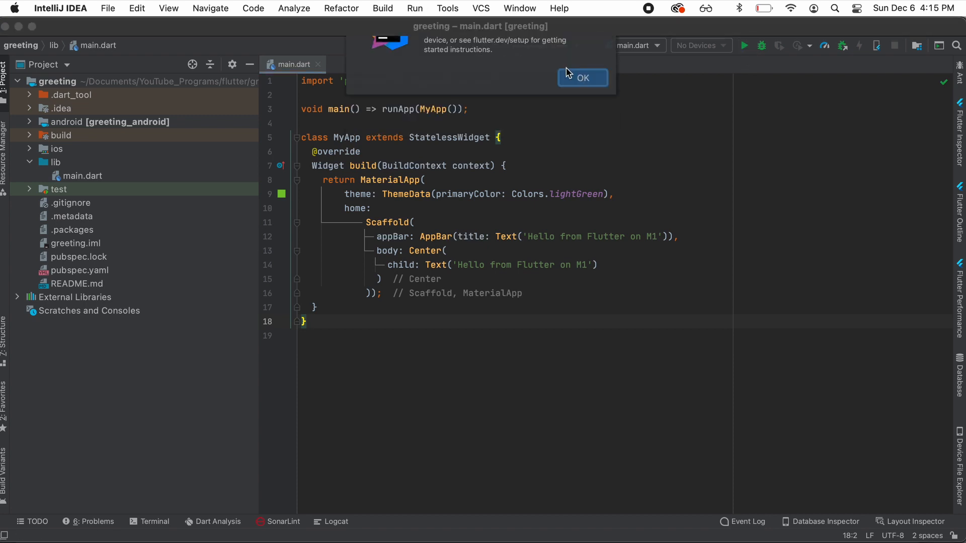
click(583, 78)
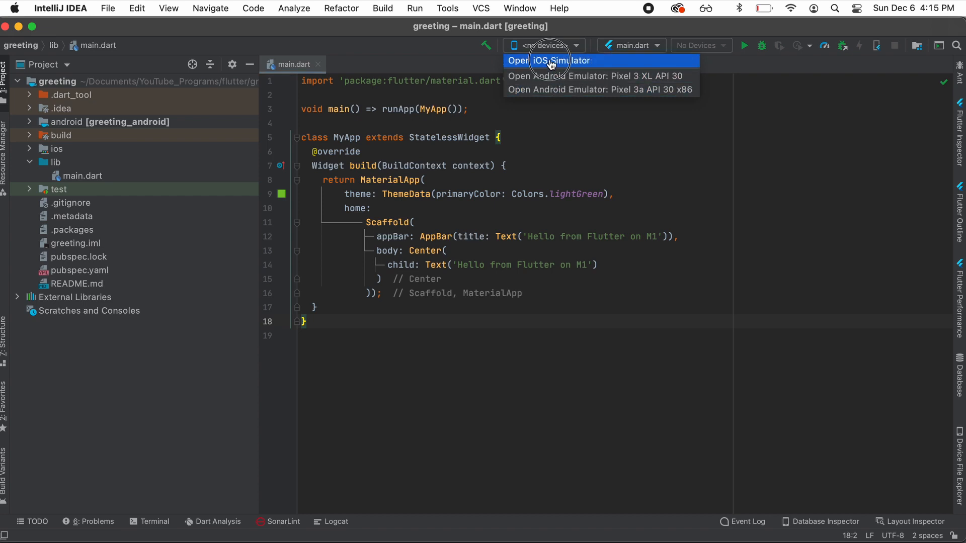
click(550, 60)
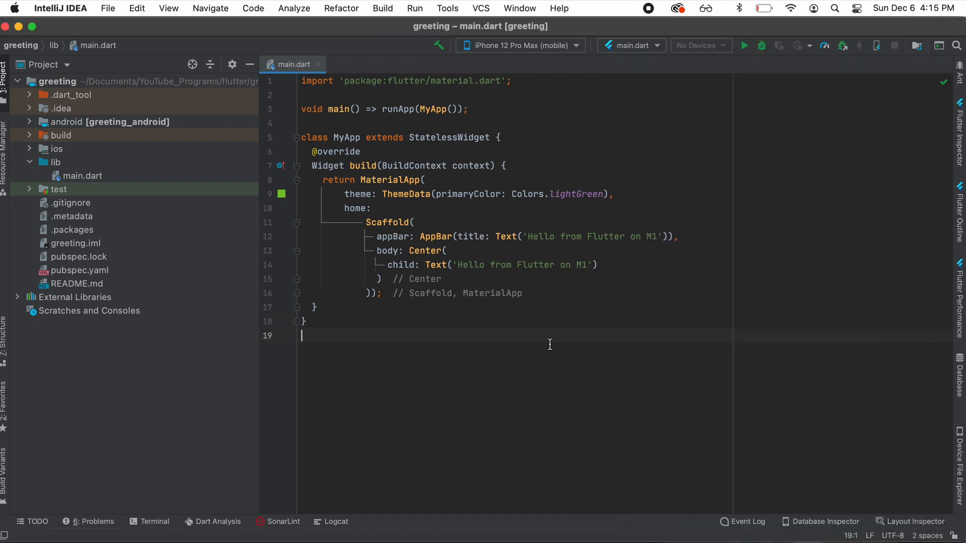
Bring the iPhone 12 Pro Max simulator forward and launch the Flutter greeting app on it
click(745, 45)
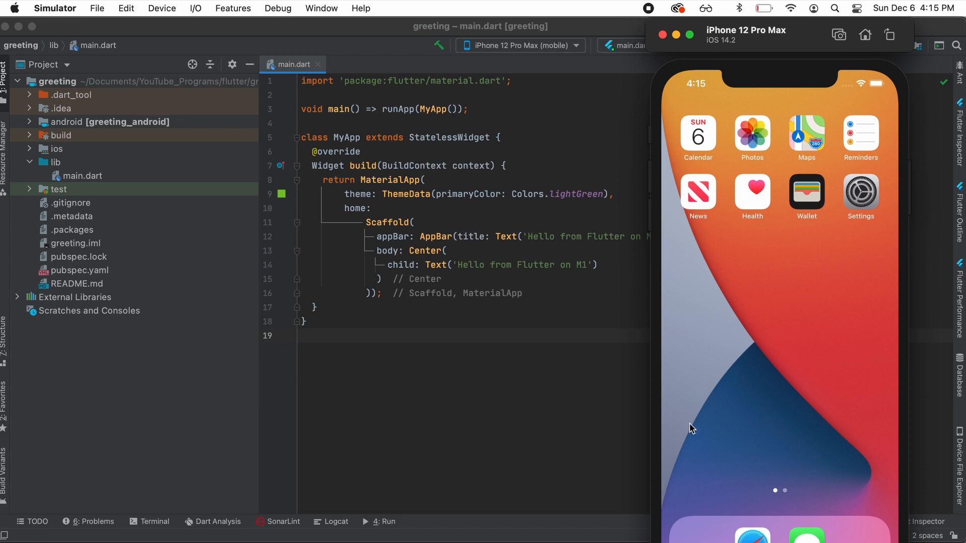
click(383, 521)
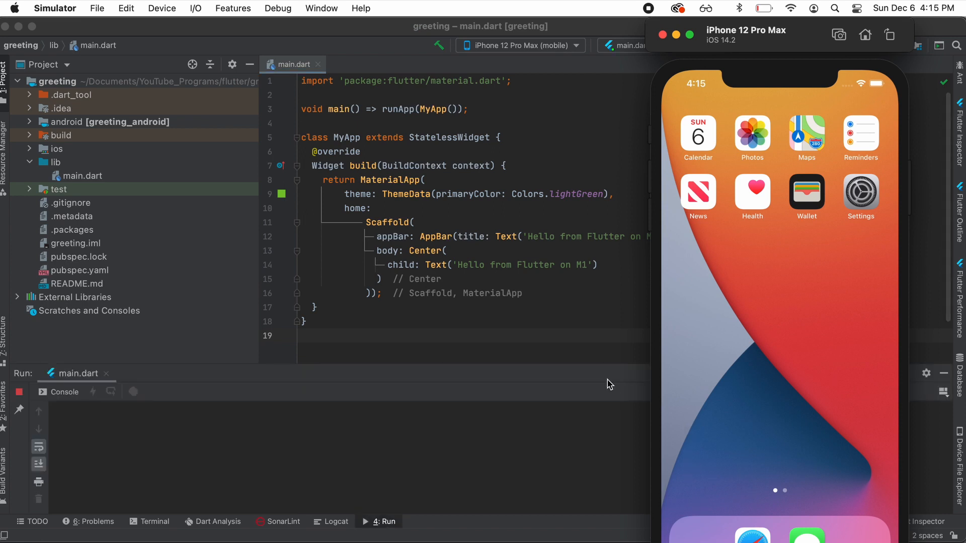
click(366, 521)
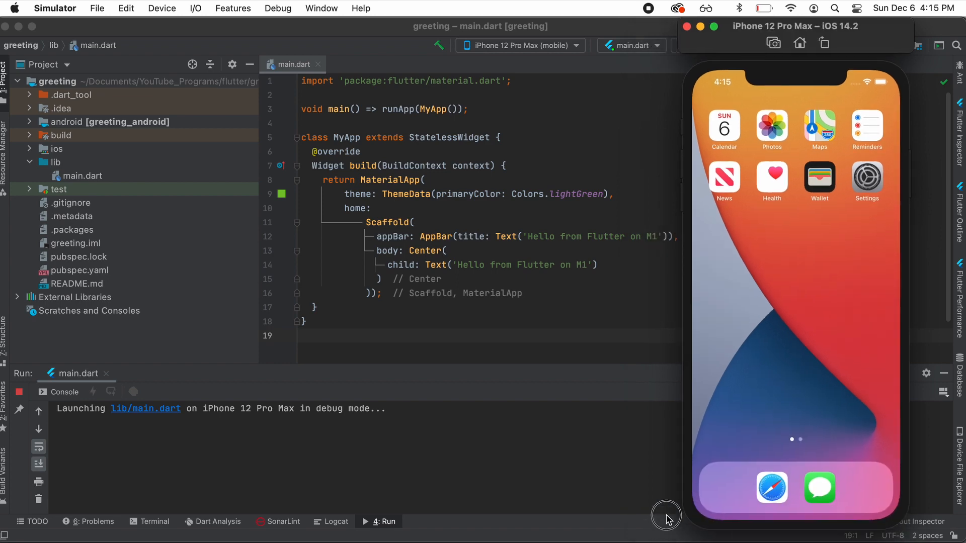
mouse_move(670, 520)
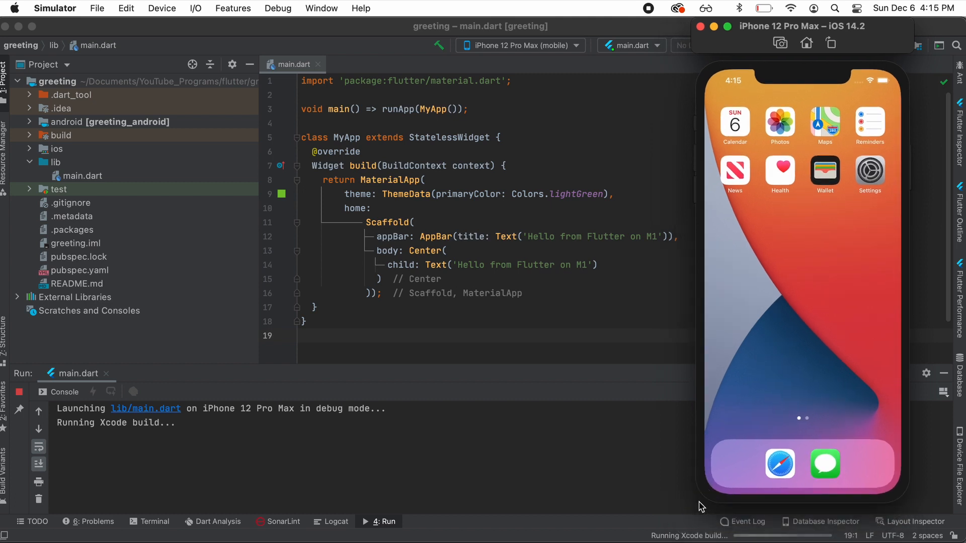
mouse_move(605, 471)
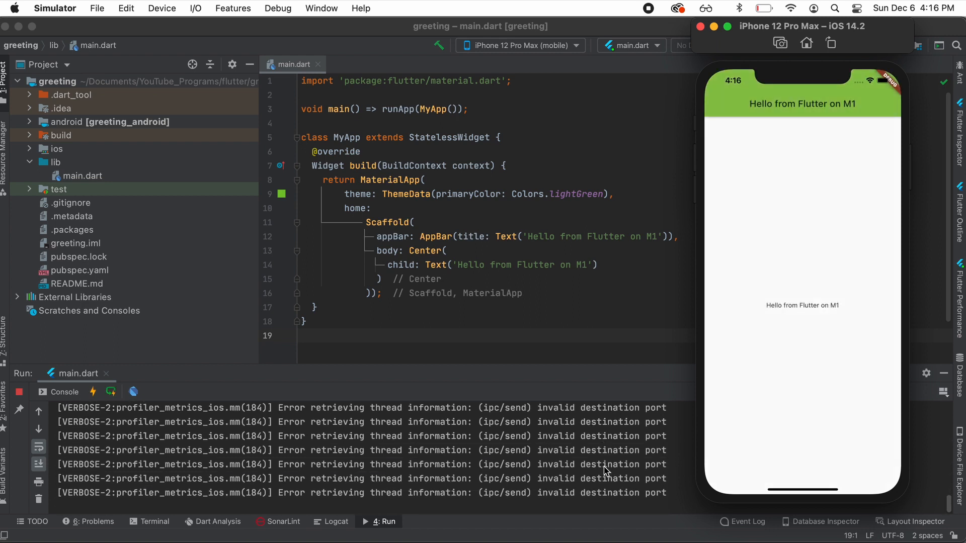
mouse_move(796, 109)
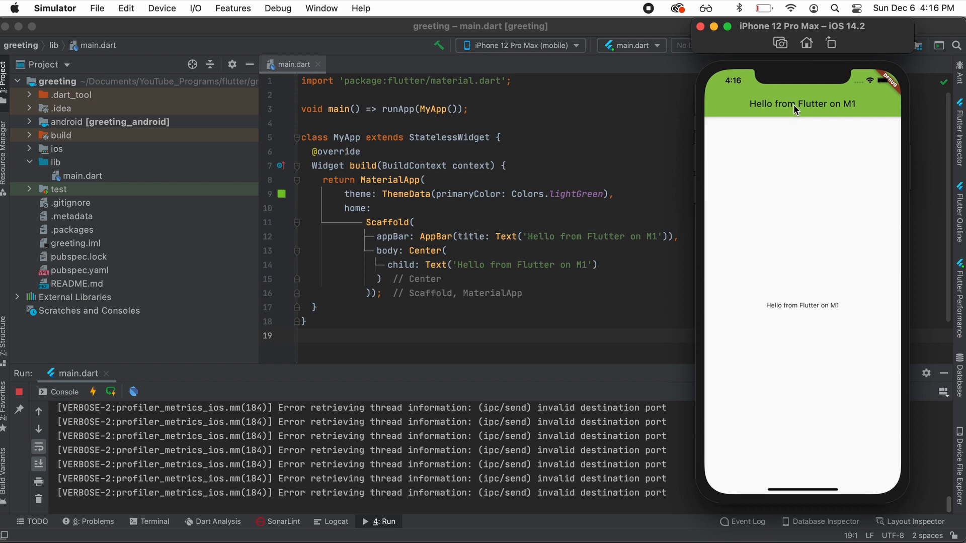
mouse_move(767, 309)
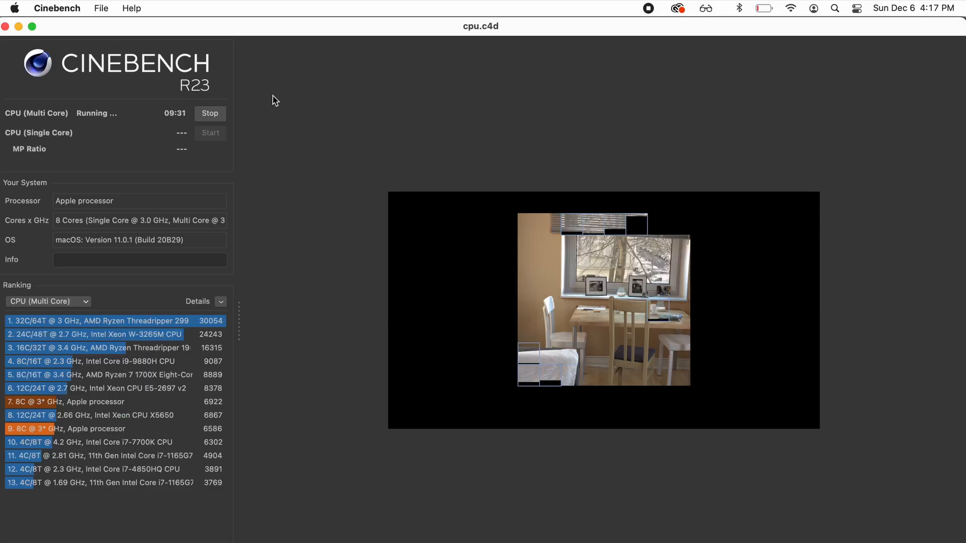
mouse_move(260, 333)
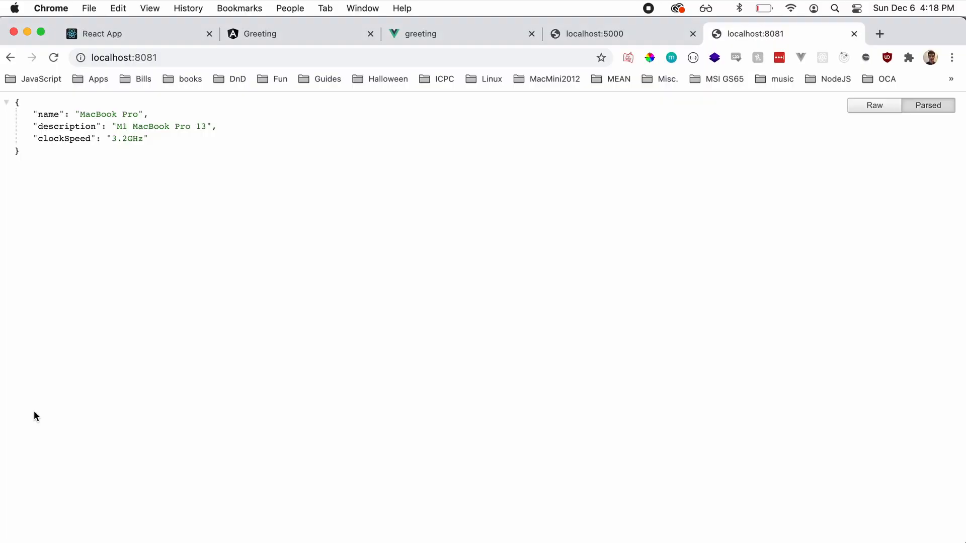
Revisit the NodeJS (port 5000), Angular, React and Vue greeting tabs, ending on Vue
click(594, 34)
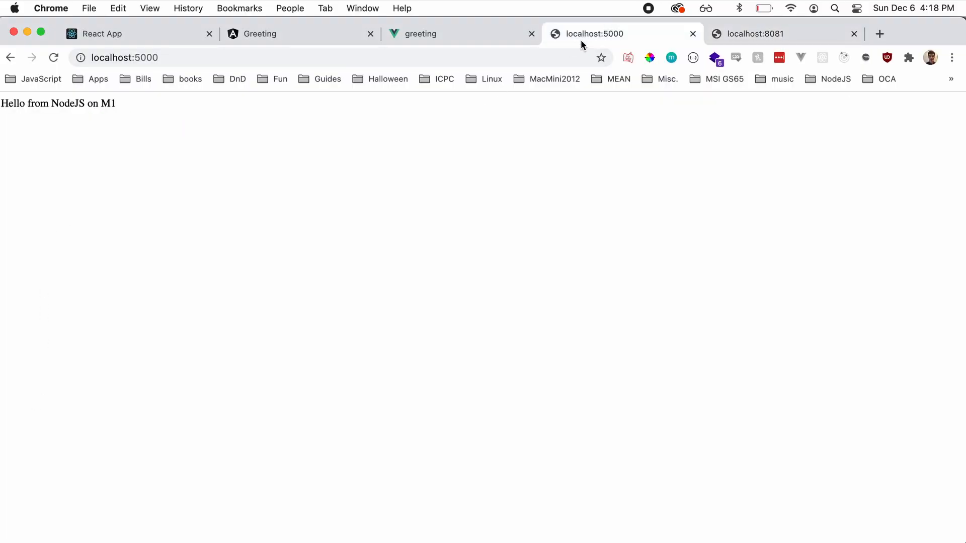
click(279, 35)
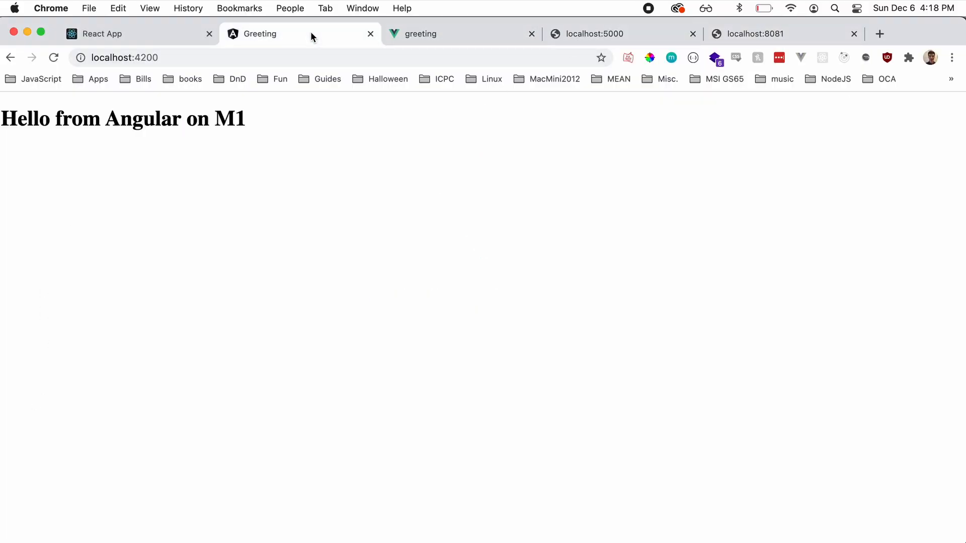
click(100, 34)
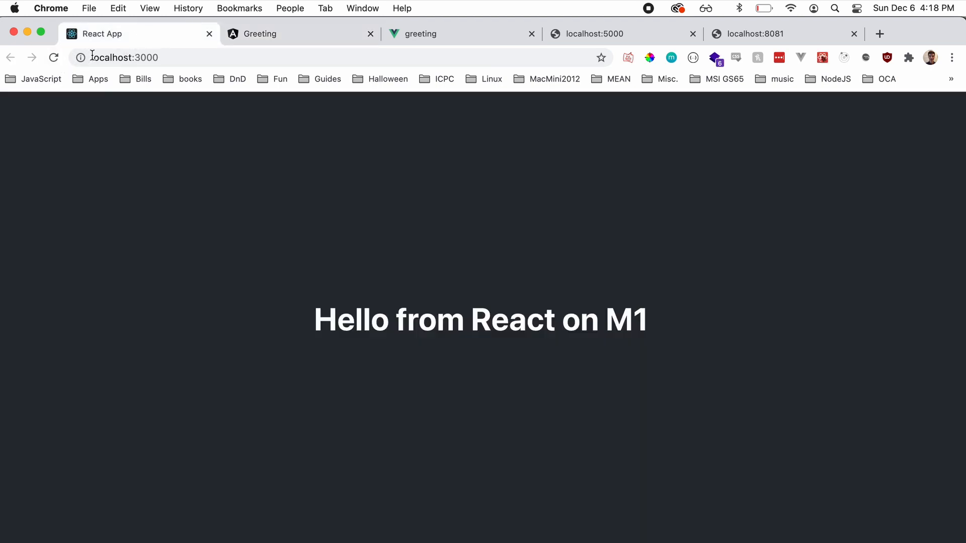
click(441, 34)
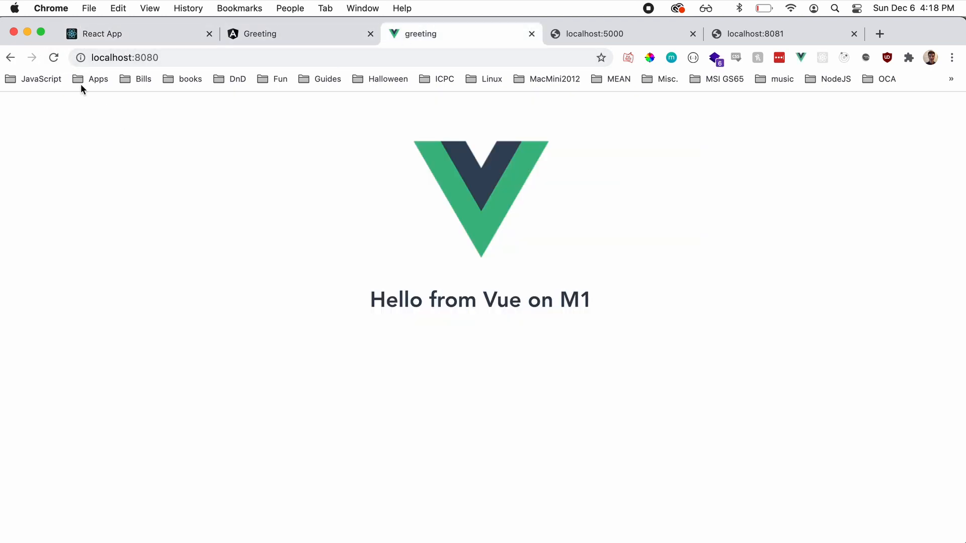
text(ac)
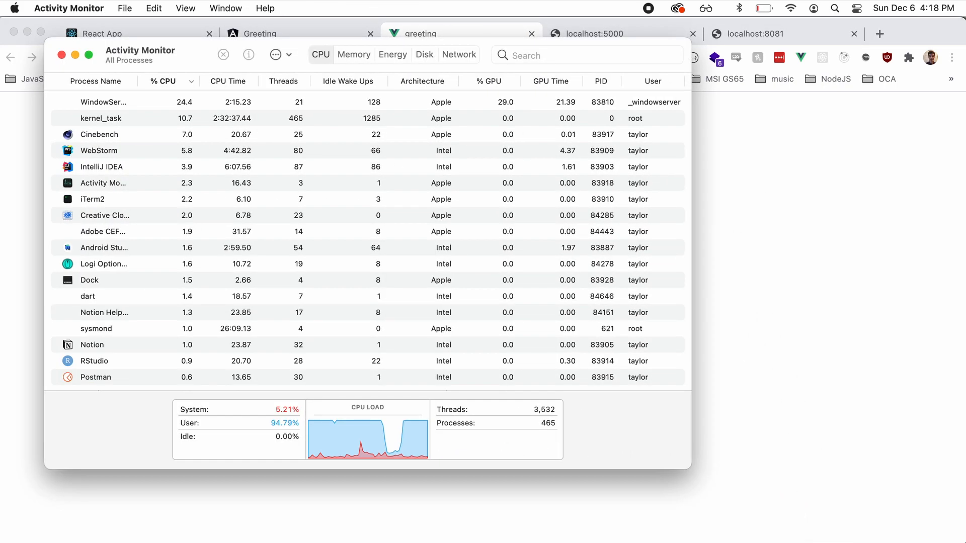
mouse_move(298, 441)
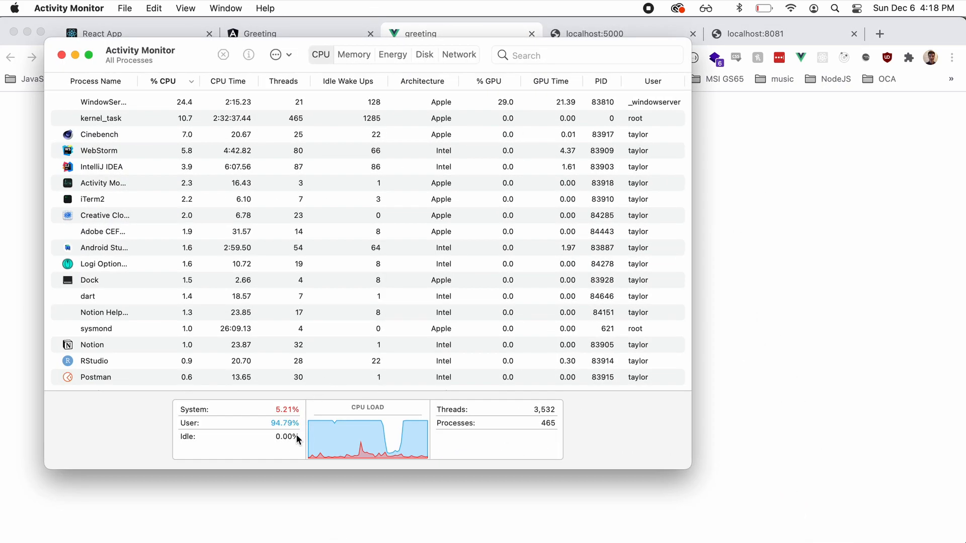
mouse_move(347, 127)
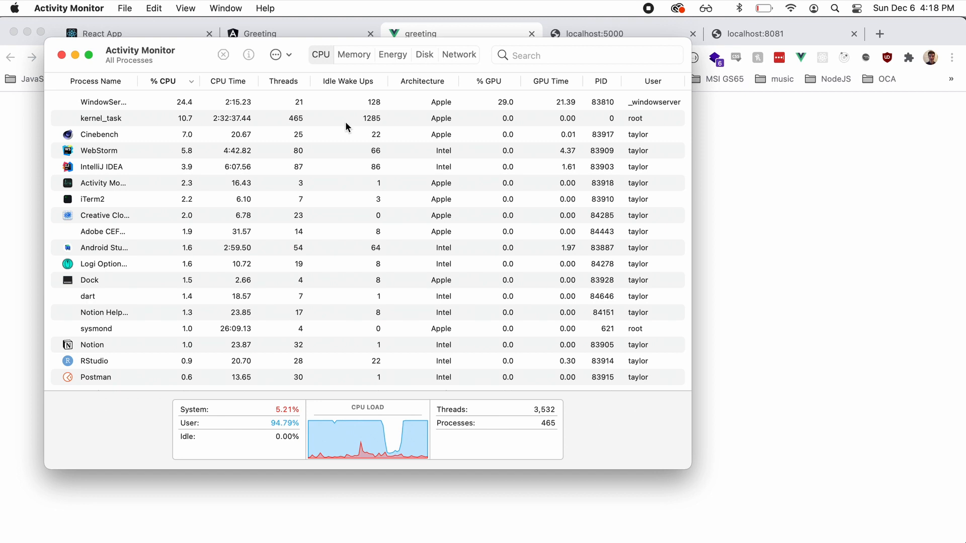
Show per-process memory sorted largest first, with Cinebench on top at about 2.98 GB
click(355, 54)
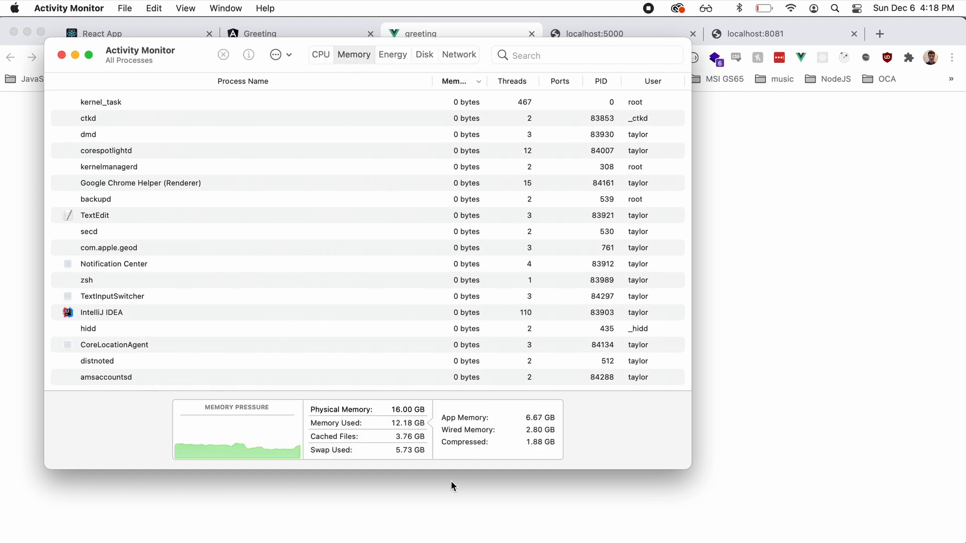
mouse_move(409, 432)
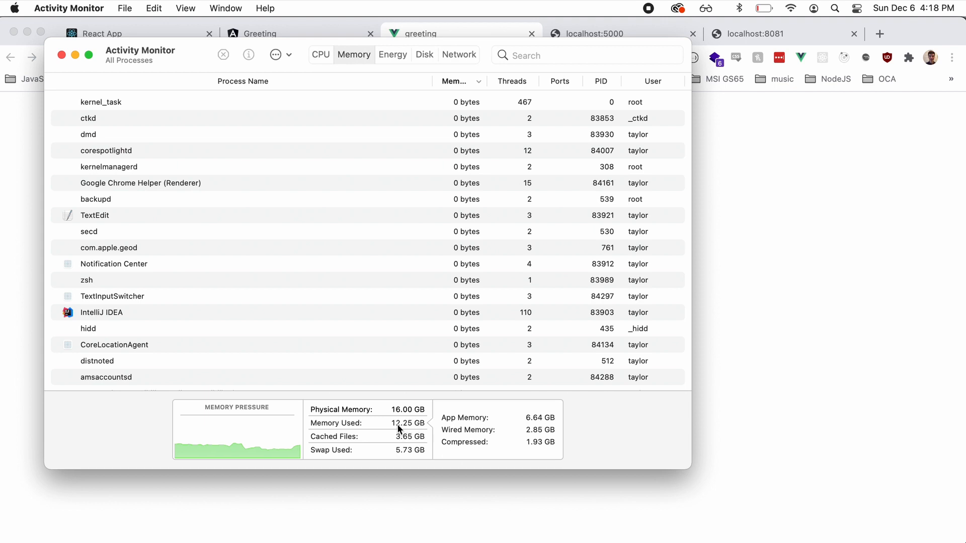
mouse_move(429, 459)
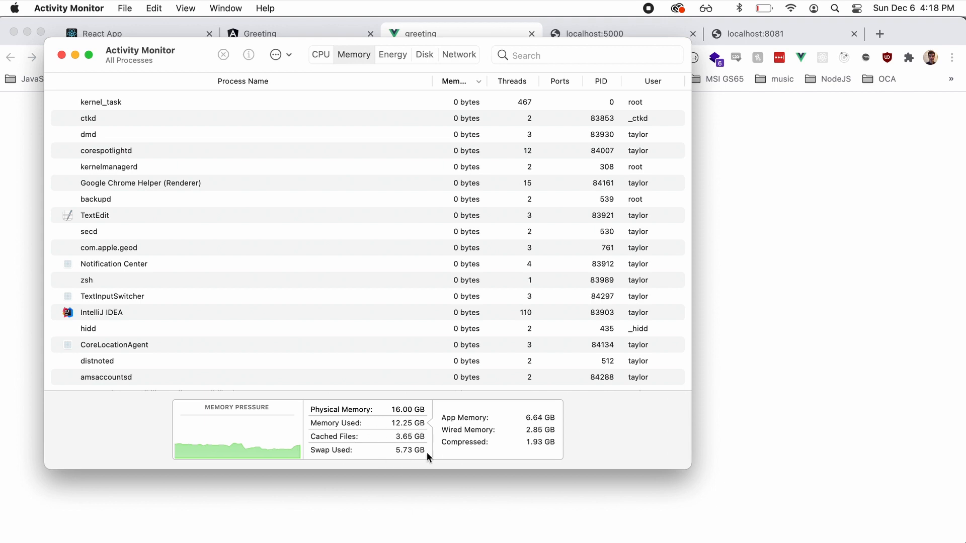
click(454, 81)
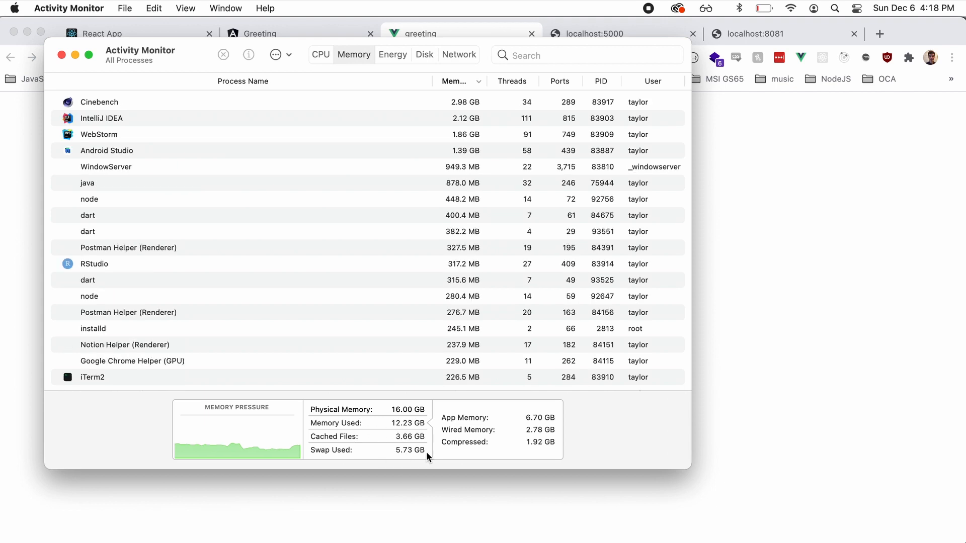
mouse_move(572, 483)
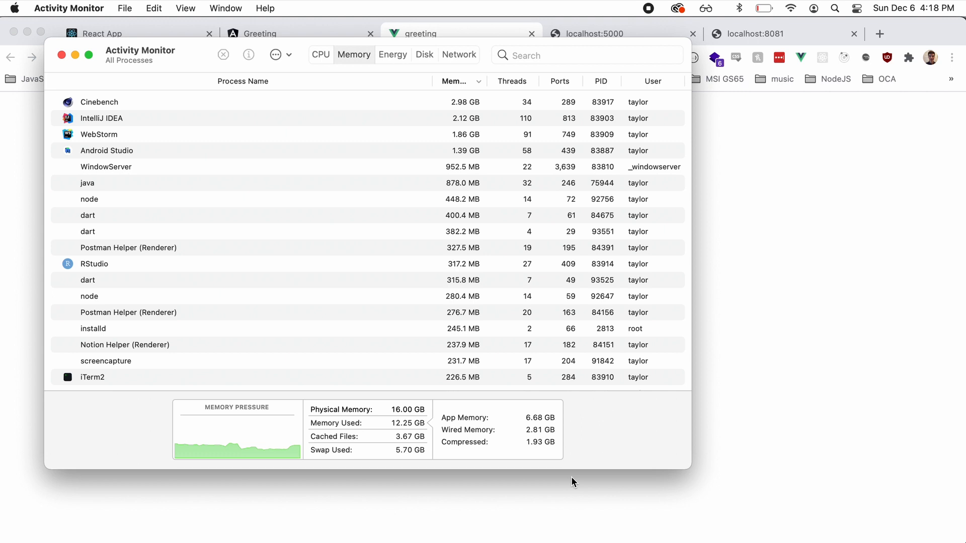
mouse_move(584, 288)
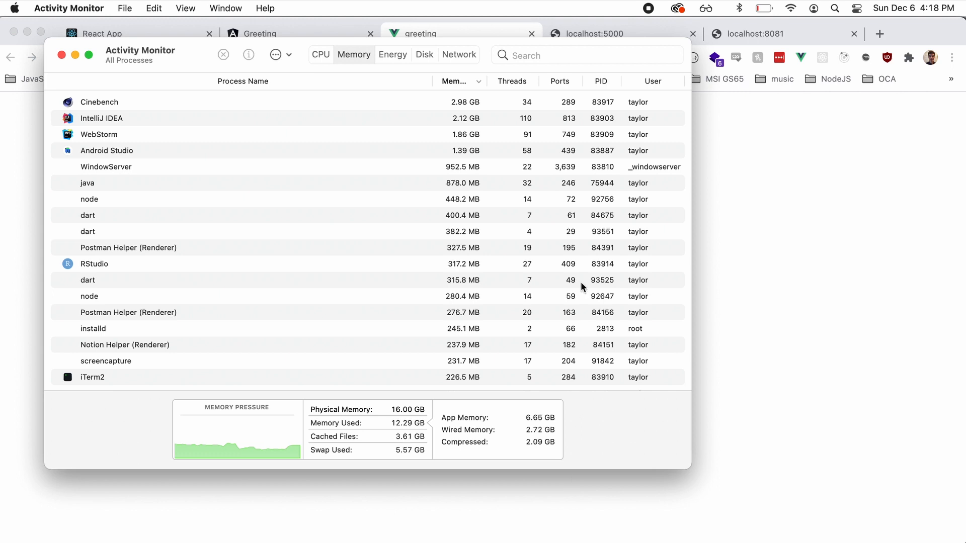
key(cmd+space)
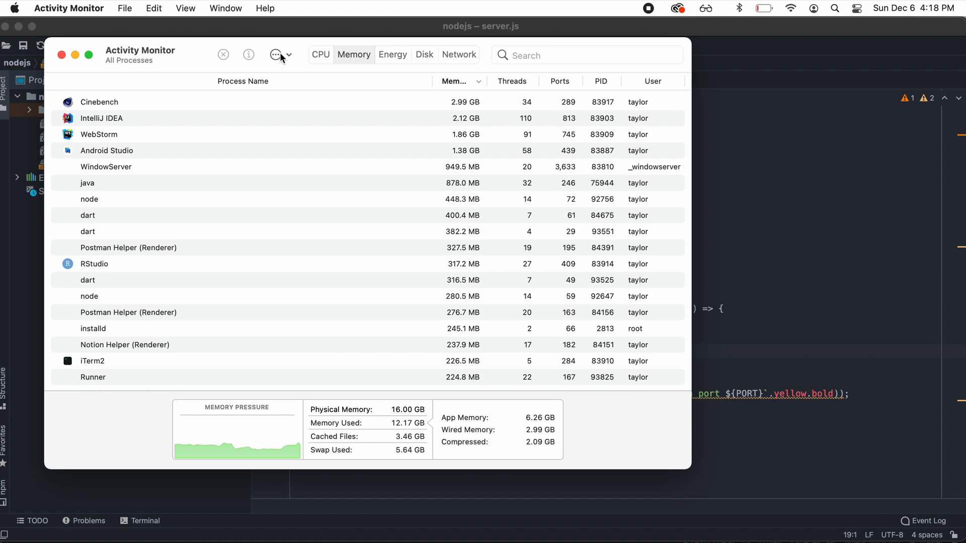
click(320, 54)
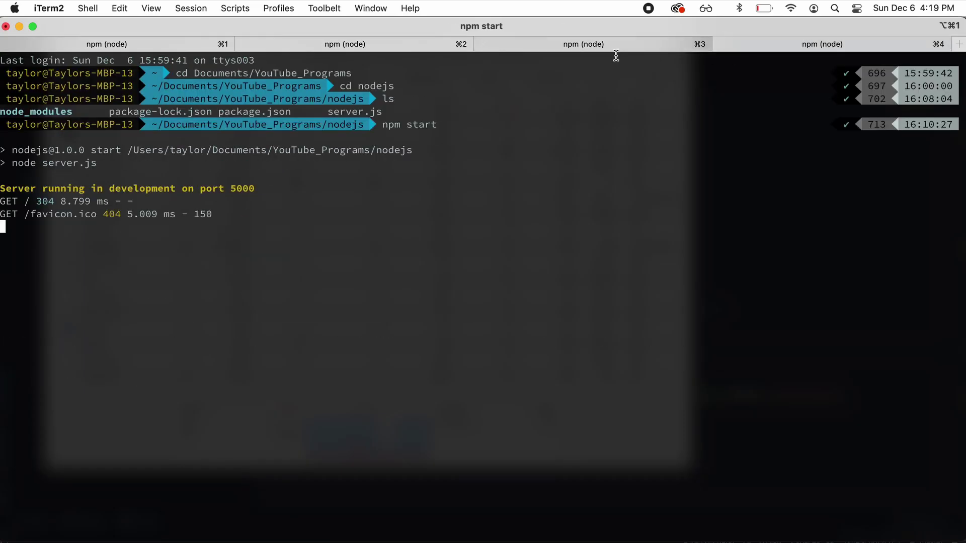
Show the Angular dev server session on localhost:4200, then check the battery at 5%
click(344, 43)
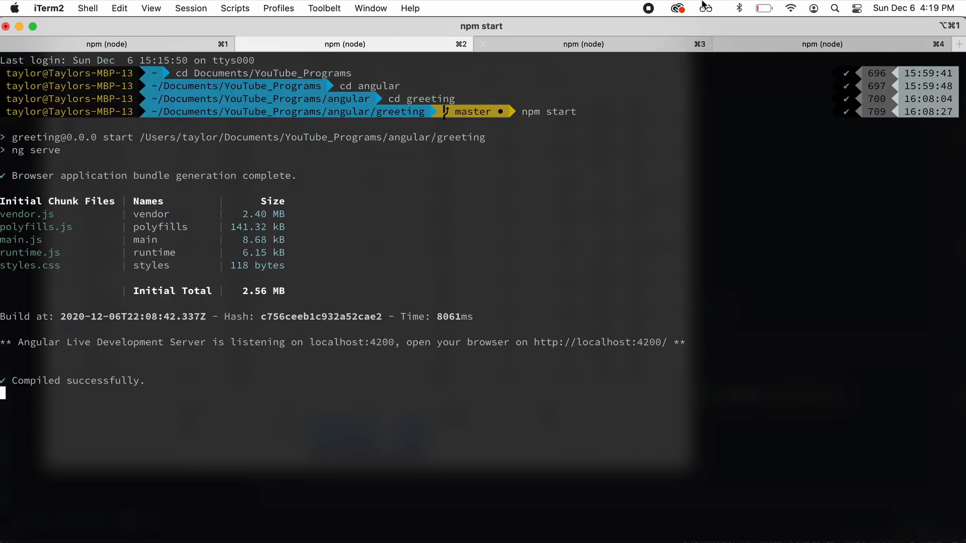
click(761, 9)
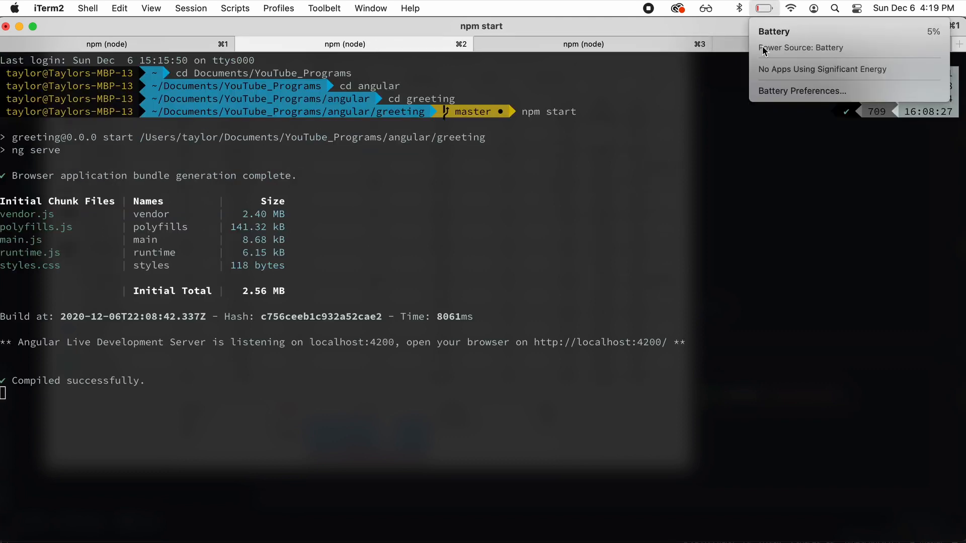